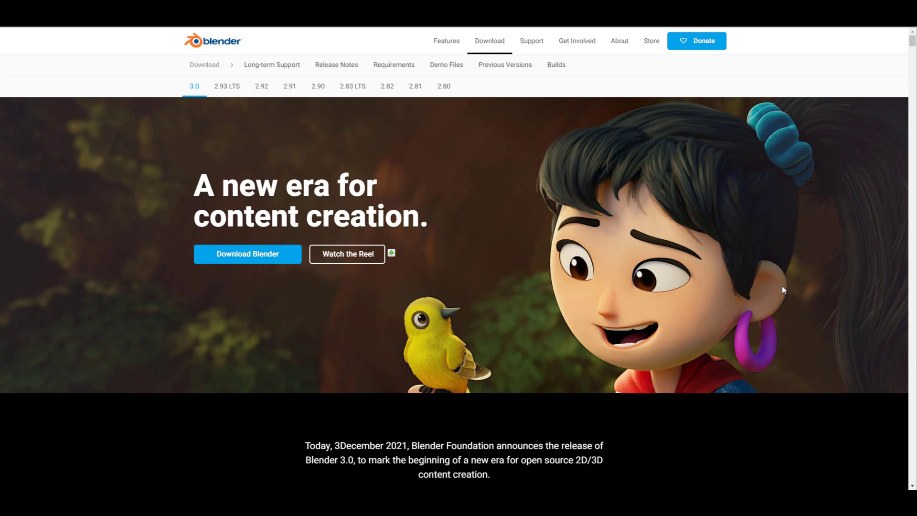
Scroll past the hero banner and reel video to the 'Cycles Faster Than Ever' speed chart.
{"action": "left_click", "coordinate": [346, 255]}
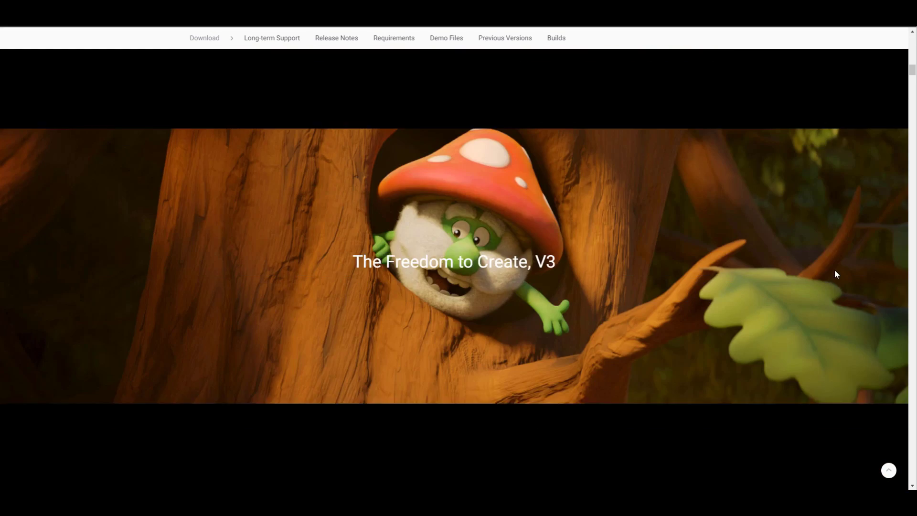
{"action": "scroll", "scroll_direction": "down", "scroll_amount": 3}
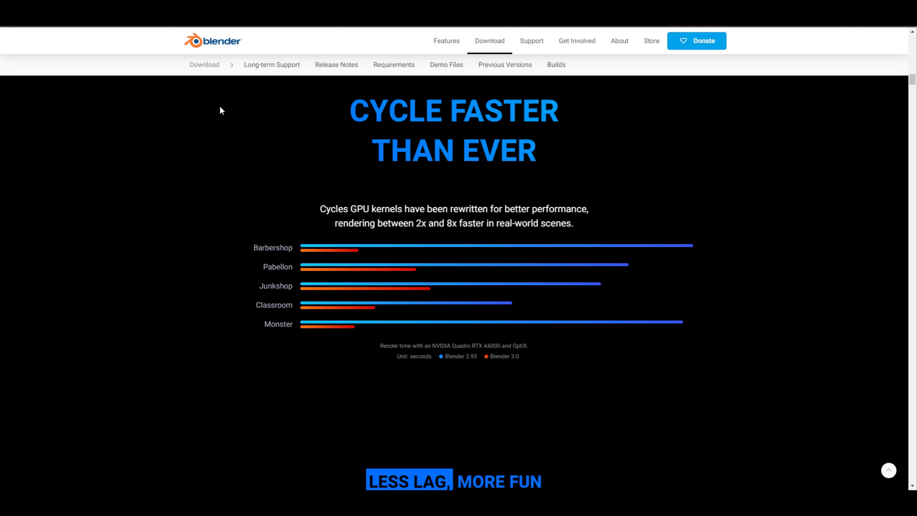
{"action": "mouse_move", "coordinate": [273, 287]}
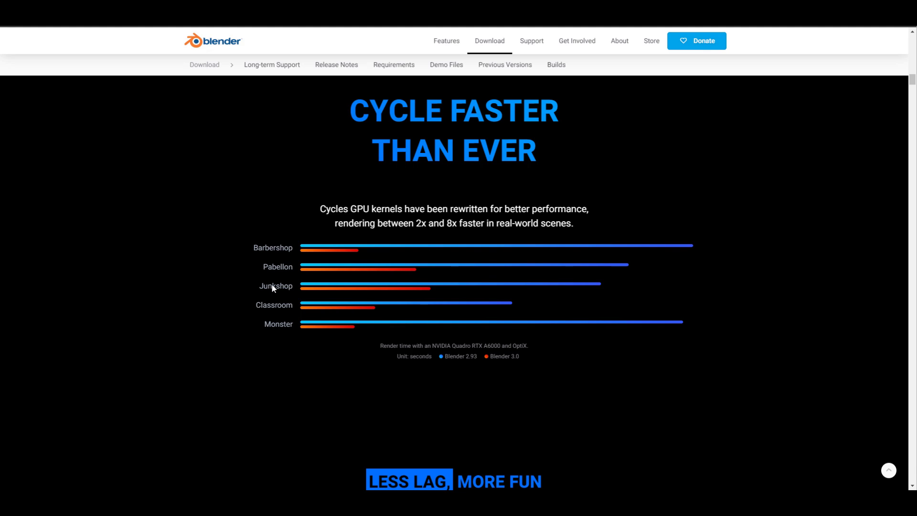
{"action": "mouse_move", "coordinate": [457, 363]}
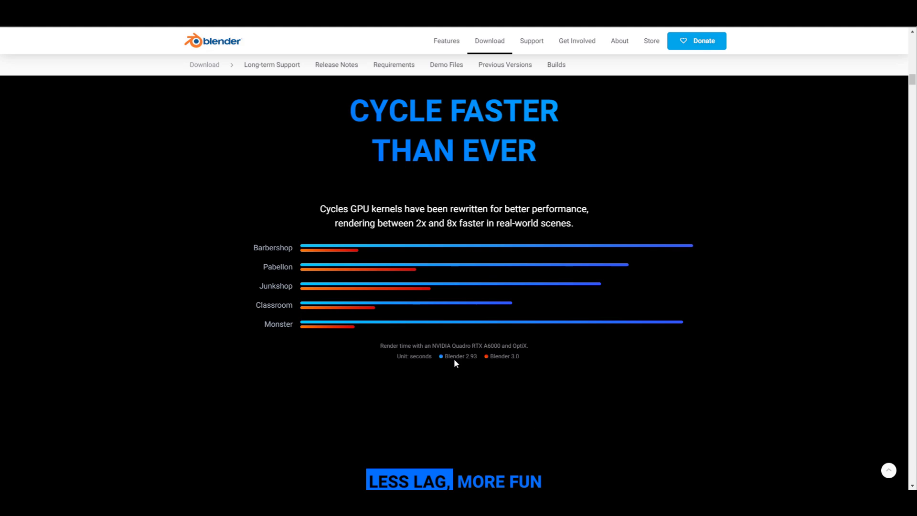
{"action": "mouse_move", "coordinate": [473, 363]}
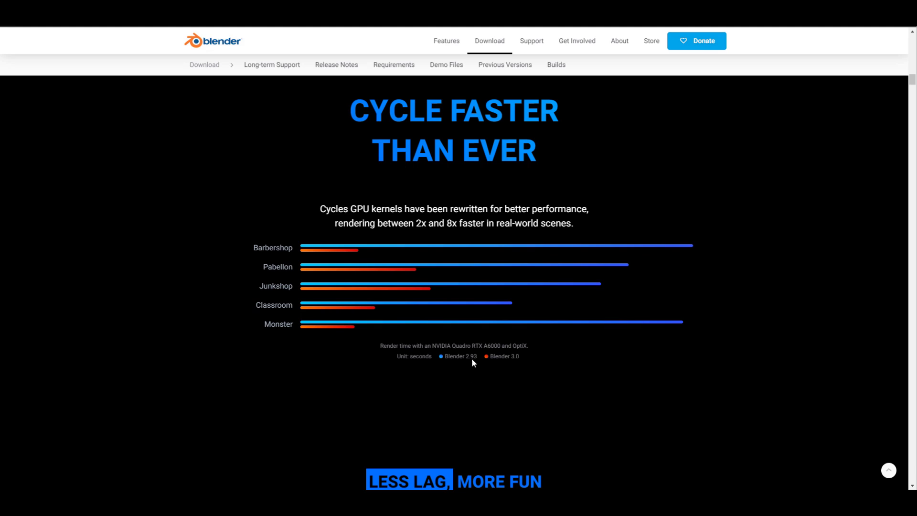
{"action": "mouse_move", "coordinate": [336, 344]}
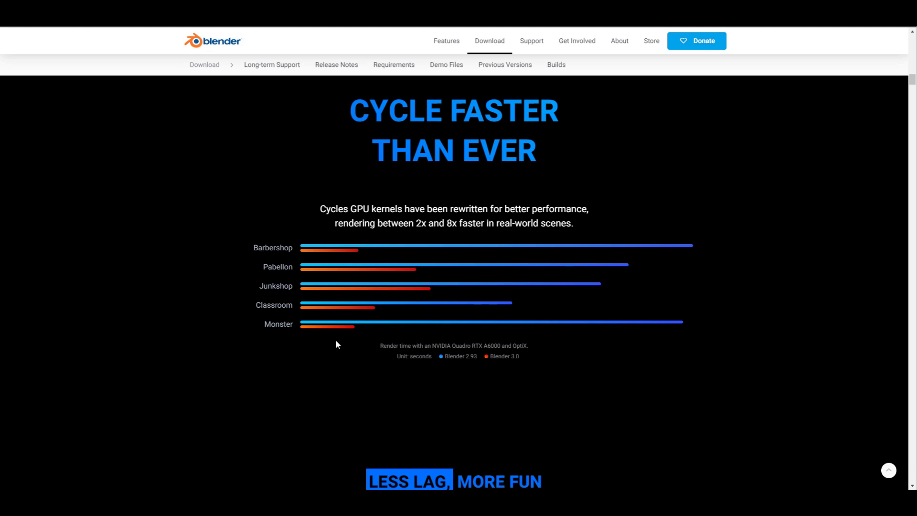
{"action": "mouse_move", "coordinate": [509, 371]}
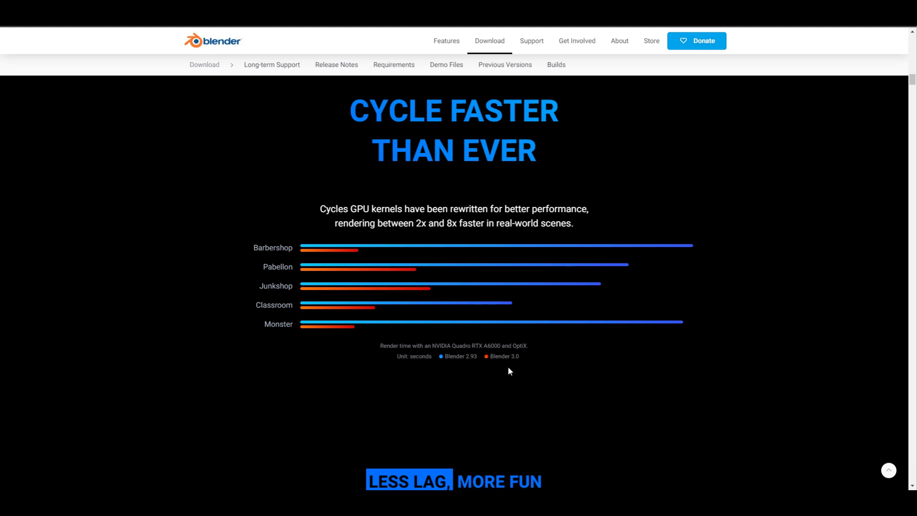
{"action": "mouse_move", "coordinate": [430, 349]}
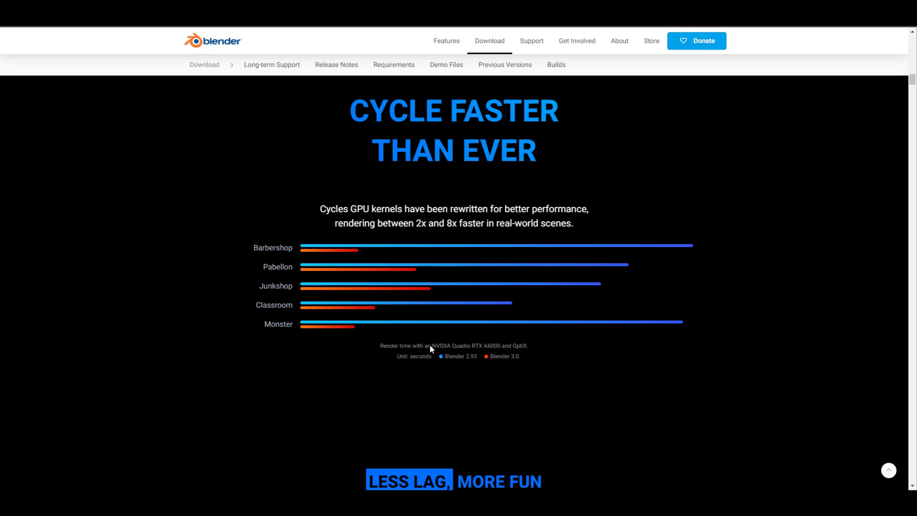
Scroll from the render-time chart down to the 'Less Lag, More Fun' viewport comparison video.
{"action": "left_click_drag", "start_coordinate": [431, 346], "coordinate": [507, 346]}
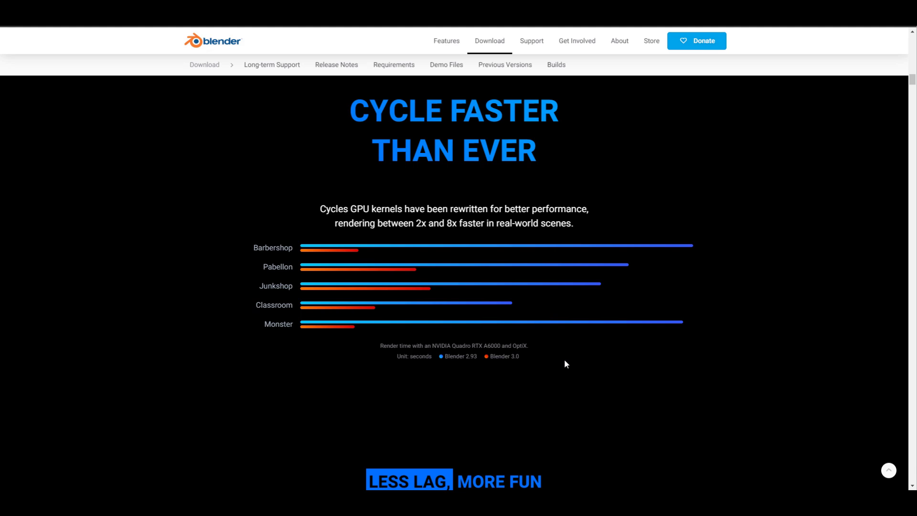
{"action": "scroll", "scroll_direction": "down", "scroll_amount": 3}
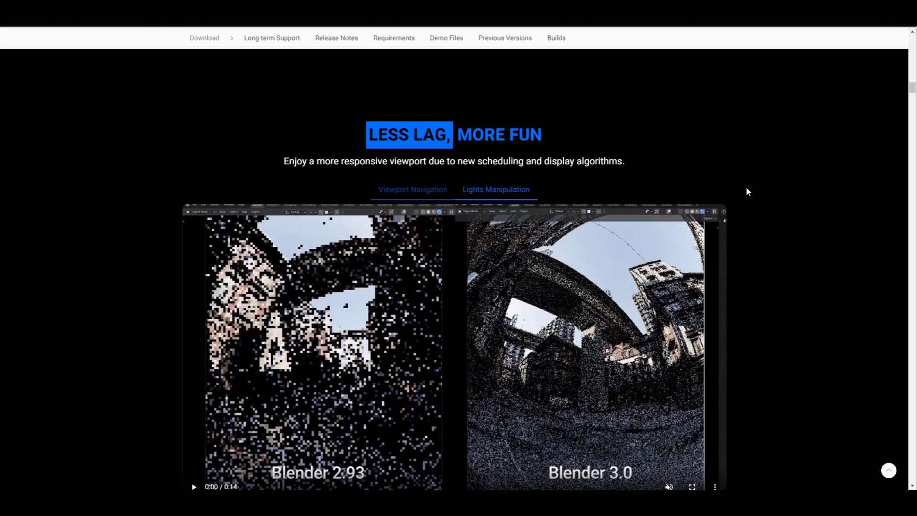
Continue down to the OpenImageDenoise 1.4 section with its living room render comparison.
{"action": "left_click", "coordinate": [691, 487]}
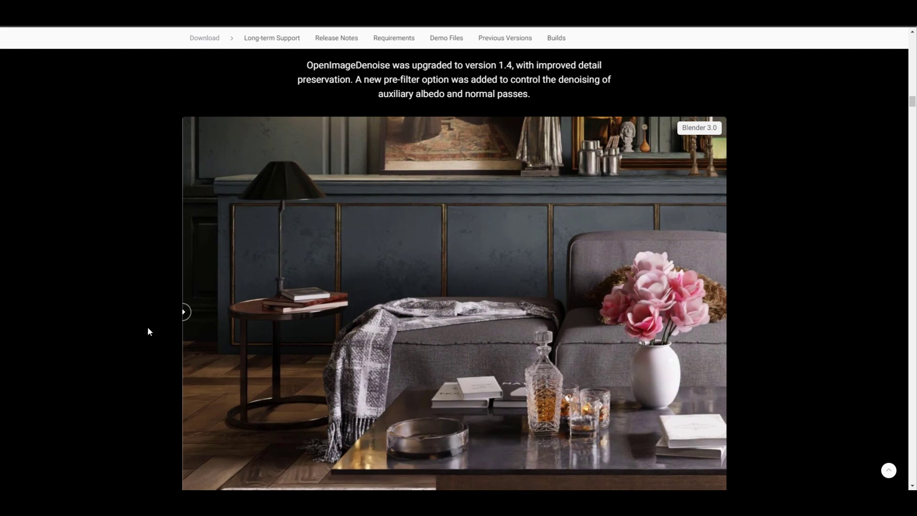
Slide the denoising comparison between the 2.93 and 3.0 renders over the side table and blanket.
{"action": "left_click_drag", "start_coordinate": [182, 311], "coordinate": [654, 312]}
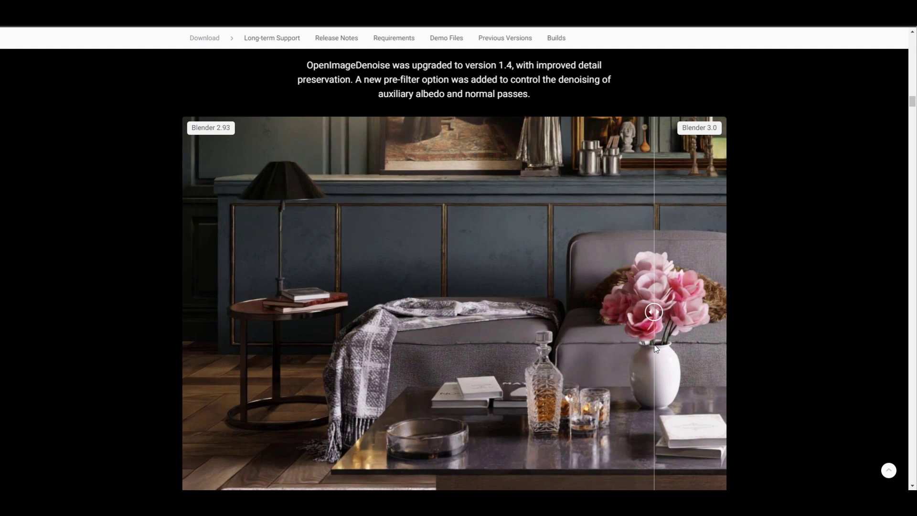
{"action": "left_click_drag", "start_coordinate": [652, 312], "coordinate": [603, 311]}
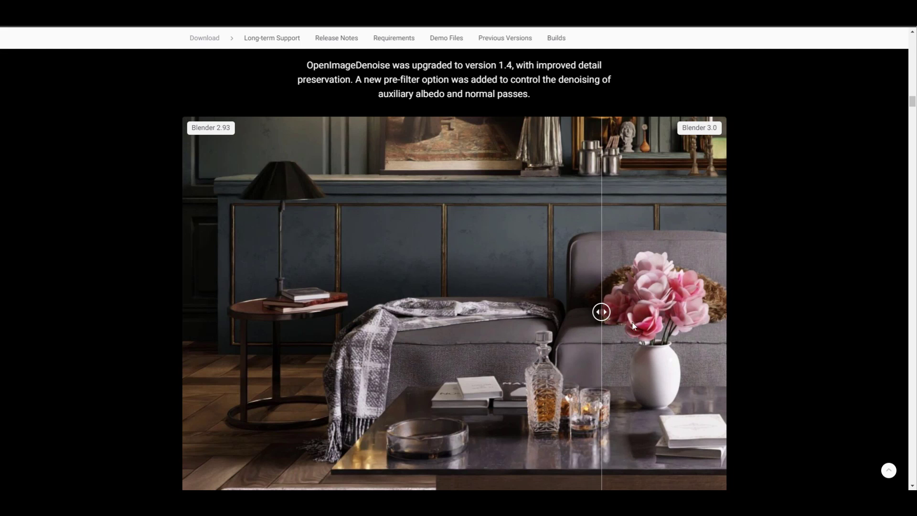
{"action": "left_click_drag", "start_coordinate": [601, 312], "coordinate": [280, 311]}
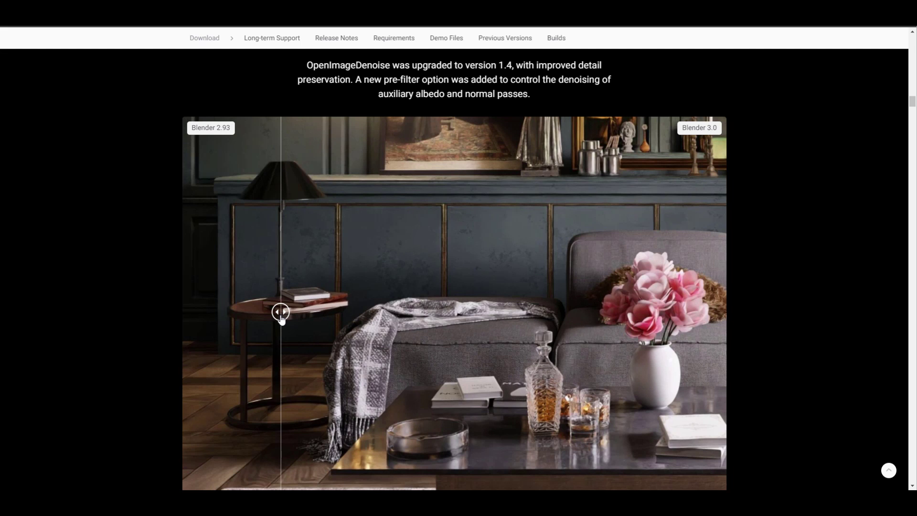
{"action": "left_click_drag", "start_coordinate": [280, 312], "coordinate": [316, 312]}
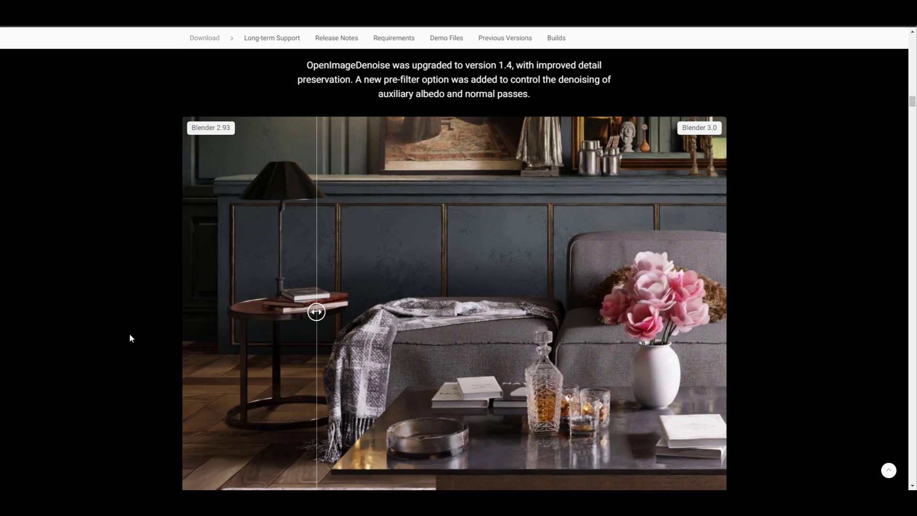
{"action": "left_click_drag", "start_coordinate": [316, 311], "coordinate": [402, 312]}
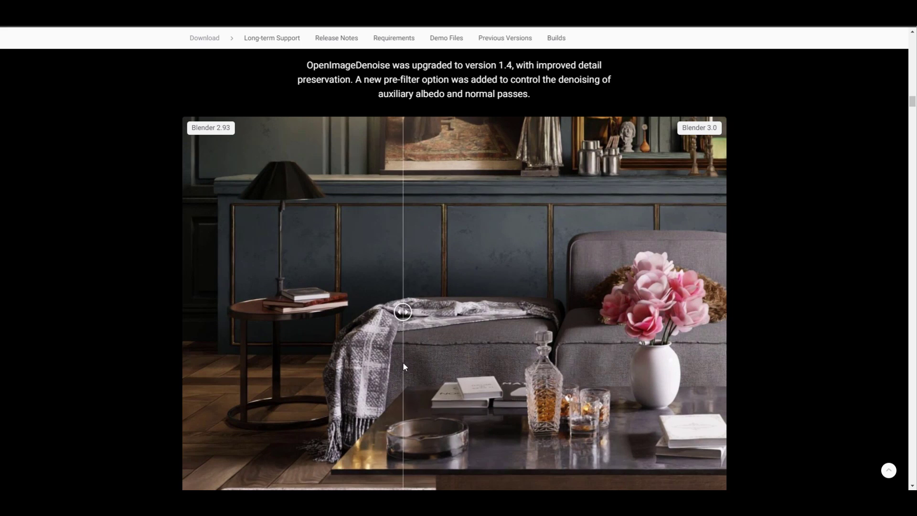
{"action": "left_click_drag", "start_coordinate": [402, 311], "coordinate": [369, 311]}
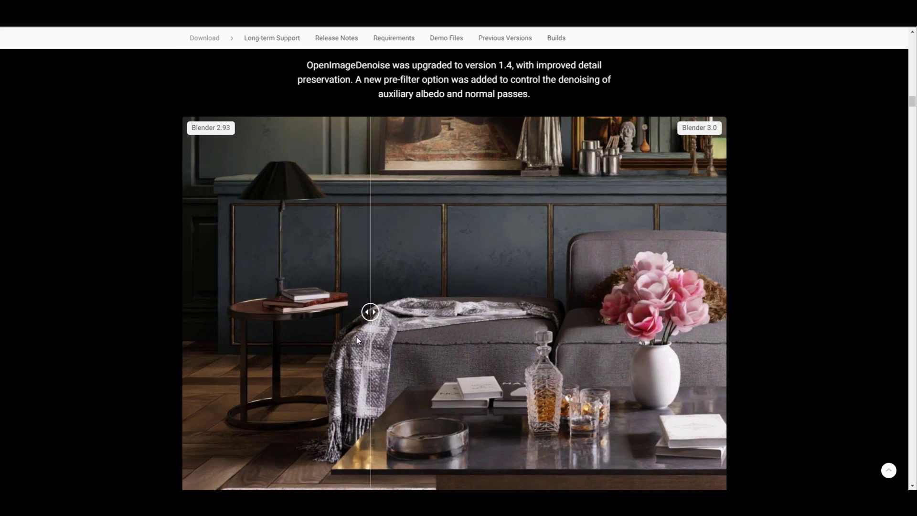
{"action": "left_click_drag", "start_coordinate": [370, 311], "coordinate": [327, 311]}
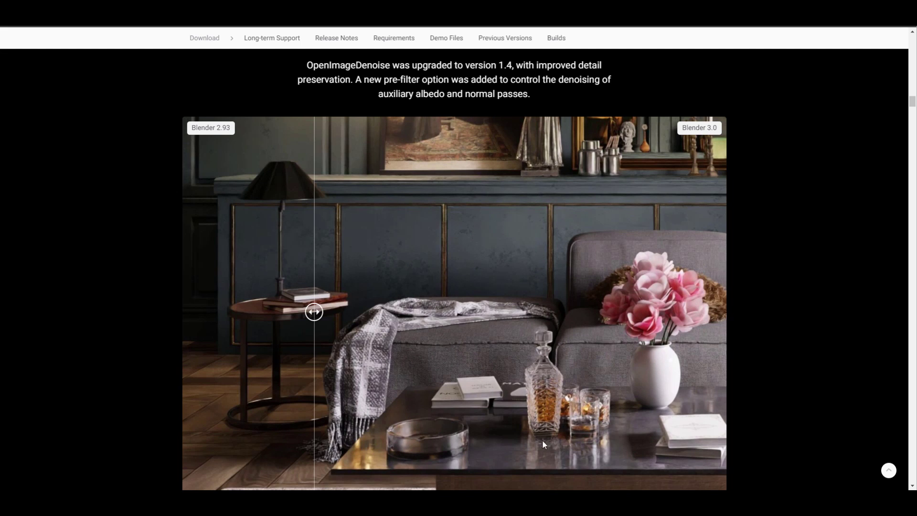
{"action": "left_click_drag", "start_coordinate": [313, 312], "coordinate": [689, 312]}
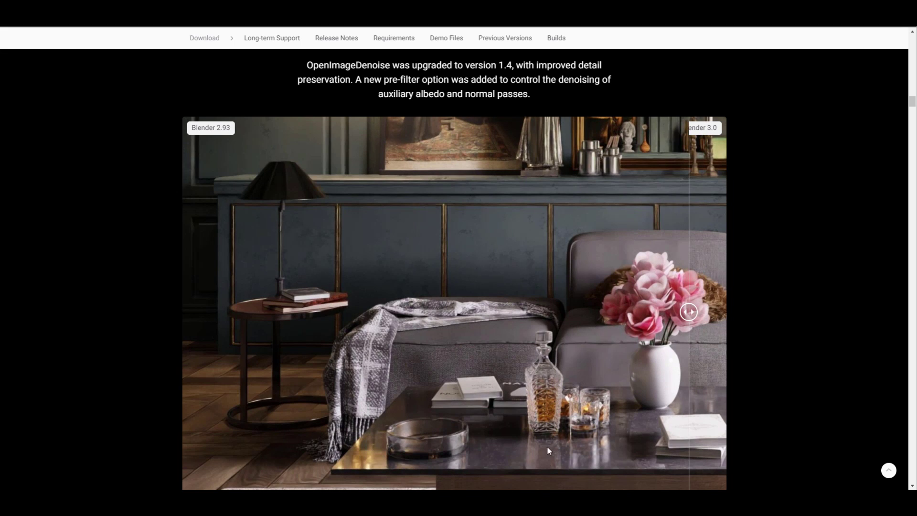
Reach the Shadow Terminator section and slide the snail render between its 2.93 and 3.0 versions.
{"action": "scroll", "scroll_direction": "down", "scroll_amount": 3}
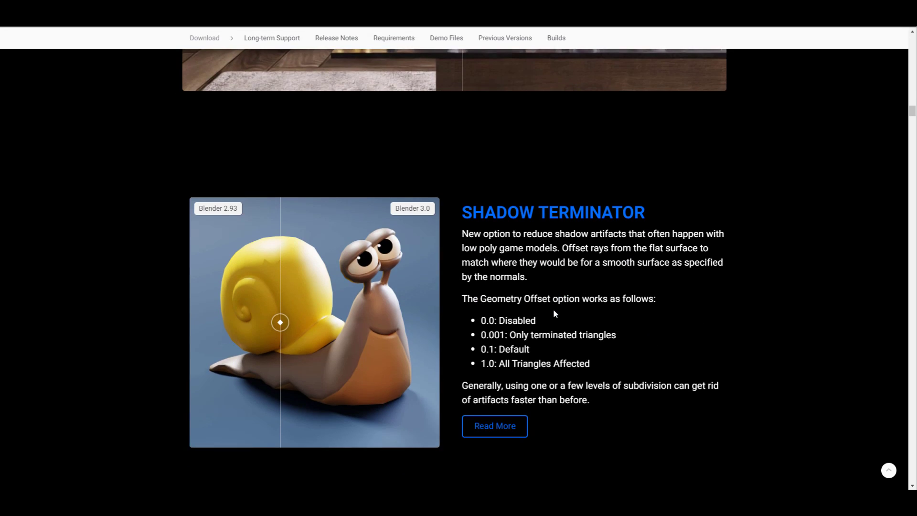
{"action": "mouse_move", "coordinate": [565, 246]}
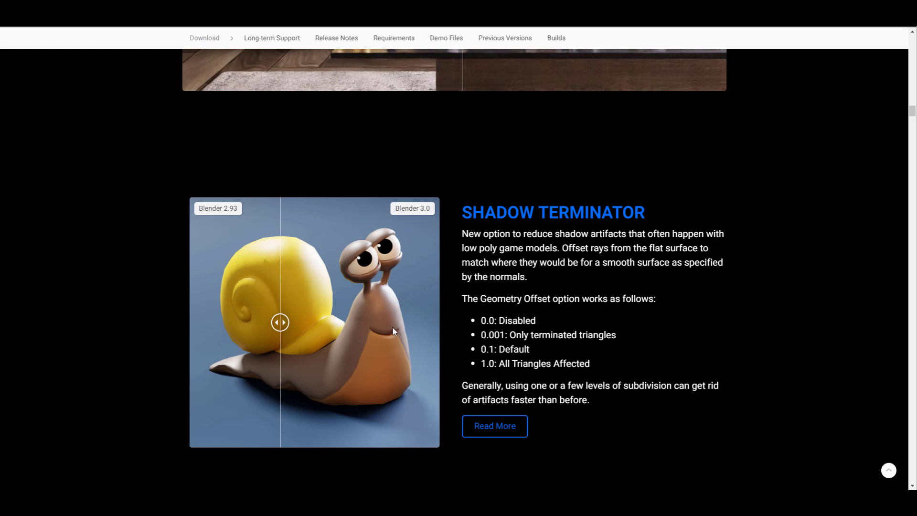
{"action": "mouse_move", "coordinate": [292, 336]}
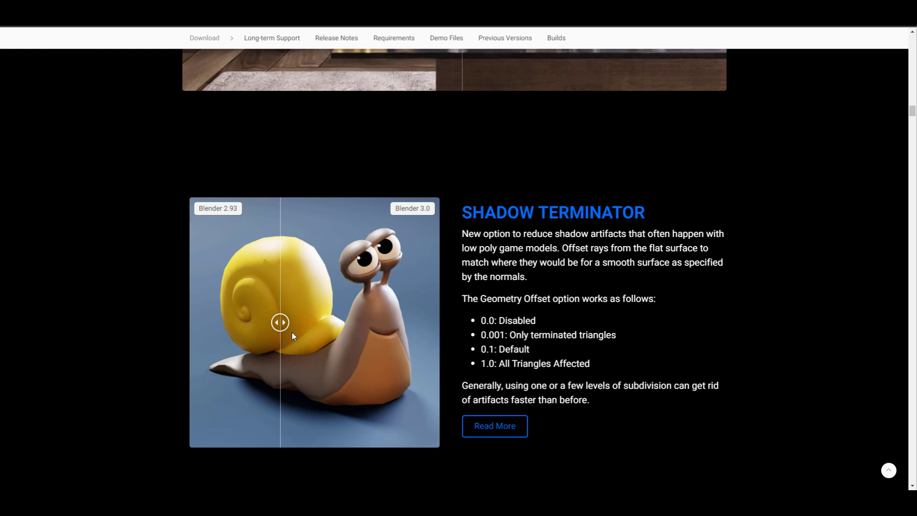
{"action": "left_click_drag", "start_coordinate": [280, 322], "coordinate": [198, 322]}
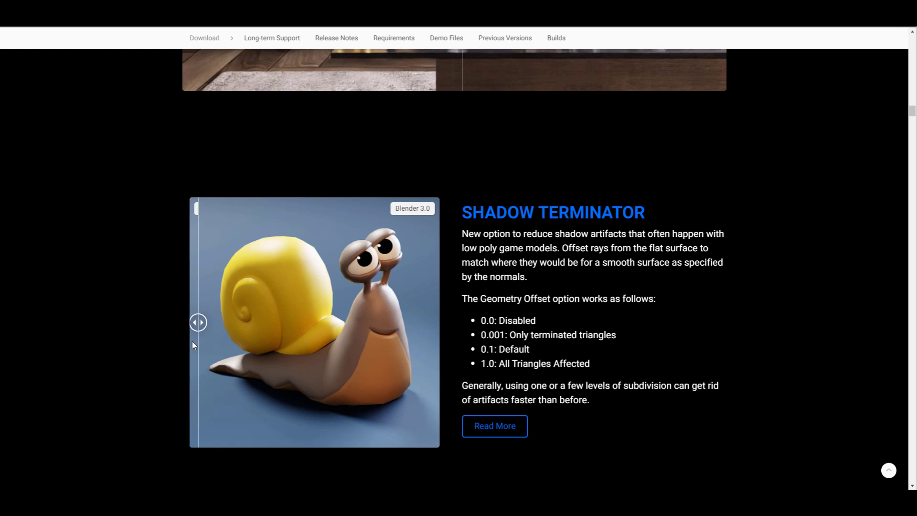
{"action": "left_click_drag", "start_coordinate": [197, 322], "coordinate": [247, 322]}
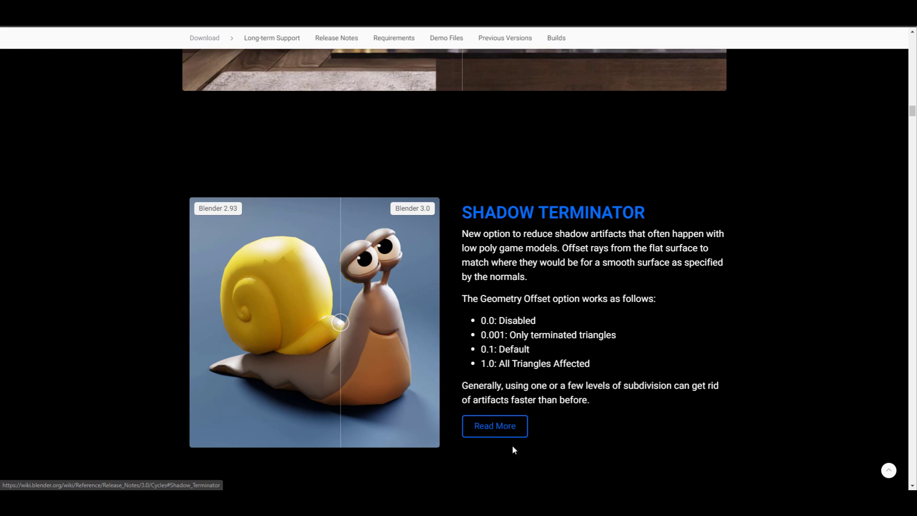
{"action": "scroll", "scroll_direction": "down", "scroll_amount": 3}
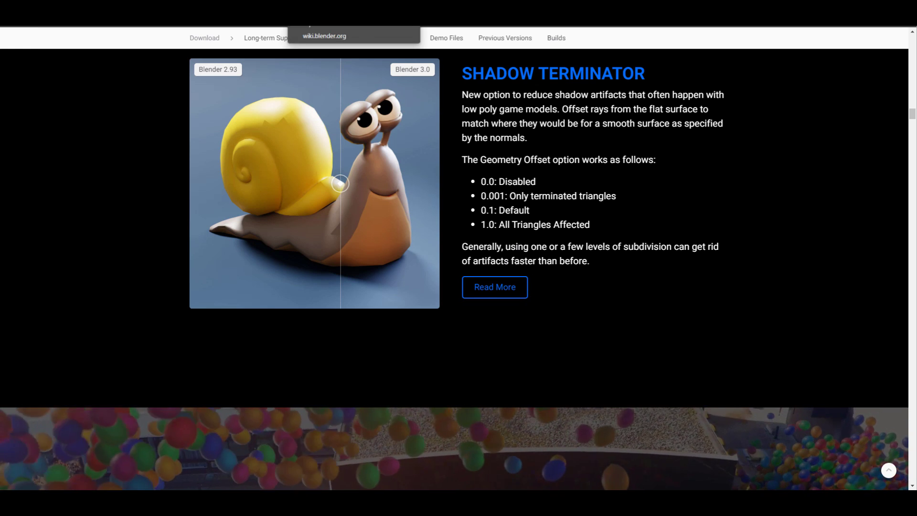
Read the wiki's Cycles Shadow Terminator notes, then return to the 'Catch Beyond Shadows' section.
{"action": "left_click", "coordinate": [324, 35]}
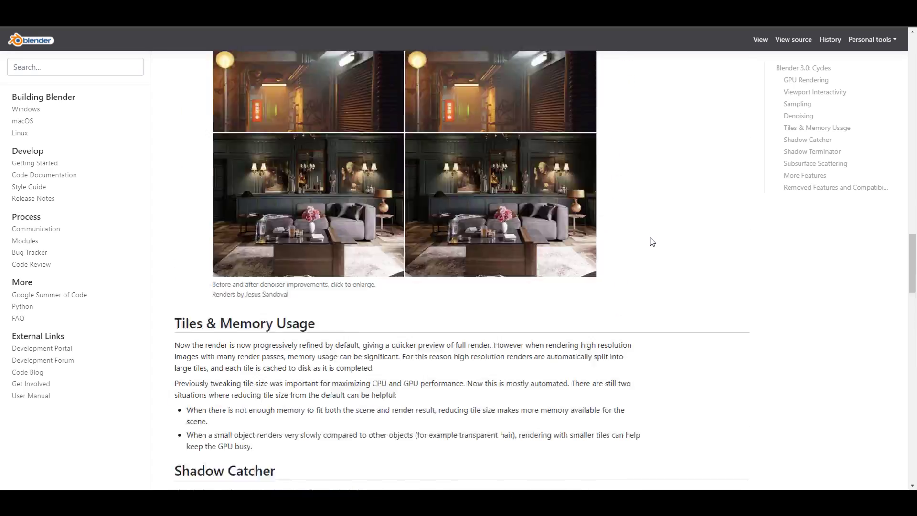
{"action": "scroll", "scroll_direction": "down", "scroll_amount": 3}
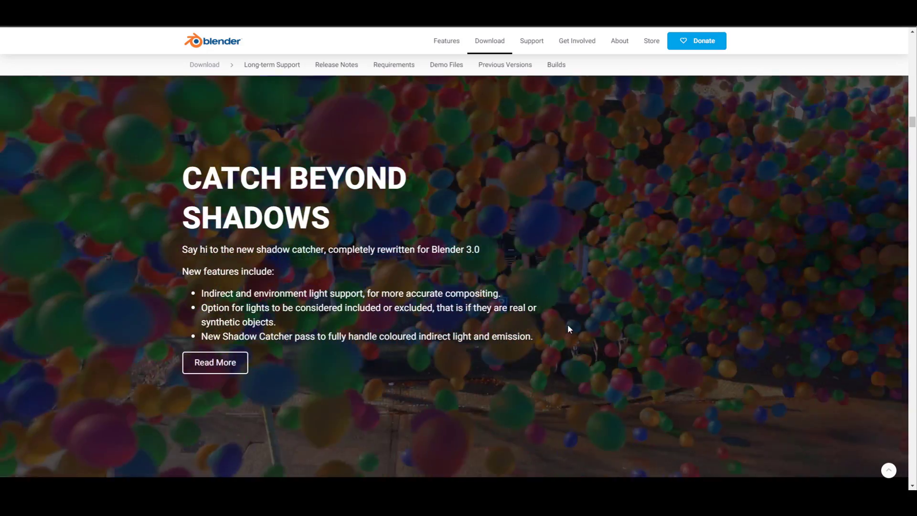
Slide the balloon shadow-catcher comparison between the full 3.0 and mostly-2.93 renders.
{"action": "scroll", "scroll_direction": "down", "scroll_amount": 3}
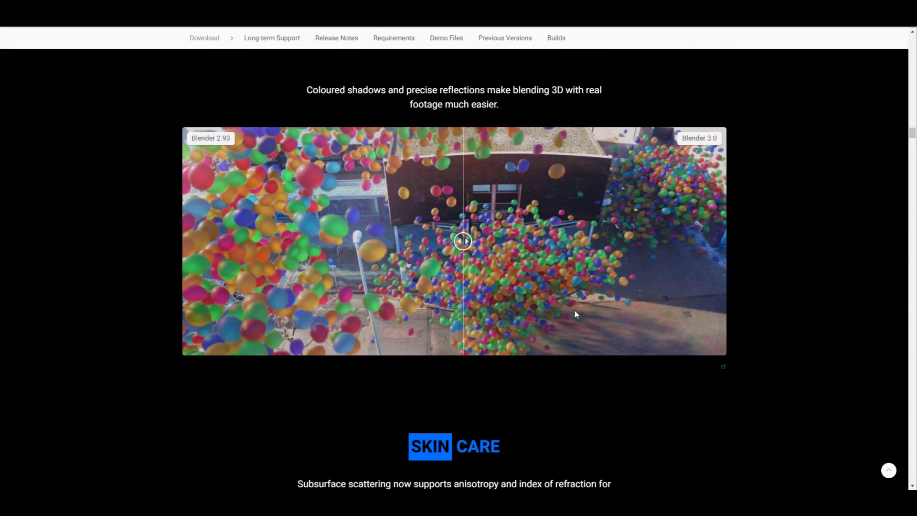
{"action": "left_click_drag", "start_coordinate": [461, 241], "coordinate": [187, 241]}
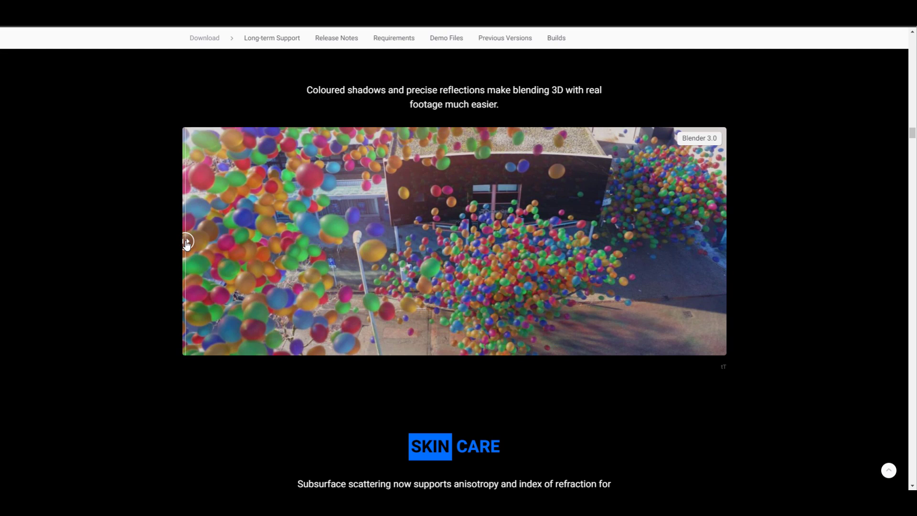
{"action": "left_click_drag", "start_coordinate": [186, 240], "coordinate": [710, 241]}
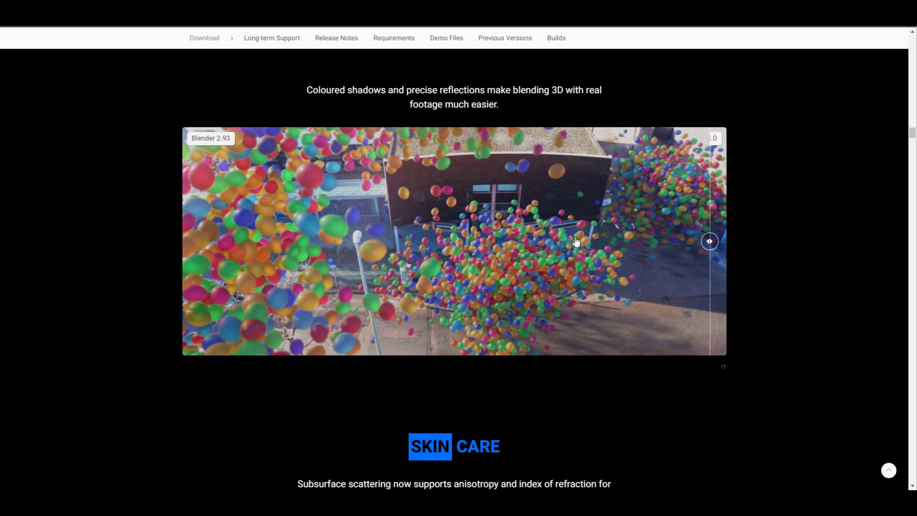
{"action": "left_click_drag", "start_coordinate": [710, 241], "coordinate": [447, 241]}
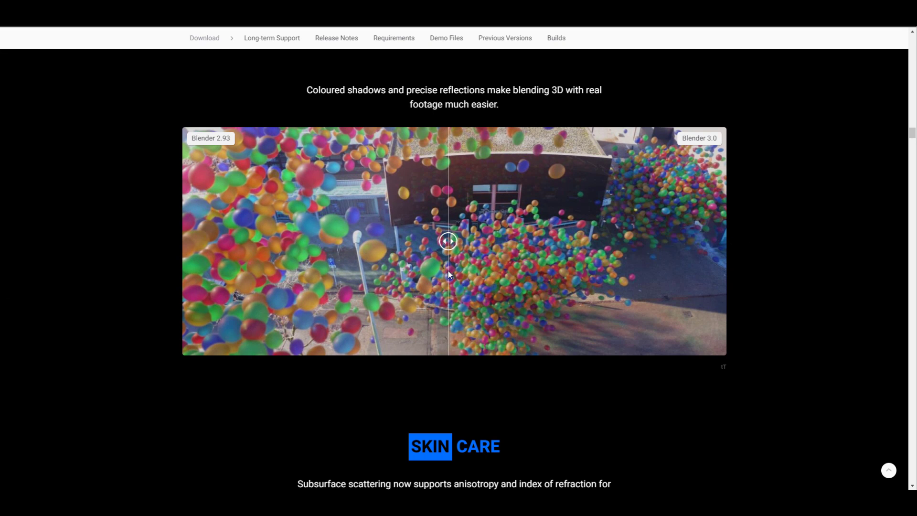
{"action": "left_click_drag", "start_coordinate": [449, 240], "coordinate": [403, 241]}
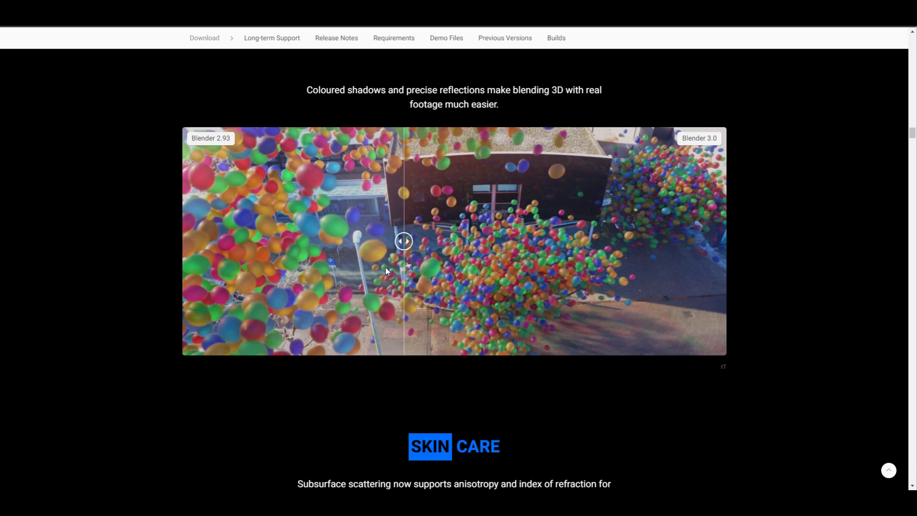
{"action": "left_click_drag", "start_coordinate": [403, 241], "coordinate": [706, 241]}
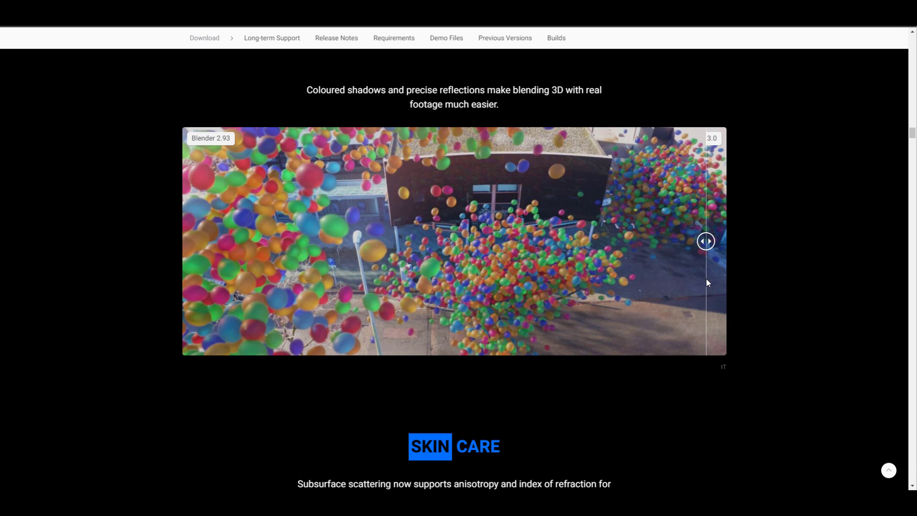
{"action": "mouse_move", "coordinate": [701, 273]}
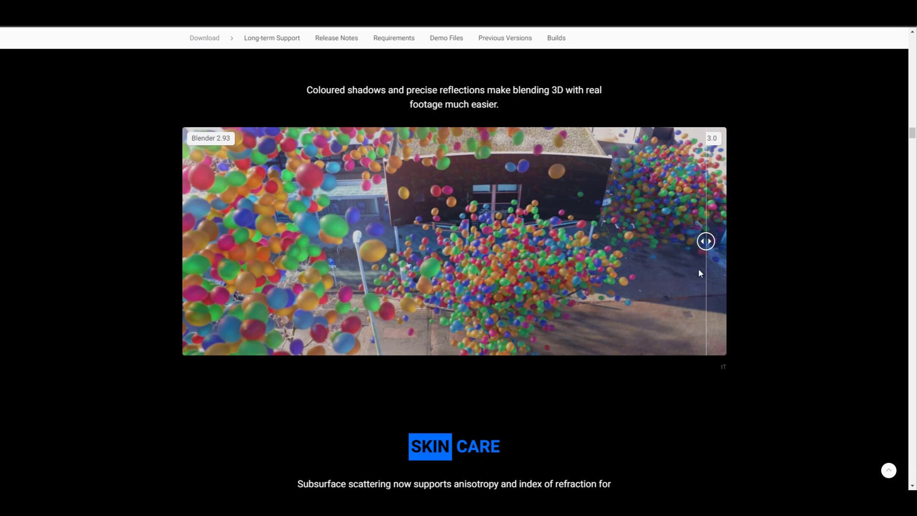
{"action": "left_click_drag", "start_coordinate": [705, 240], "coordinate": [449, 240]}
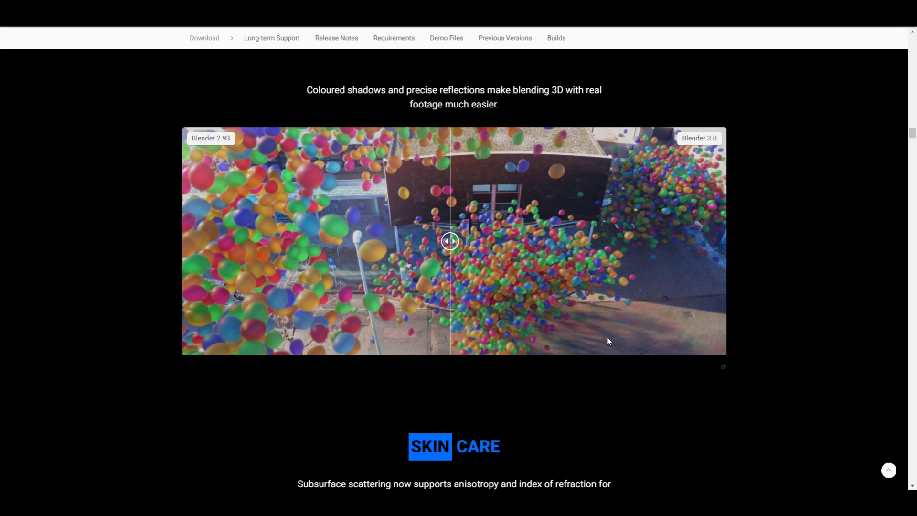
{"action": "mouse_move", "coordinate": [646, 326]}
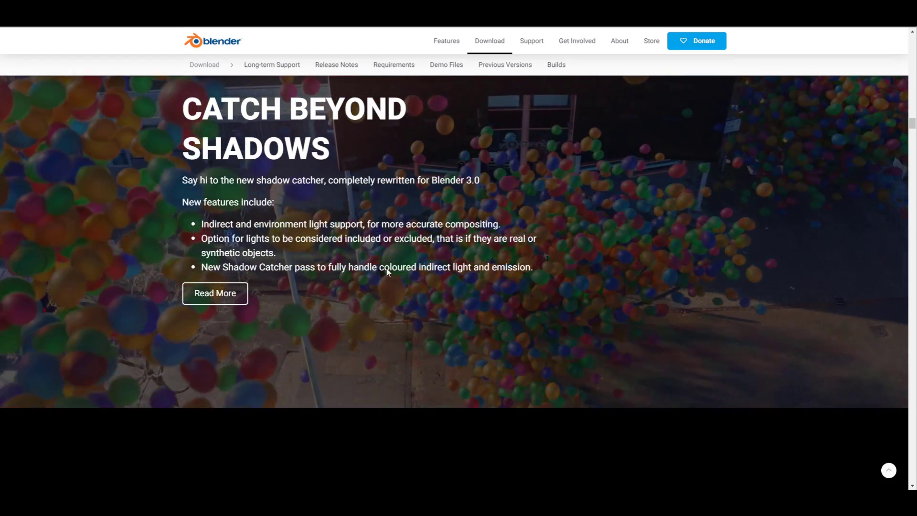
Select the phrase 'coloured indirect light and emission', then recheck the balloon comparison around its centre.
{"action": "left_click_drag", "start_coordinate": [379, 268], "coordinate": [514, 267]}
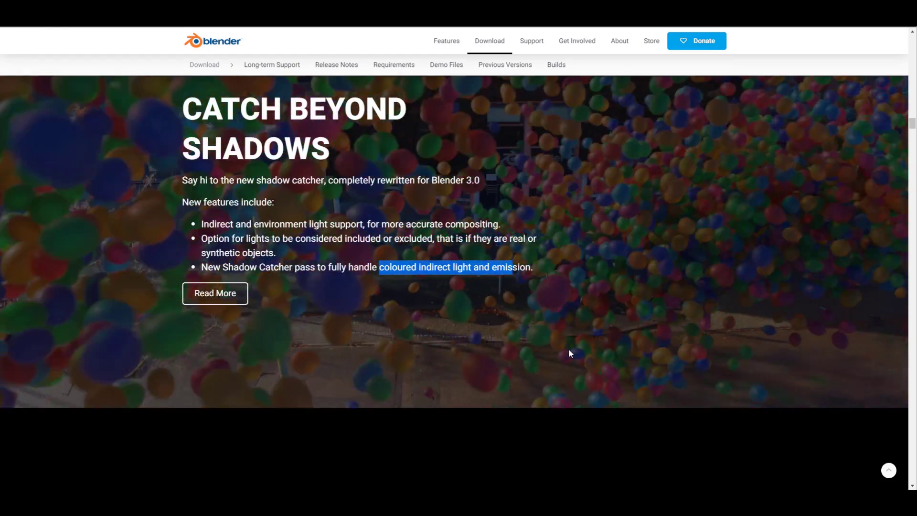
{"action": "scroll", "scroll_direction": "down", "scroll_amount": 3}
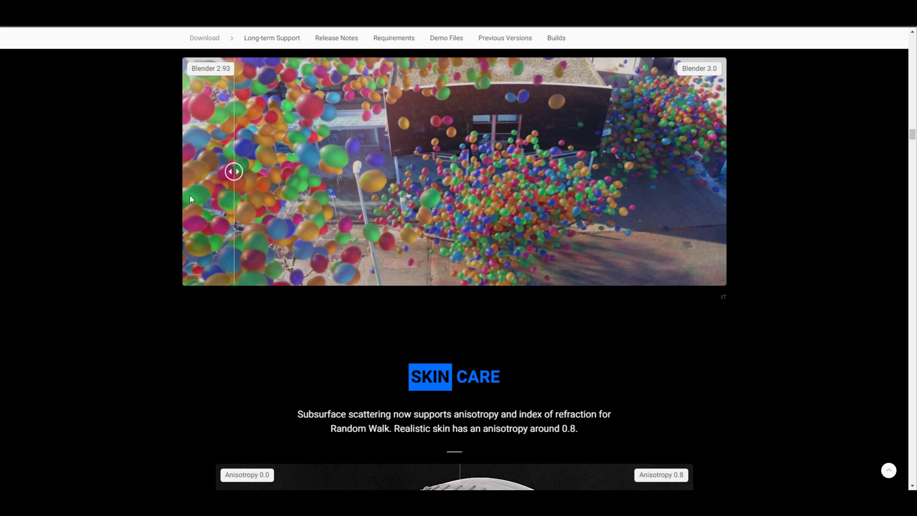
{"action": "left_click_drag", "start_coordinate": [235, 171], "coordinate": [224, 171]}
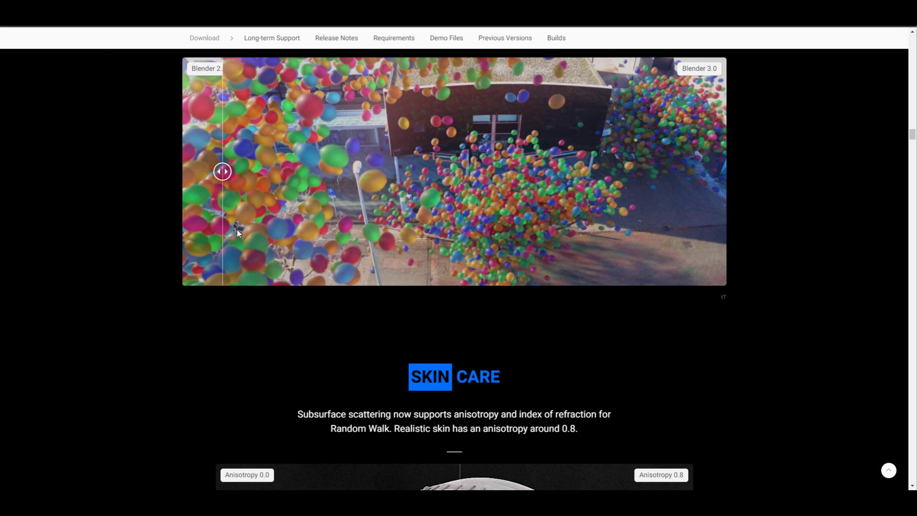
{"action": "left_click_drag", "start_coordinate": [223, 171], "coordinate": [507, 171]}
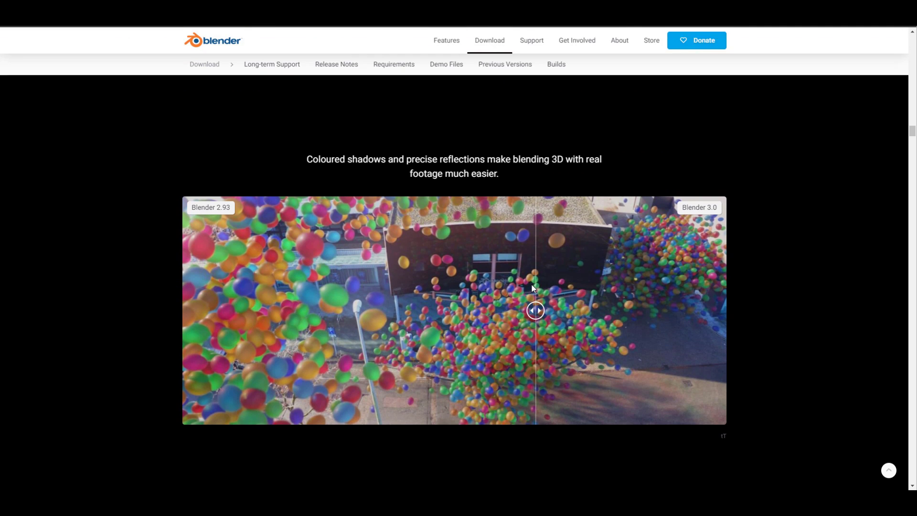
{"action": "scroll", "scroll_direction": "down", "scroll_amount": 3}
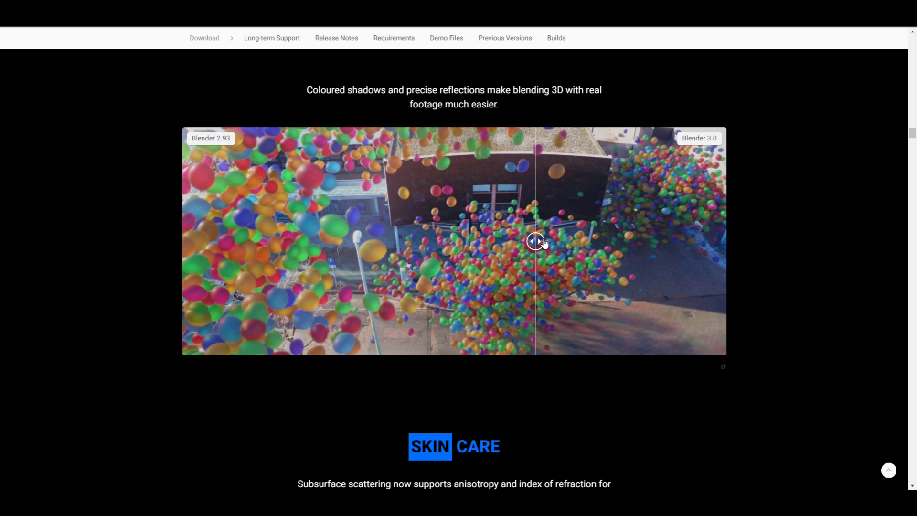
{"action": "left_click_drag", "start_coordinate": [533, 241], "coordinate": [332, 240]}
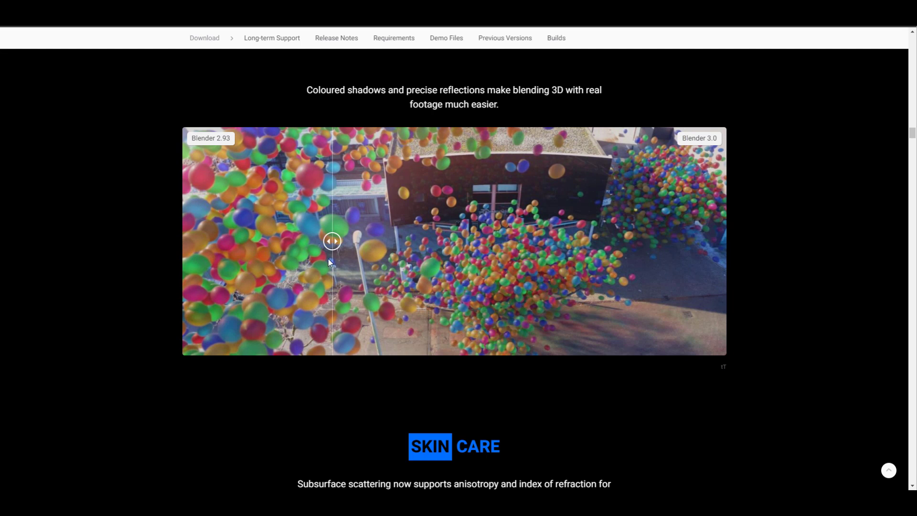
{"action": "left_click_drag", "start_coordinate": [332, 242], "coordinate": [496, 242]}
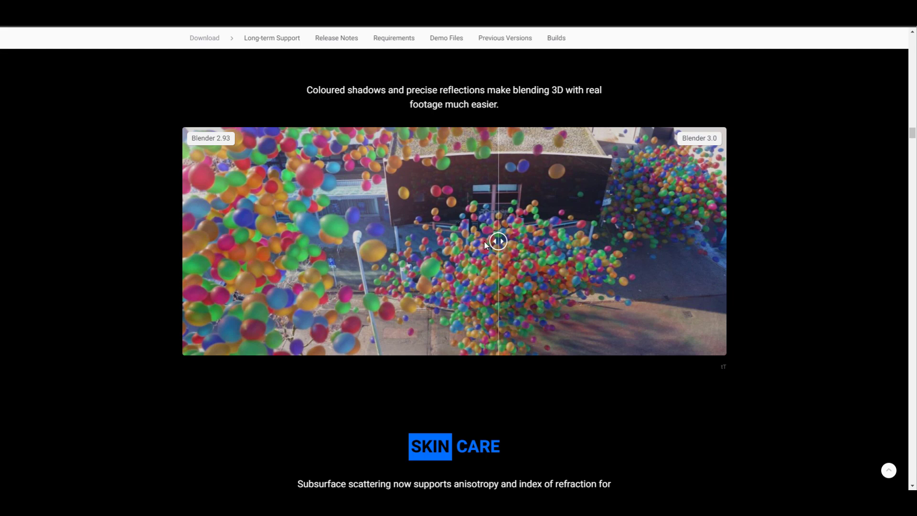
Reach the Skin Care section and slide the goblin head between anisotropy 0.0 and 0.8.
{"action": "scroll", "scroll_direction": "down", "scroll_amount": 3}
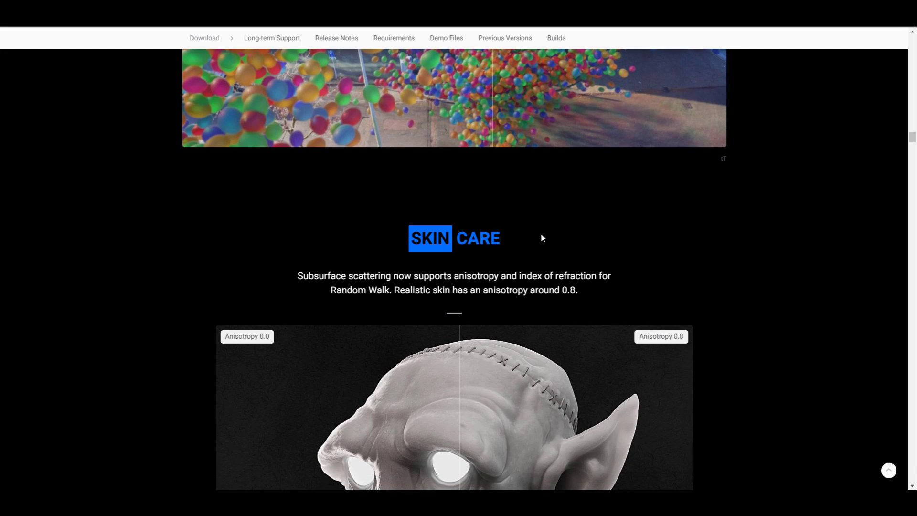
{"action": "scroll", "scroll_direction": "down", "scroll_amount": 3}
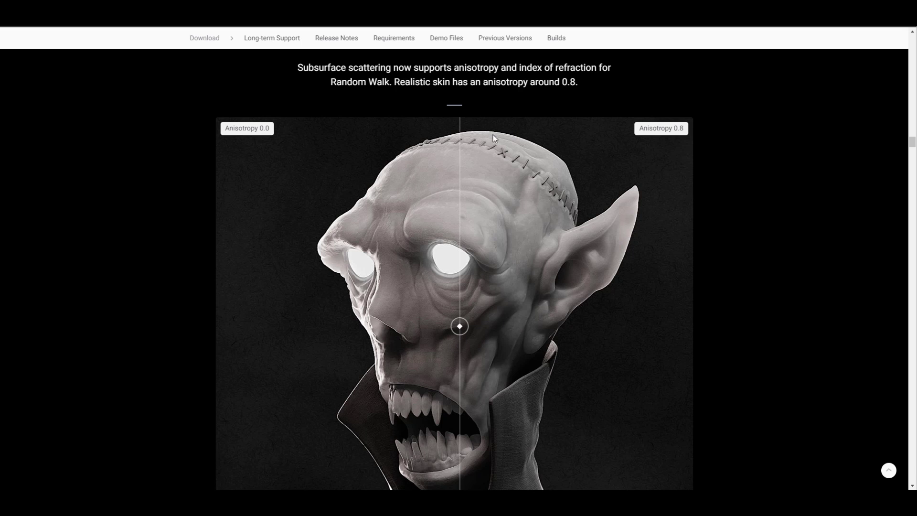
{"action": "mouse_move", "coordinate": [460, 331]}
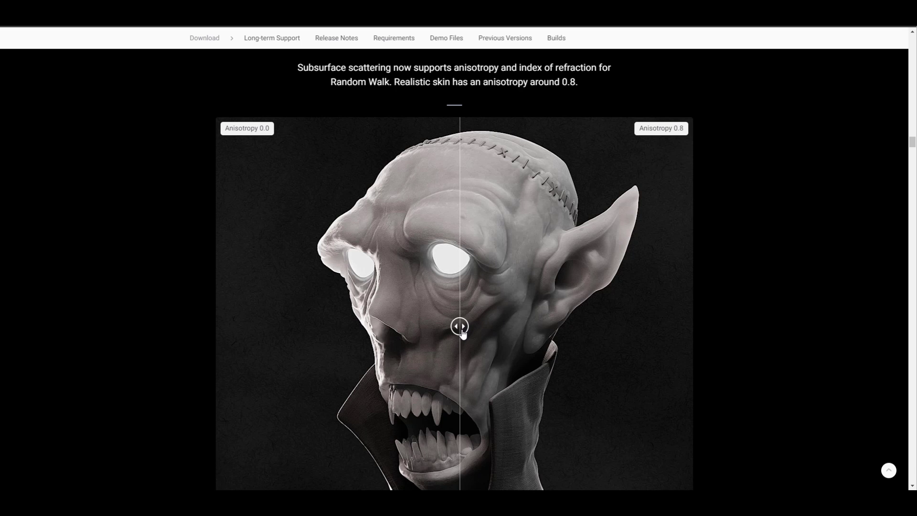
{"action": "left_click_drag", "start_coordinate": [459, 326], "coordinate": [648, 326]}
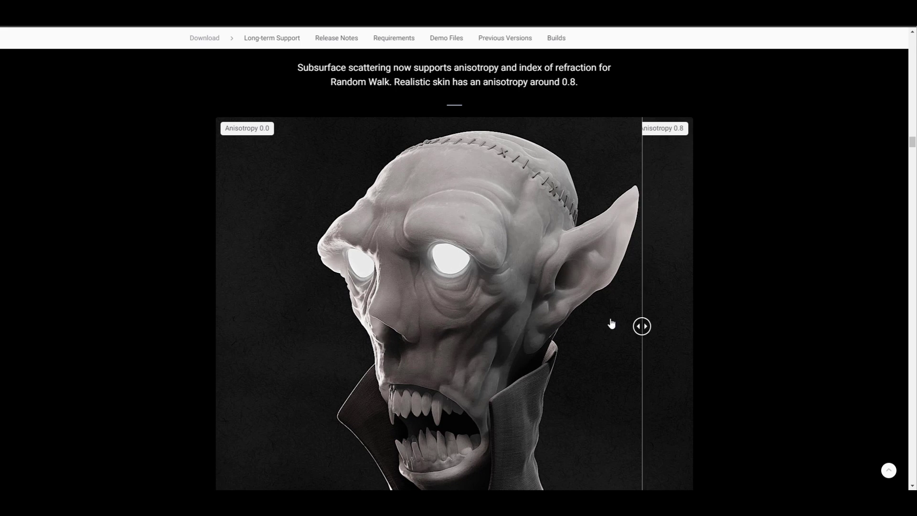
{"action": "left_click_drag", "start_coordinate": [642, 326], "coordinate": [424, 325]}
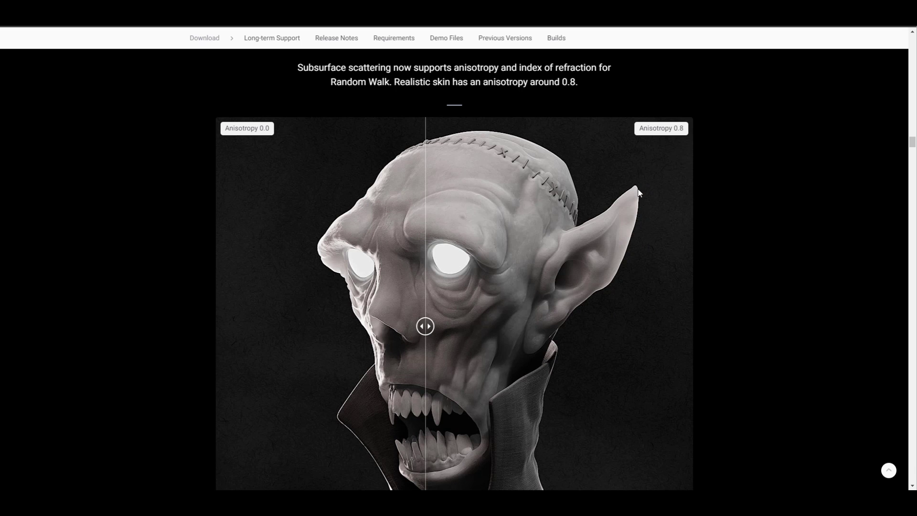
{"action": "mouse_move", "coordinate": [607, 271]}
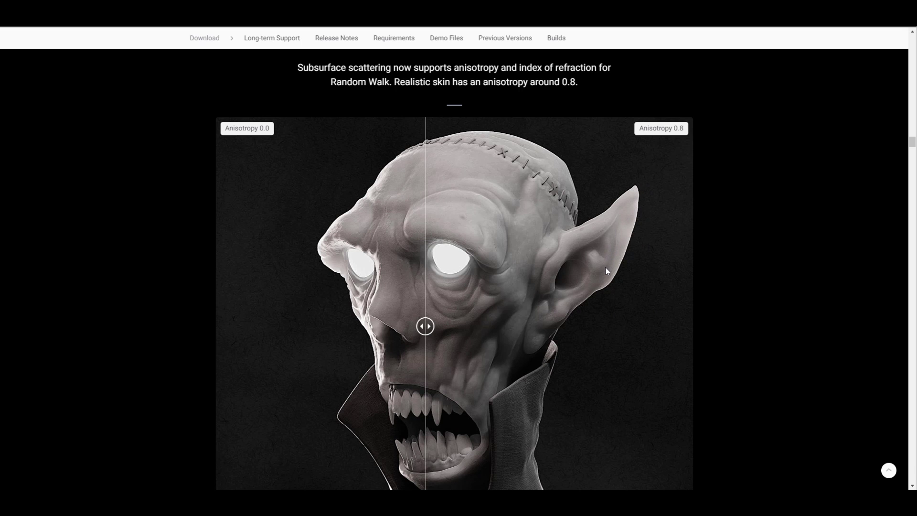
{"action": "mouse_move", "coordinate": [542, 238]}
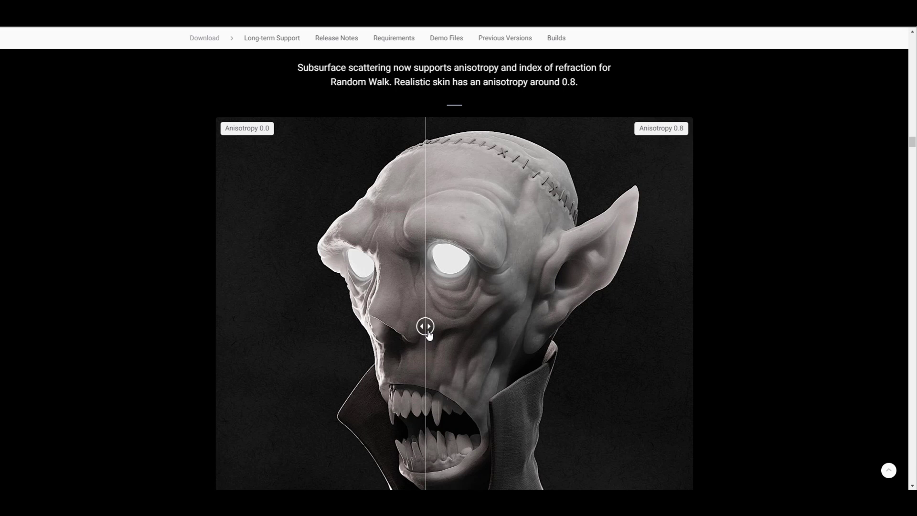
{"action": "left_click_drag", "start_coordinate": [425, 325], "coordinate": [405, 326]}
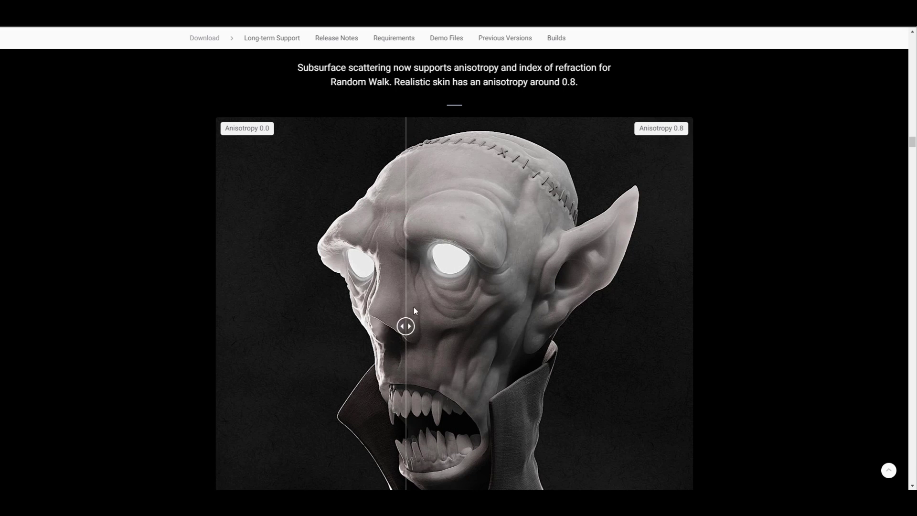
{"action": "left_click_drag", "start_coordinate": [405, 327], "coordinate": [455, 326]}
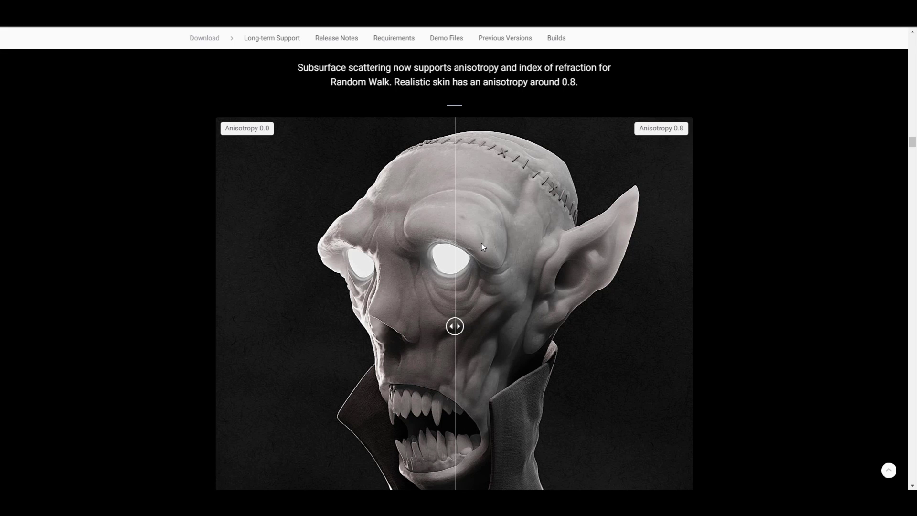
Scroll past the anisotropy render to the 'There's More' list of further Cycles features.
{"action": "scroll", "scroll_direction": "down", "scroll_amount": 3}
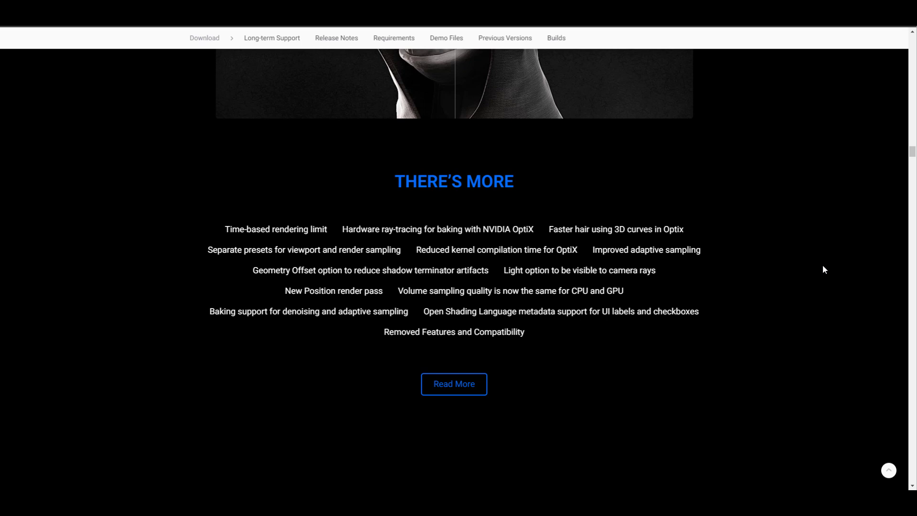
{"action": "mouse_move", "coordinate": [714, 313]}
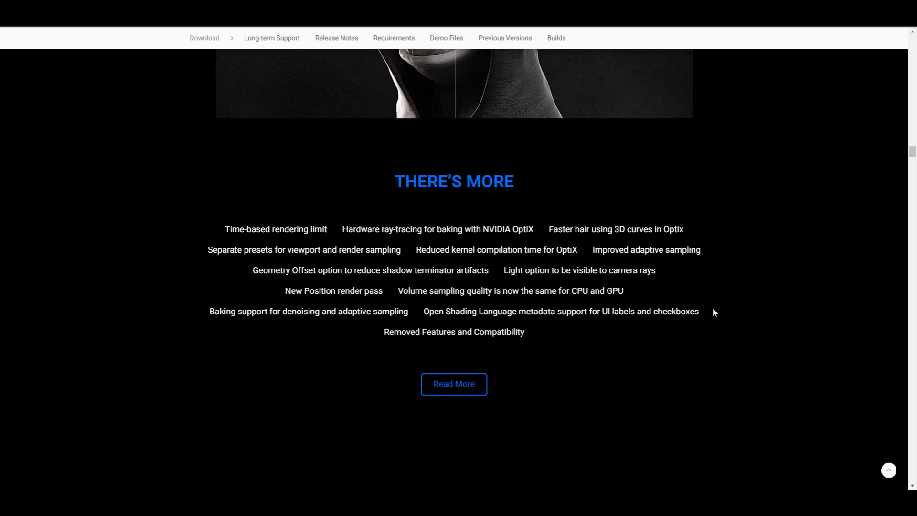
{"action": "mouse_move", "coordinate": [768, 288]}
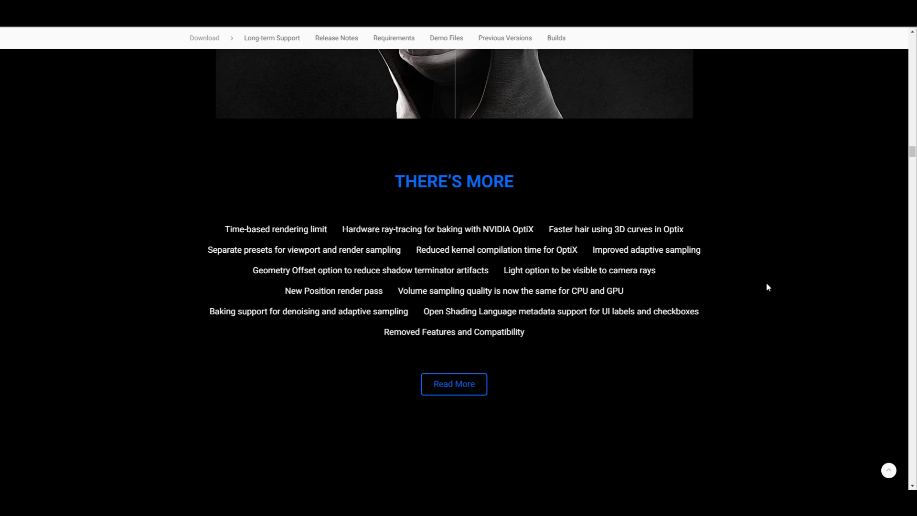
{"action": "mouse_move", "coordinate": [641, 389]}
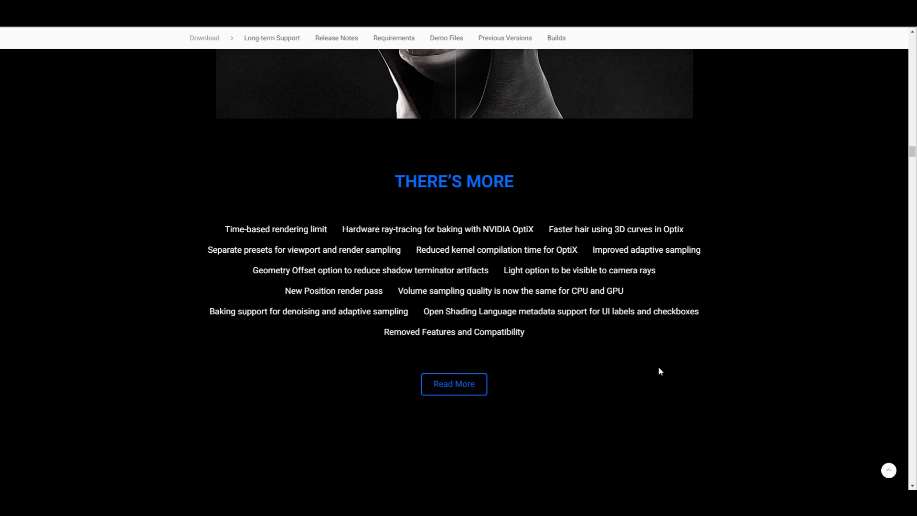
{"action": "mouse_move", "coordinate": [472, 371]}
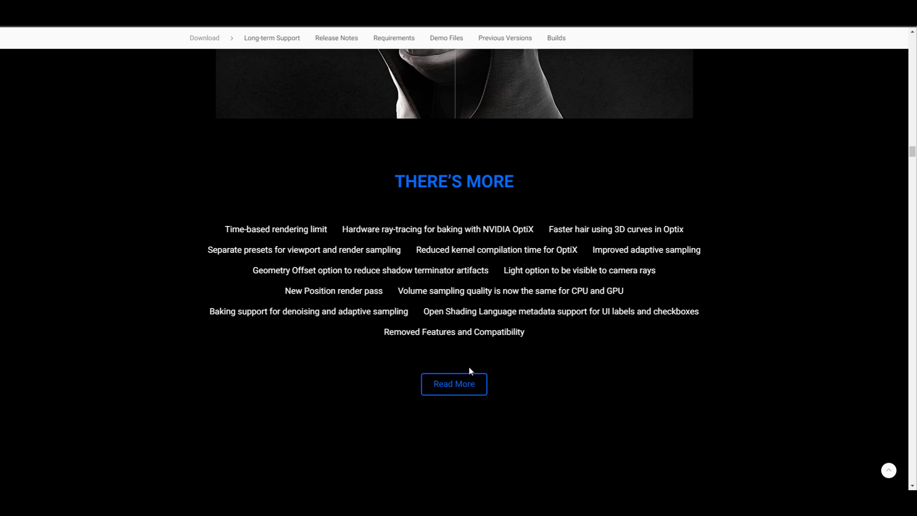
{"action": "mouse_move", "coordinate": [454, 331]}
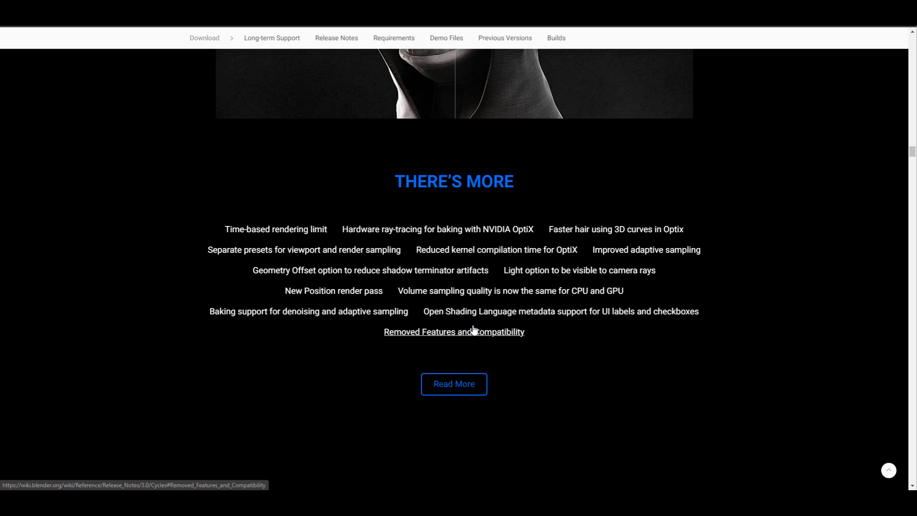
{"action": "mouse_move", "coordinate": [331, 59]}
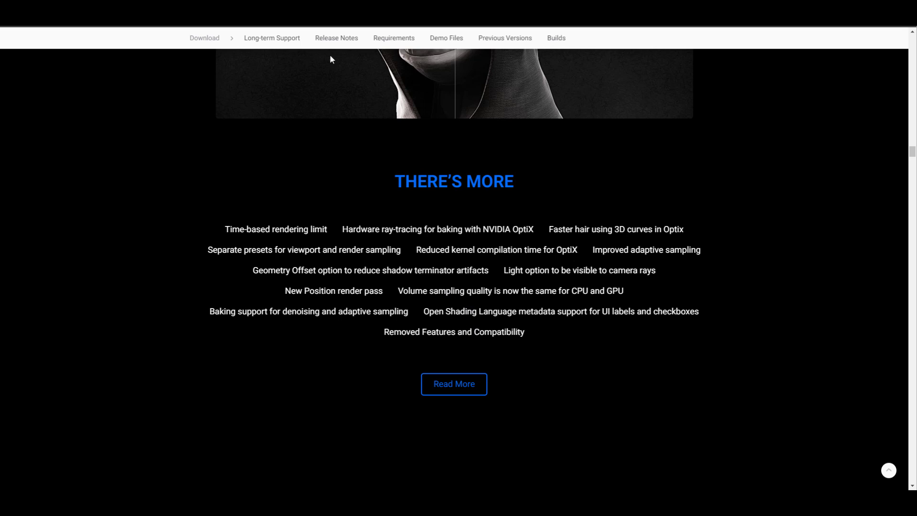
Follow Read More to the wiki's Cycles 3.0 More Features and Removed Features notes.
{"action": "left_click", "coordinate": [454, 384]}
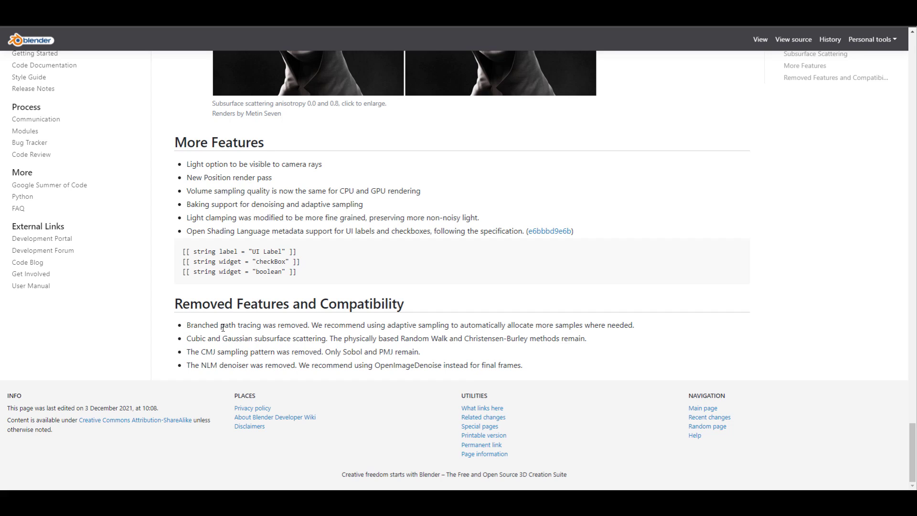
{"action": "mouse_move", "coordinate": [298, 371]}
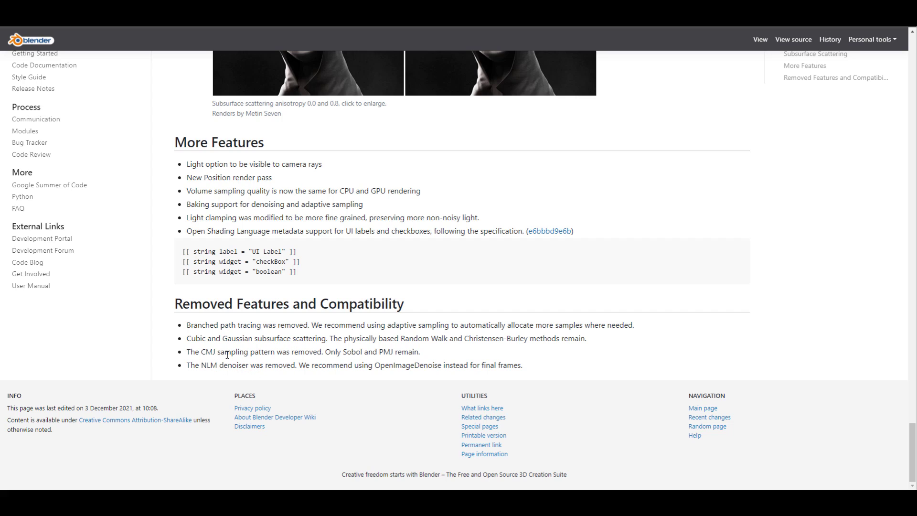
{"action": "mouse_move", "coordinate": [320, 364]}
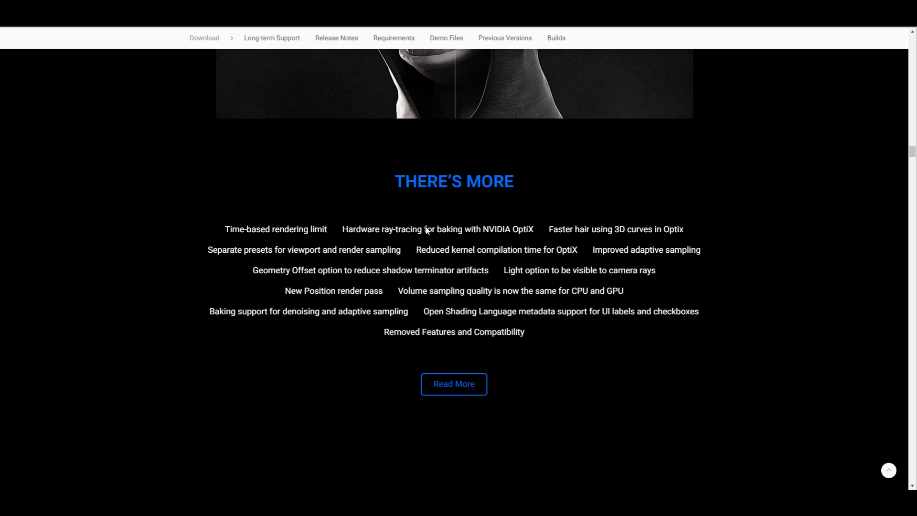
Reach the Asset Browser section and start the Cube Diorama asset demo video.
{"action": "scroll", "scroll_direction": "down", "scroll_amount": 3}
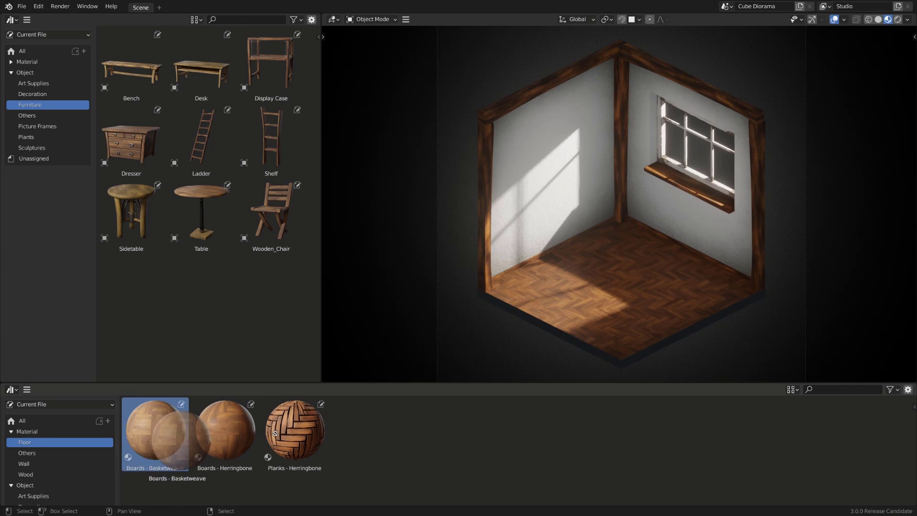
{"action": "left_click", "coordinate": [24, 463]}
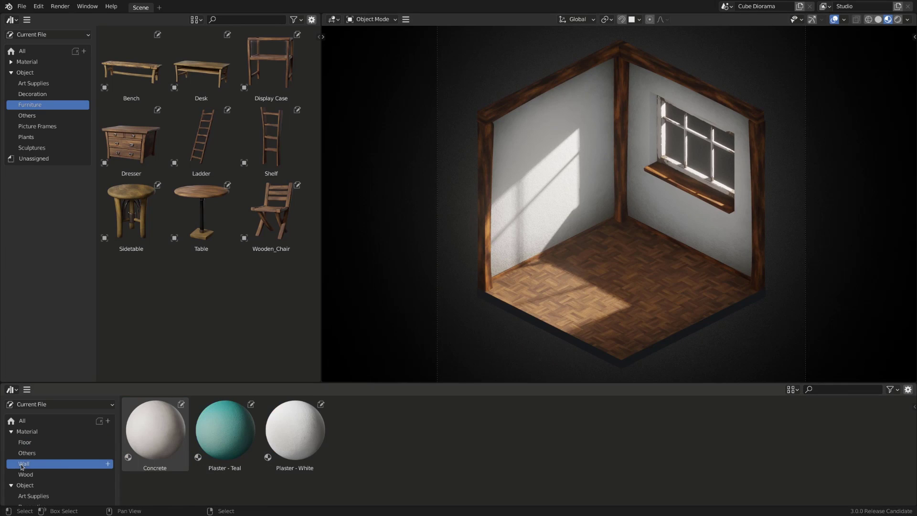
{"action": "left_click", "coordinate": [223, 431]}
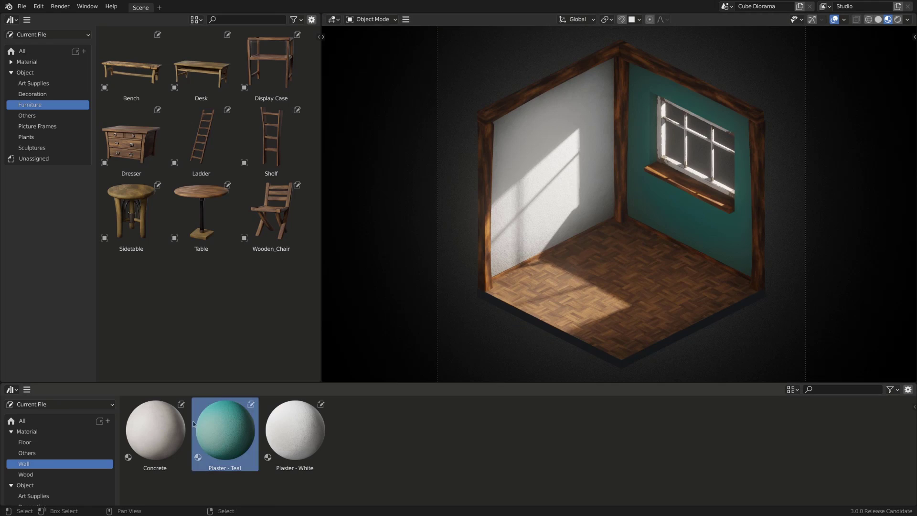
{"action": "left_click", "coordinate": [155, 432]}
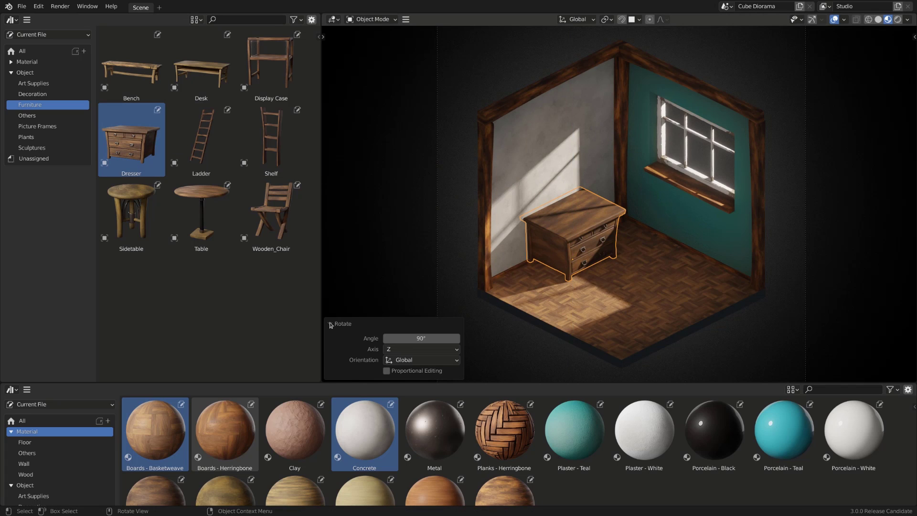
Play through the Cube Diorama demo as the room gains a teal wall, dresser, table and teapot.
{"action": "left_click", "coordinate": [201, 215]}
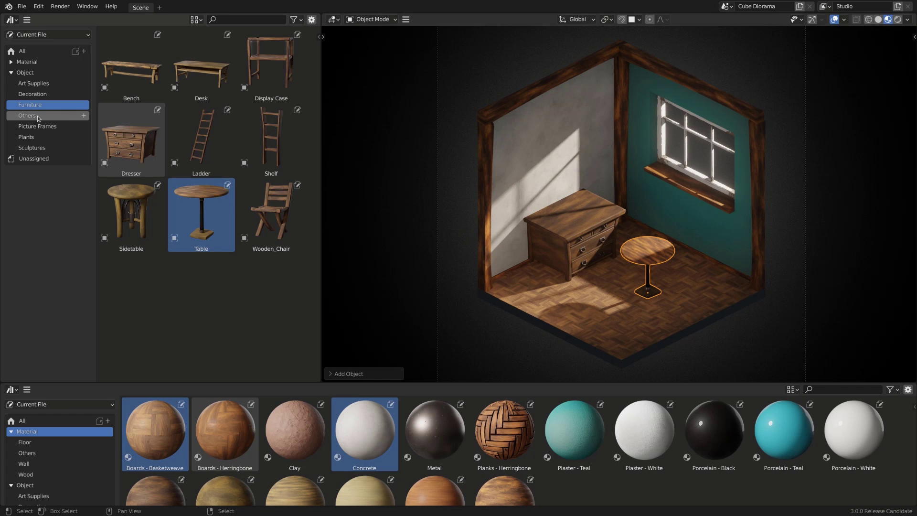
{"action": "left_click", "coordinate": [27, 116]}
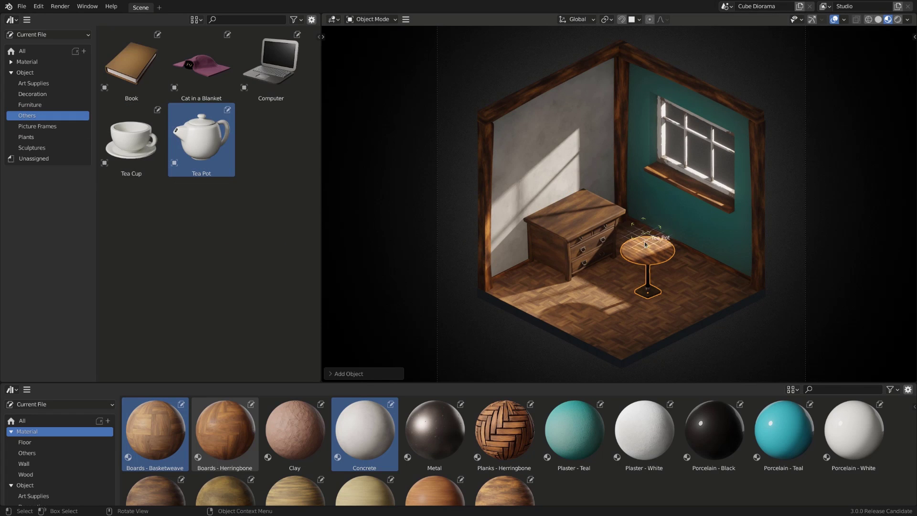
{"action": "left_click", "coordinate": [131, 136]}
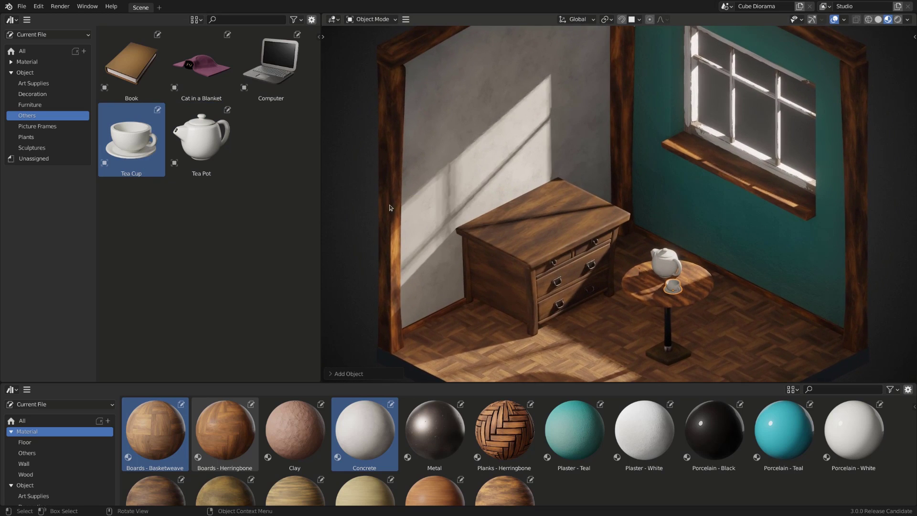
{"action": "left_click", "coordinate": [26, 137]}
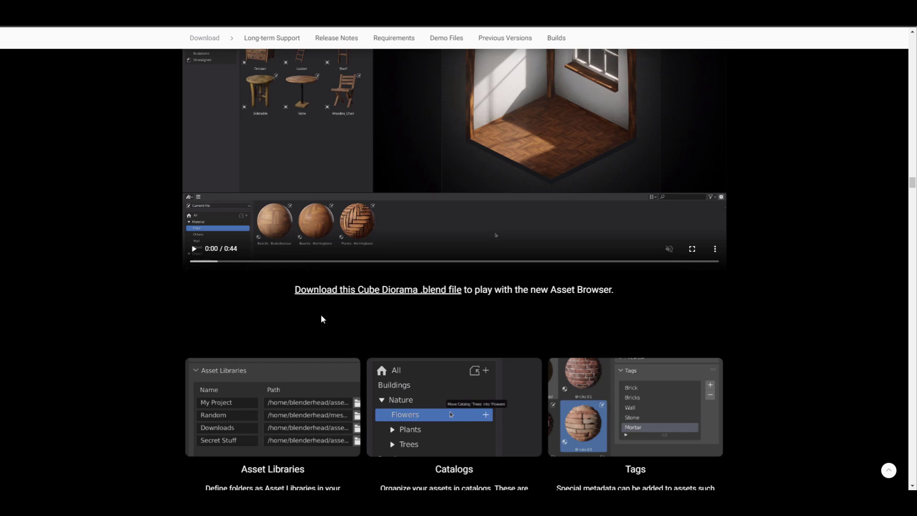
Scroll past the Asset Libraries, Catalogs and Tags cards and the 'And more' list to Geometry Nodes.
{"action": "scroll", "scroll_direction": "down", "scroll_amount": 3}
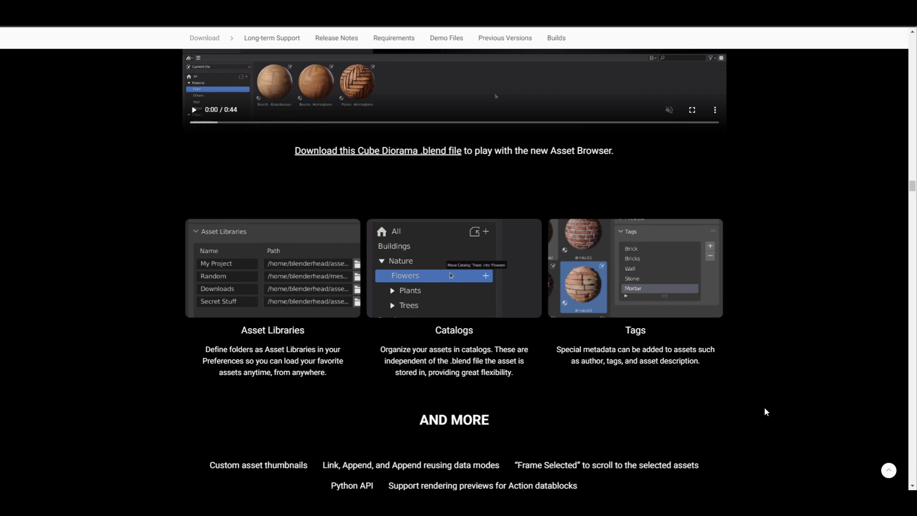
{"action": "mouse_move", "coordinate": [693, 397]}
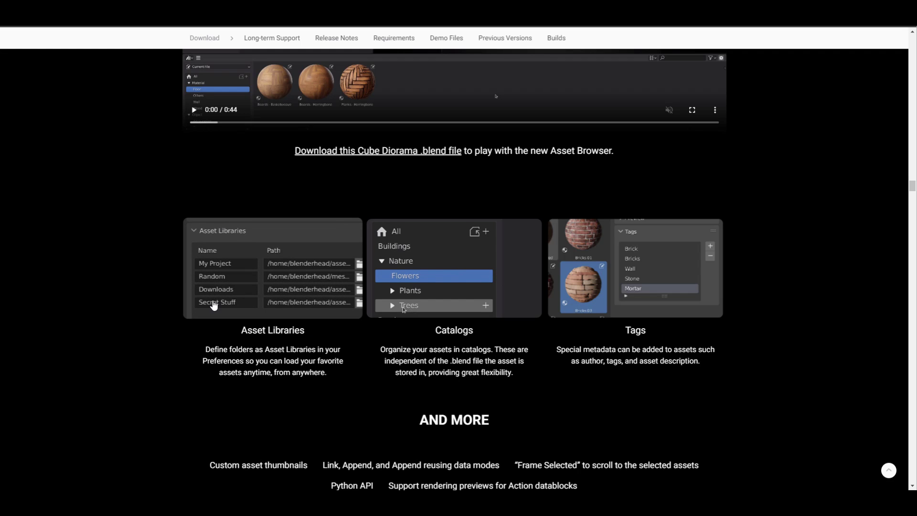
{"action": "scroll", "scroll_direction": "down", "scroll_amount": 3}
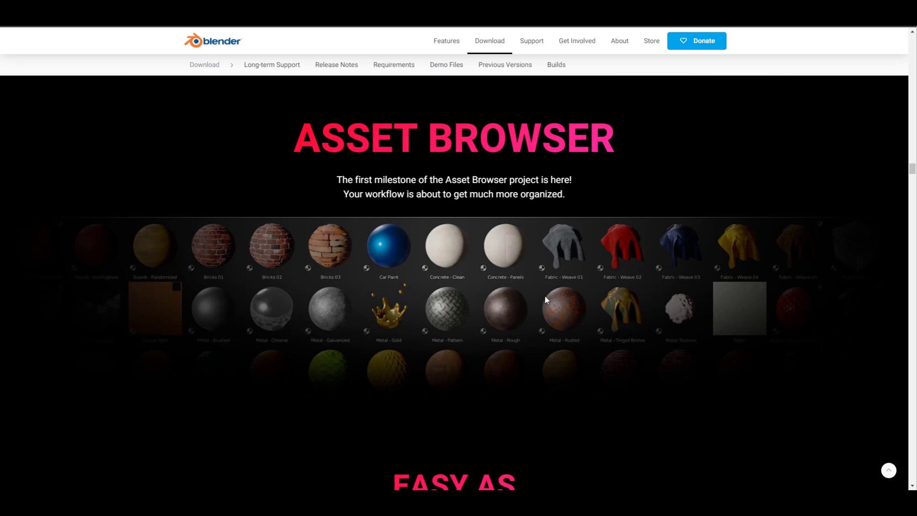
{"action": "scroll", "scroll_direction": "down", "scroll_amount": 3}
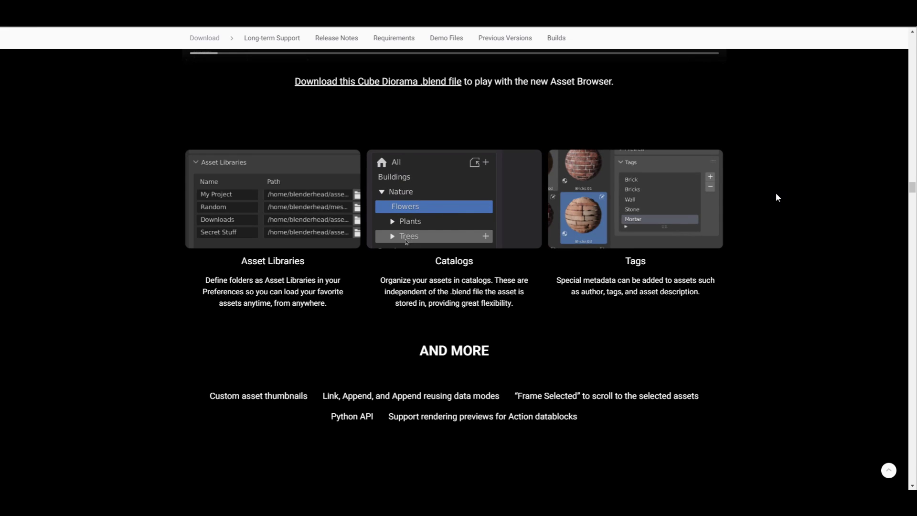
{"action": "left_click_drag", "start_coordinate": [409, 236], "coordinate": [450, 206]}
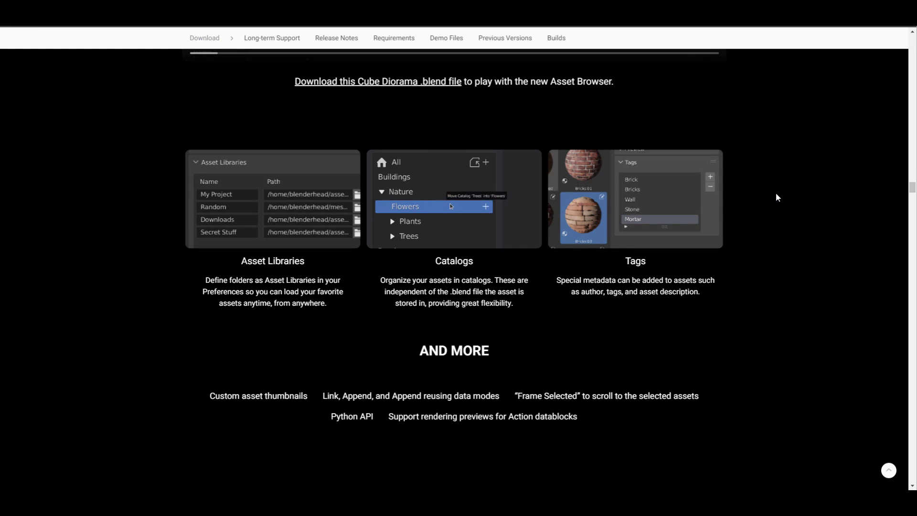
{"action": "scroll", "scroll_direction": "down", "scroll_amount": 3}
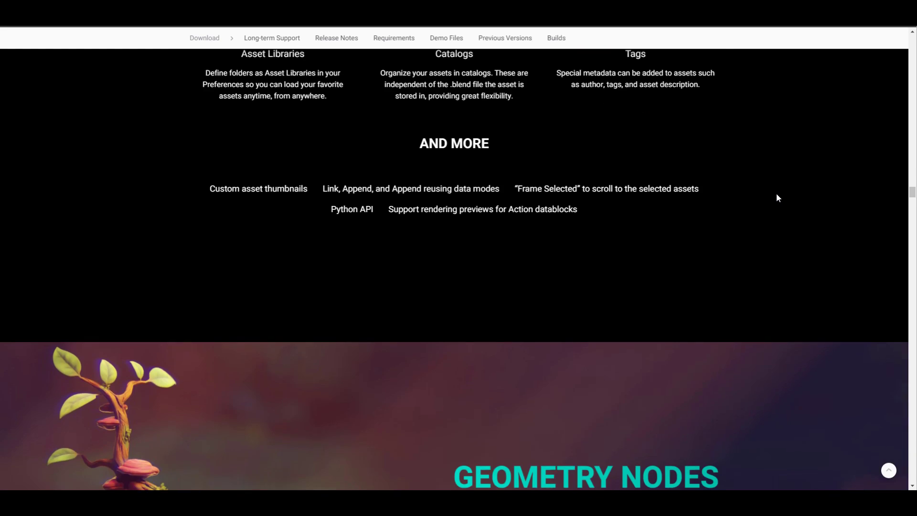
Scroll through the Geometry Nodes banner and 'Go on a field trip' section to the Fields quote and Read More button.
{"action": "scroll", "scroll_direction": "down", "scroll_amount": 3}
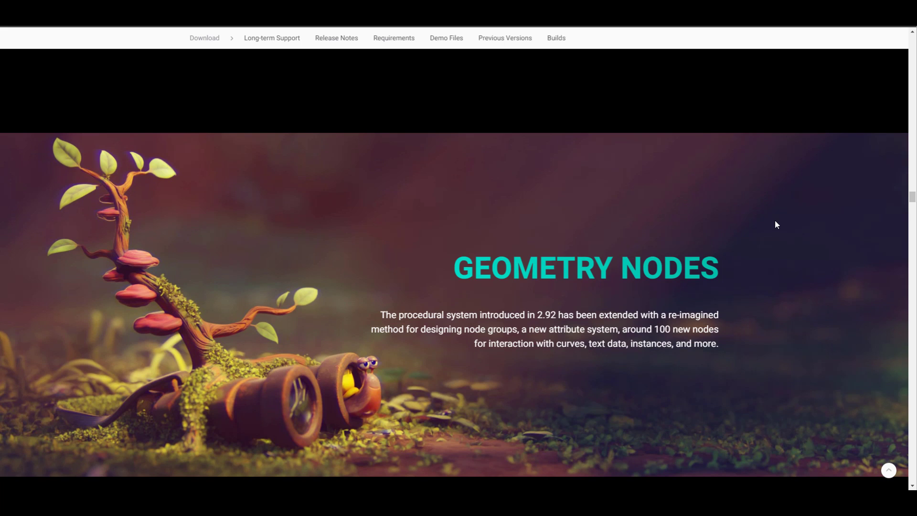
{"action": "scroll", "scroll_direction": "down", "scroll_amount": 3}
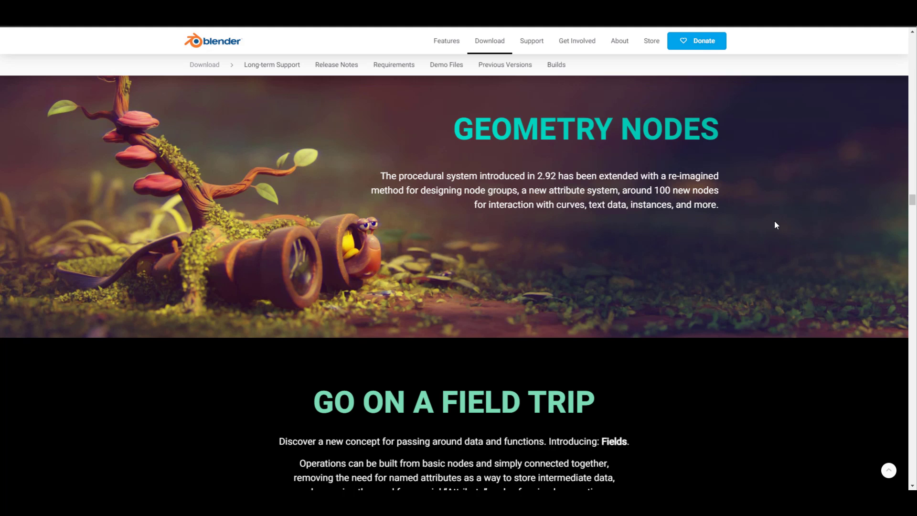
{"action": "scroll", "scroll_direction": "down", "scroll_amount": 3}
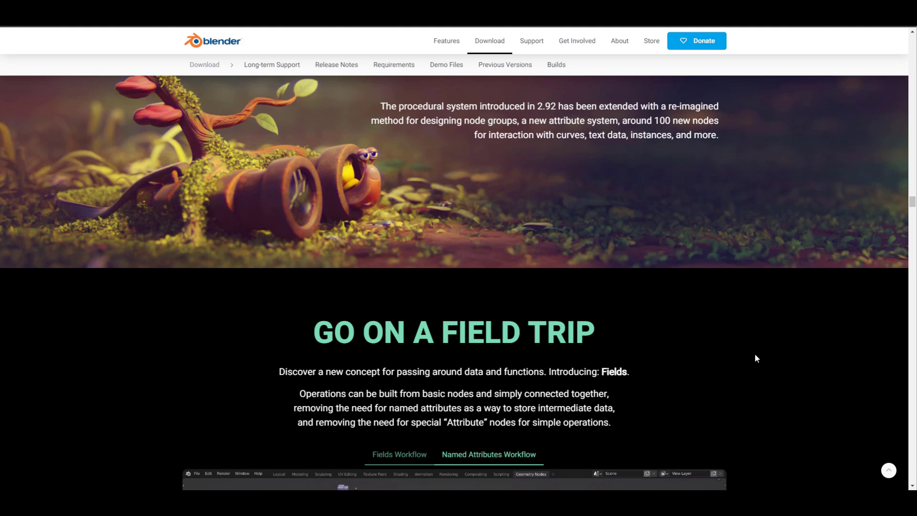
{"action": "scroll", "scroll_direction": "down", "scroll_amount": 3}
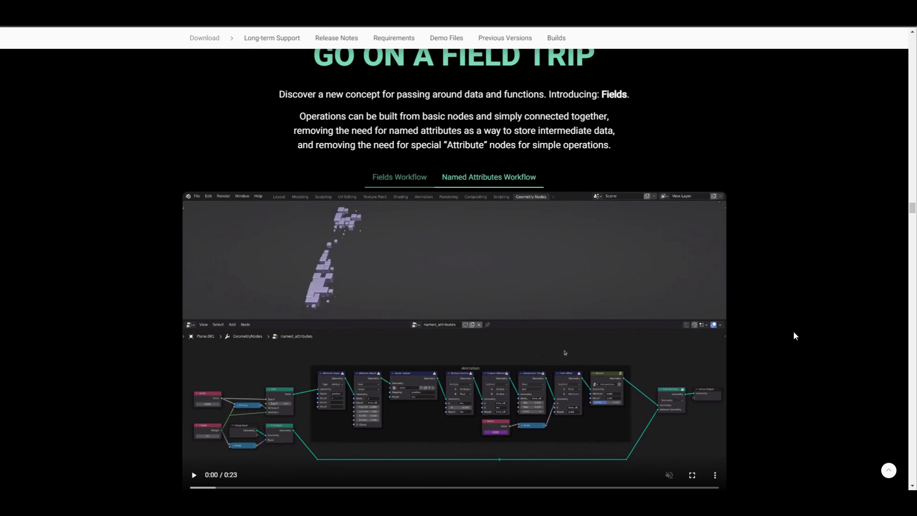
{"action": "scroll", "scroll_direction": "down", "scroll_amount": 3}
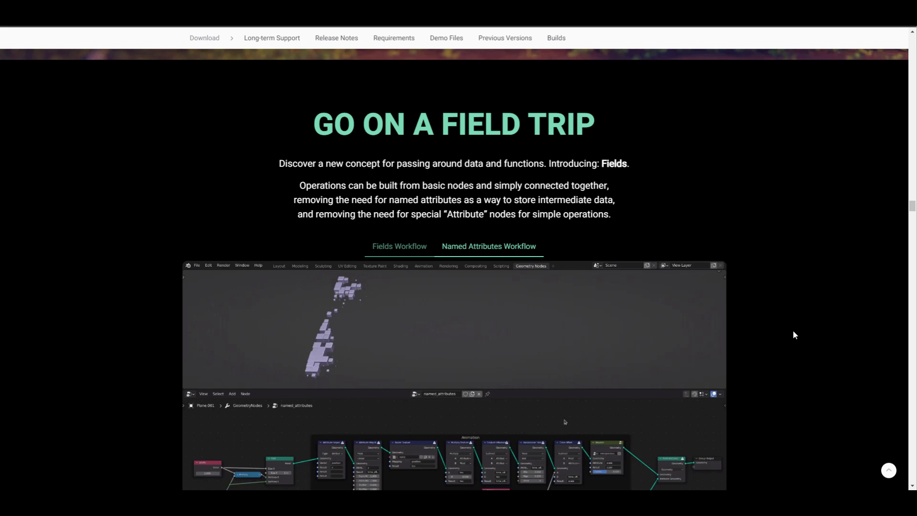
{"action": "mouse_move", "coordinate": [772, 281]}
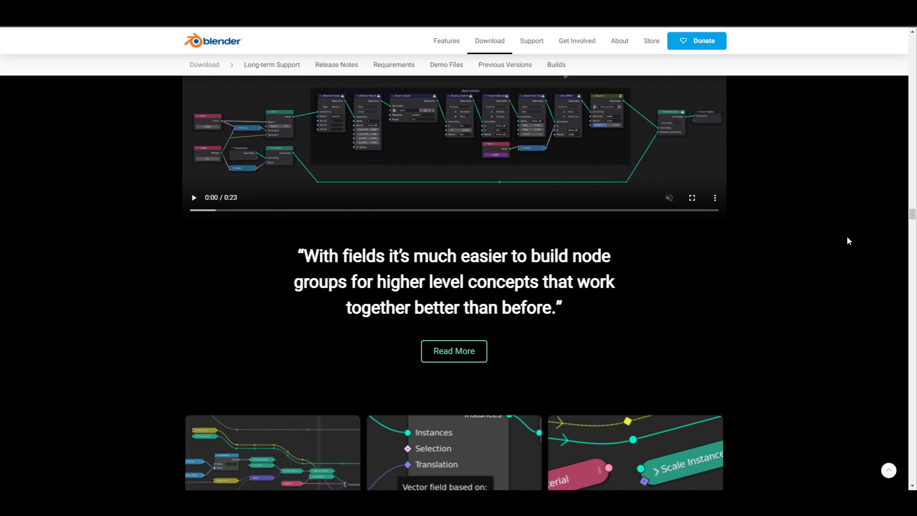
Scroll past the At a Glance, Sneak Peek and Circle vs Diamond cards to the 'A Wall of Nodes' curves section.
{"action": "scroll", "scroll_direction": "down", "scroll_amount": 3}
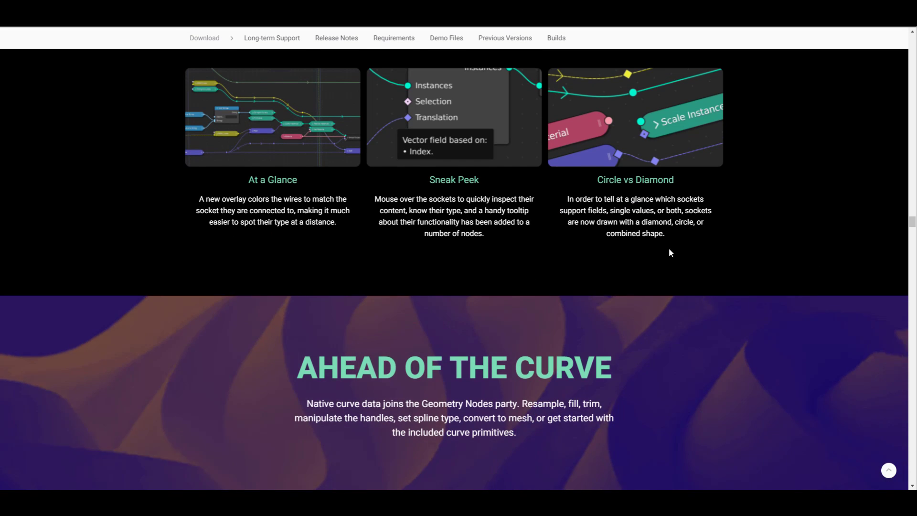
{"action": "scroll", "scroll_direction": "up", "scroll_amount": 3}
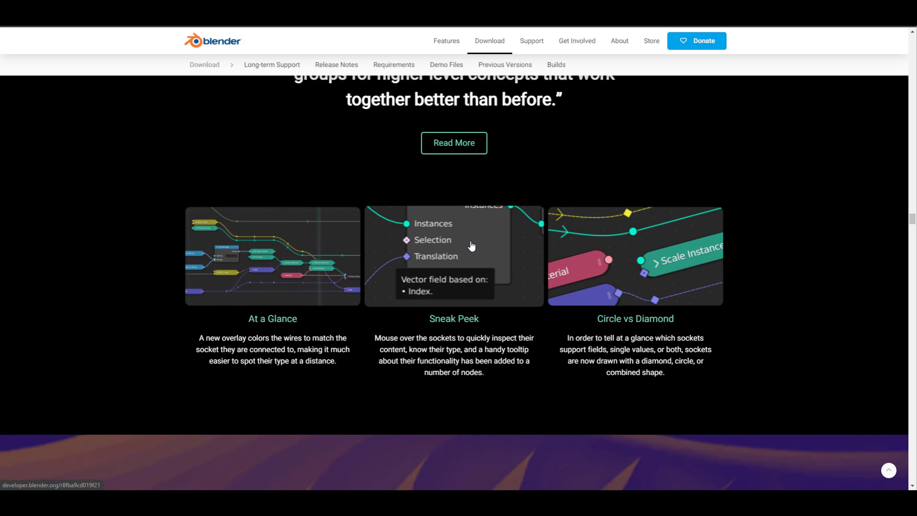
{"action": "mouse_move", "coordinate": [436, 293]}
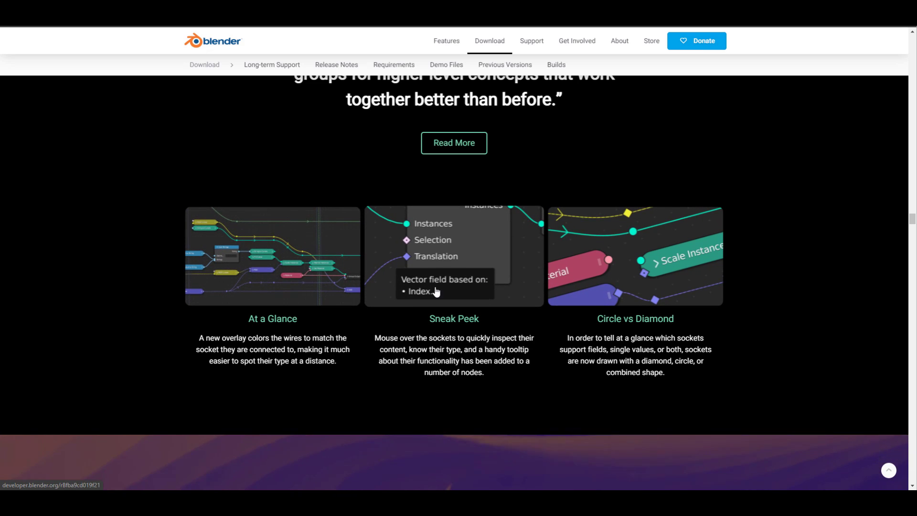
{"action": "scroll", "scroll_direction": "down", "scroll_amount": 3}
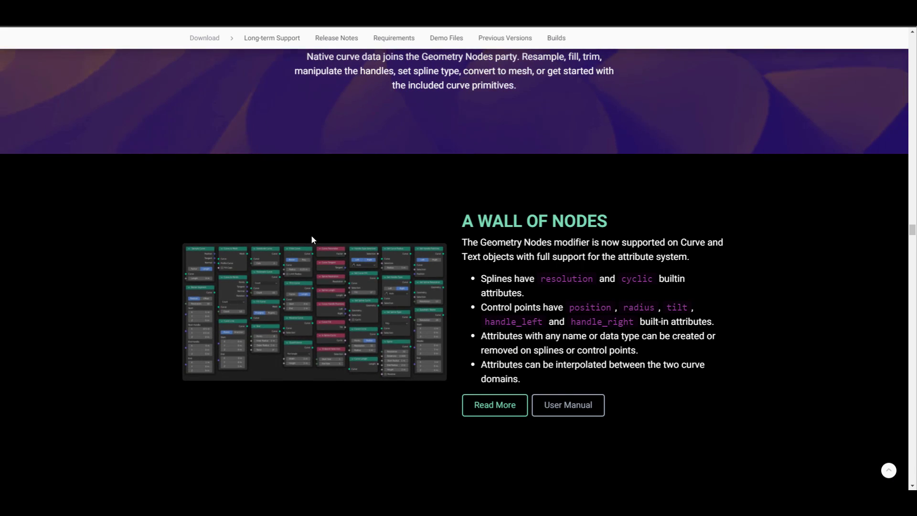
Scroll through More Than Words, Text Nodes, Materials, Instancing and Out In The Wild to Even More Geometry Nodes.
{"action": "scroll", "scroll_direction": "down", "scroll_amount": 3}
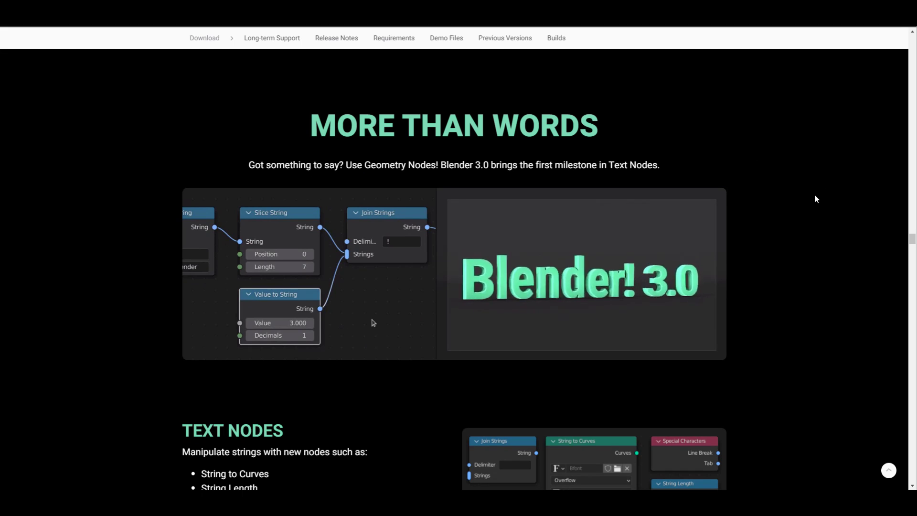
{"action": "scroll", "scroll_direction": "down", "scroll_amount": 3}
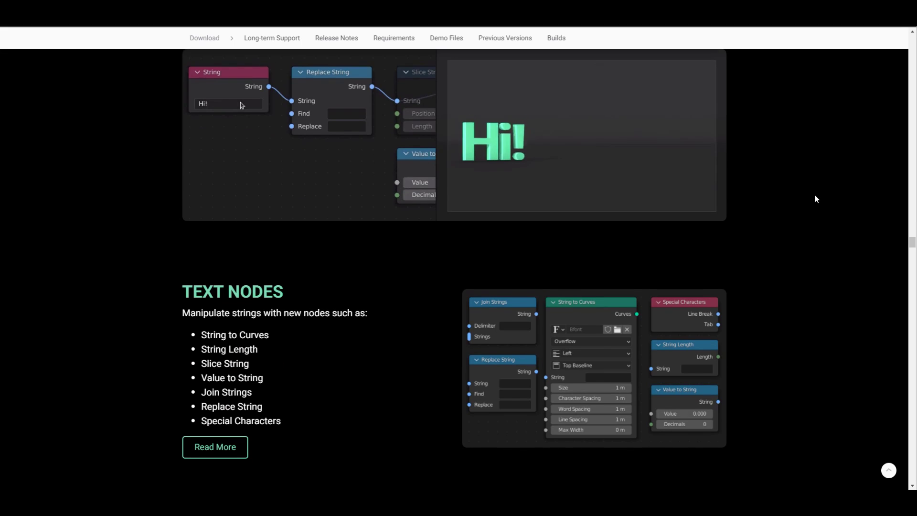
{"action": "scroll", "scroll_direction": "down", "scroll_amount": 3}
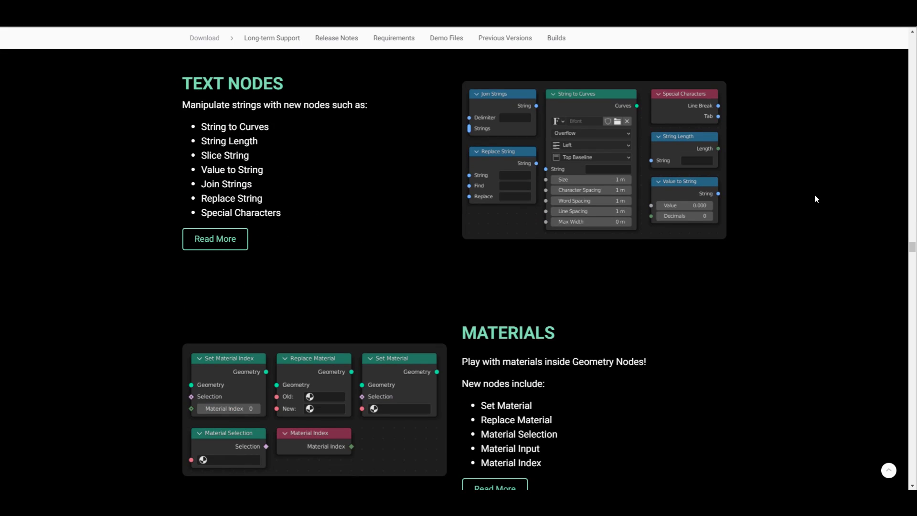
{"action": "scroll", "scroll_direction": "down", "scroll_amount": 3}
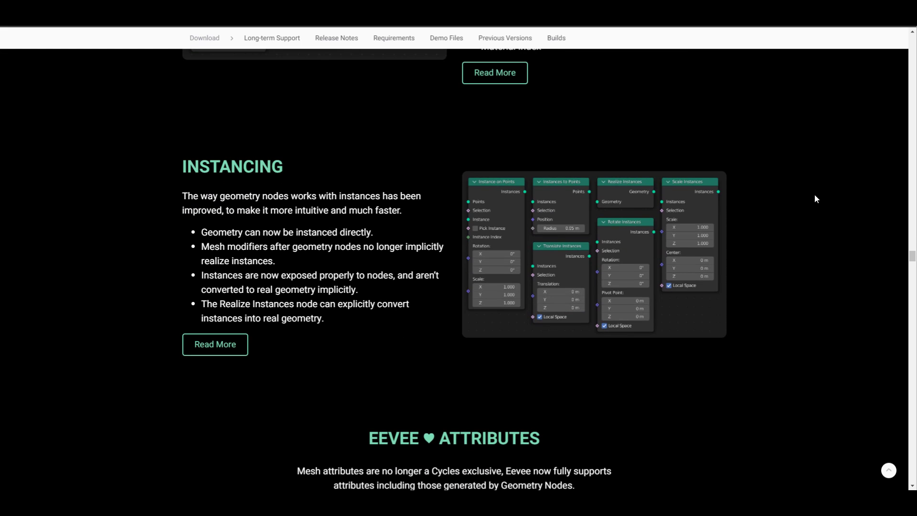
{"action": "scroll", "scroll_direction": "down", "scroll_amount": 3}
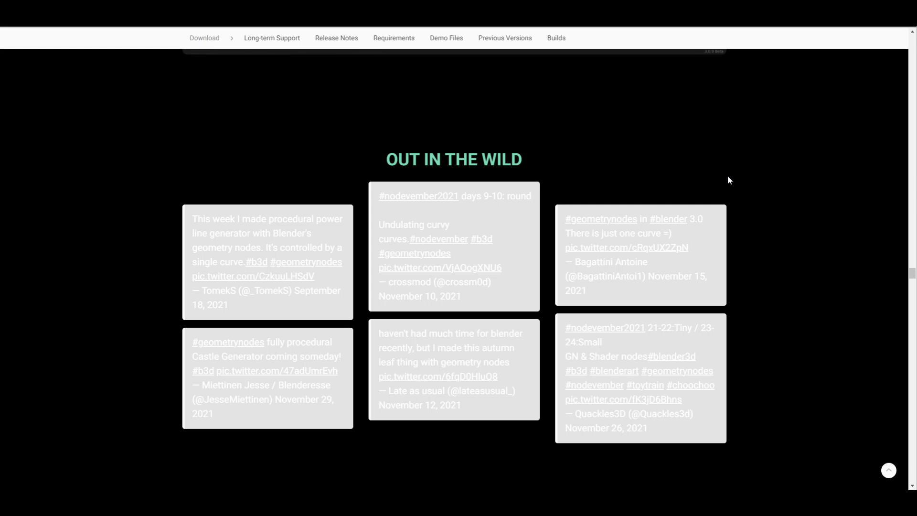
{"action": "scroll", "scroll_direction": "down", "scroll_amount": 3}
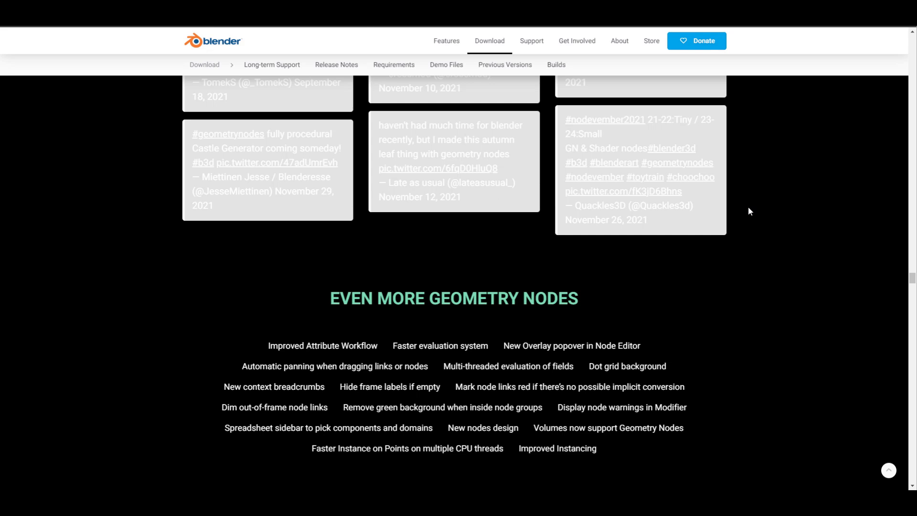
Scroll down to the User Interface section and its Visual Refresh details.
{"action": "scroll", "scroll_direction": "down", "scroll_amount": 3}
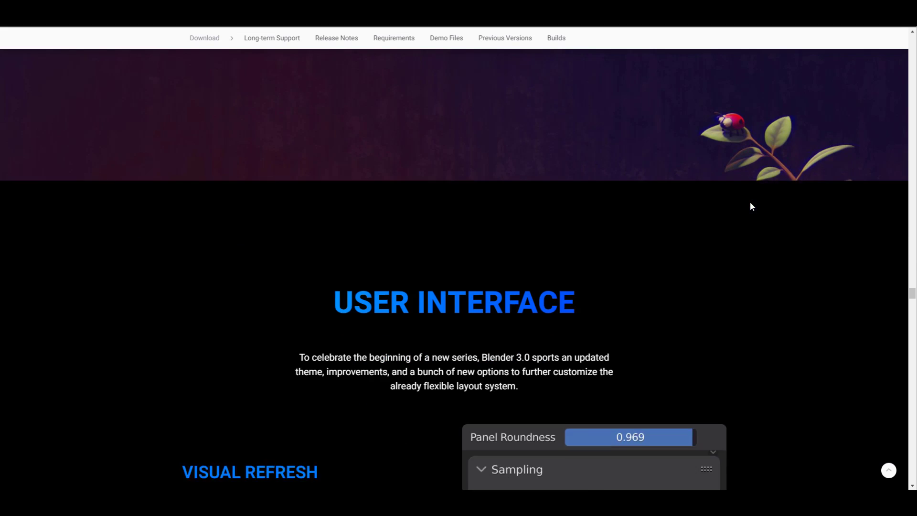
{"action": "scroll", "scroll_direction": "down", "scroll_amount": 3}
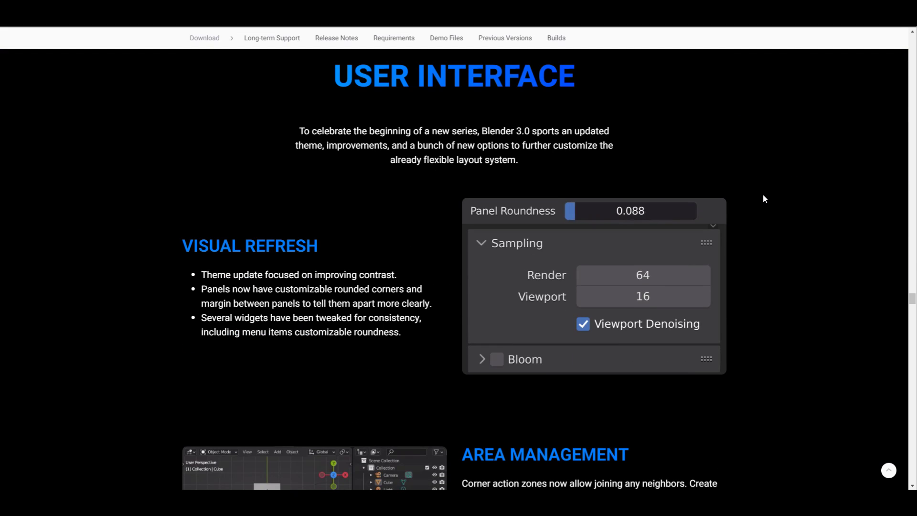
Drag the Panel Roundness comparison slider back and forth, then continue toward Area Management.
{"action": "left_click_drag", "start_coordinate": [570, 210], "coordinate": [650, 210]}
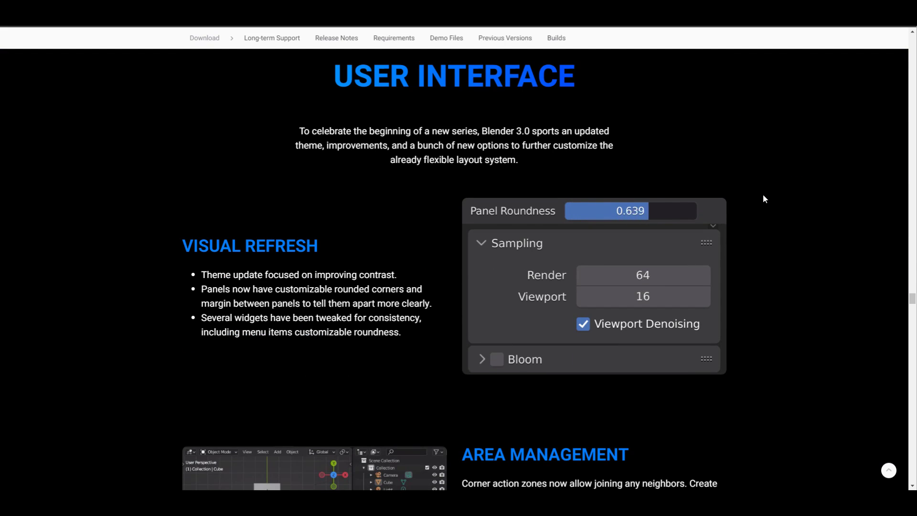
{"action": "left_click_drag", "start_coordinate": [632, 210], "coordinate": [590, 210]}
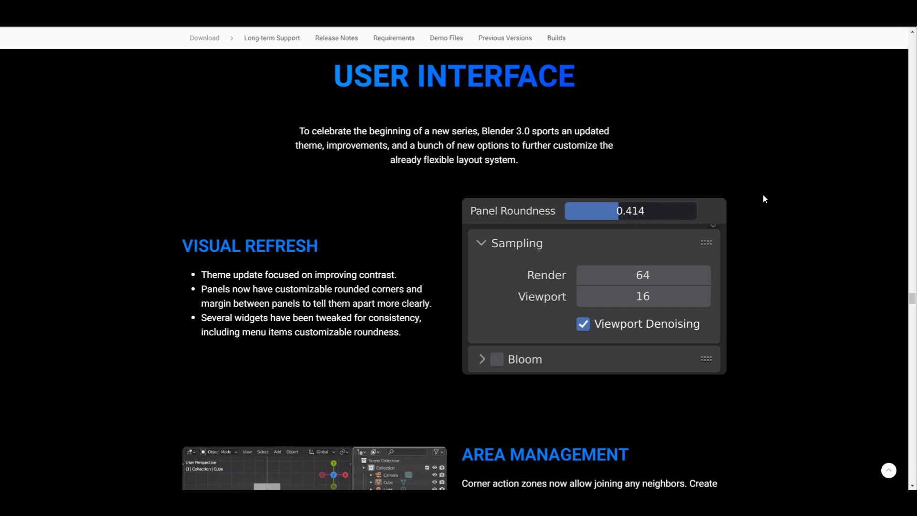
{"action": "left_click_drag", "start_coordinate": [618, 210], "coordinate": [591, 210]}
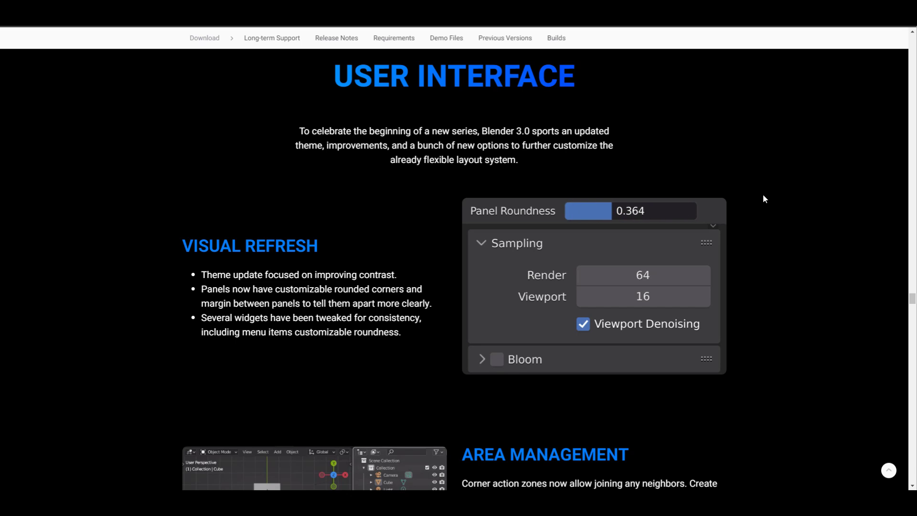
{"action": "left_click_drag", "start_coordinate": [587, 211], "coordinate": [697, 210]}
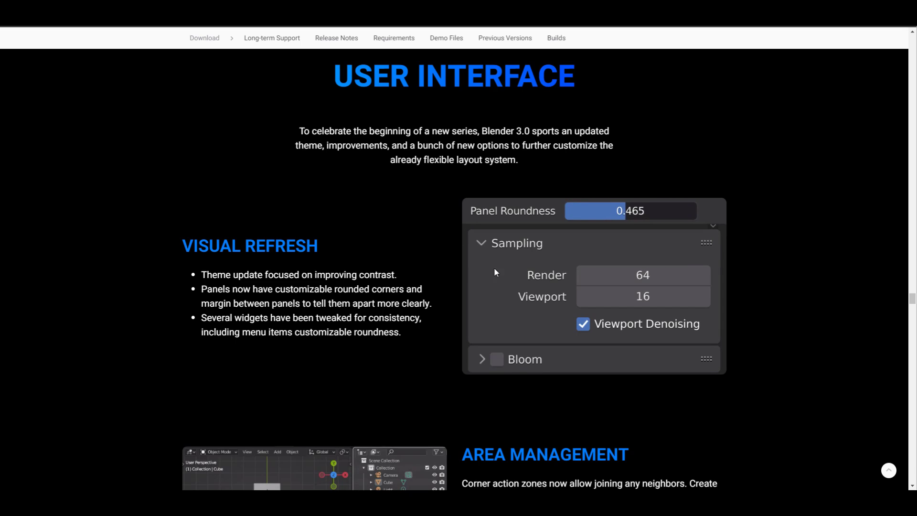
{"action": "left_click_drag", "start_coordinate": [629, 210], "coordinate": [585, 210]}
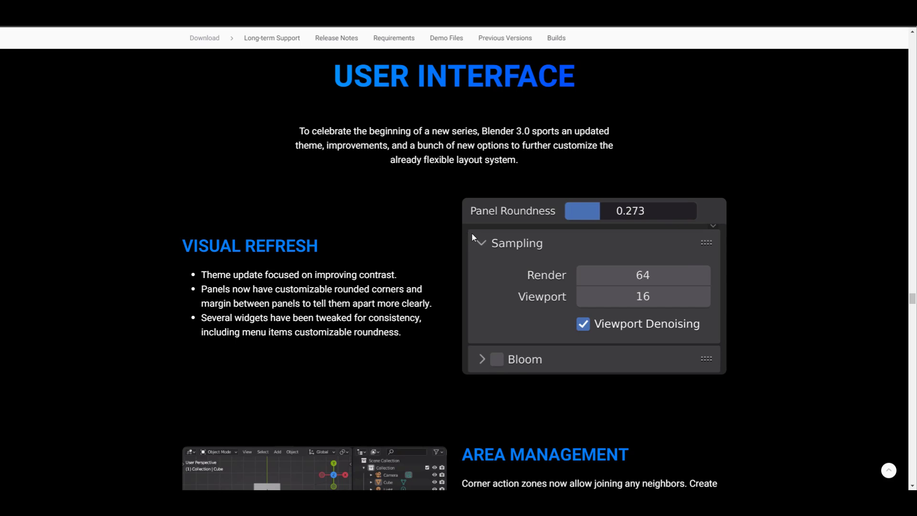
{"action": "scroll", "scroll_direction": "down", "scroll_amount": 3}
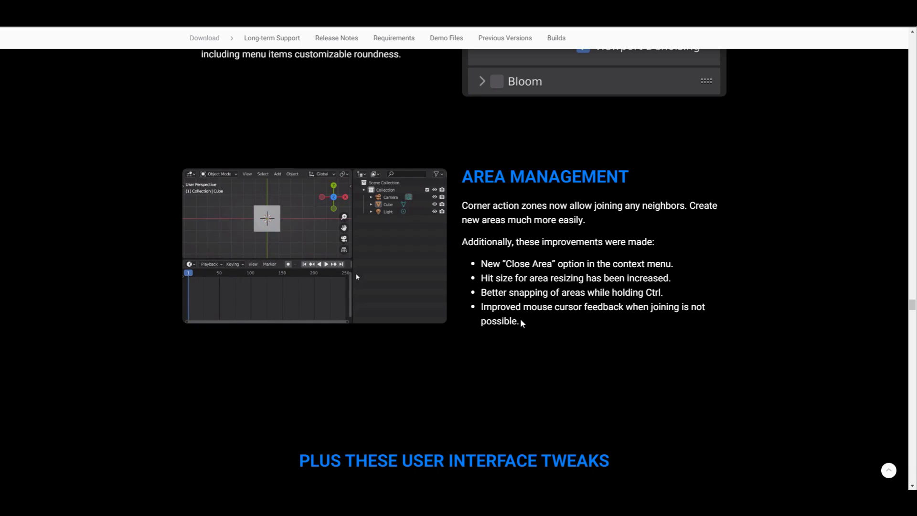
{"action": "mouse_move", "coordinate": [356, 272]}
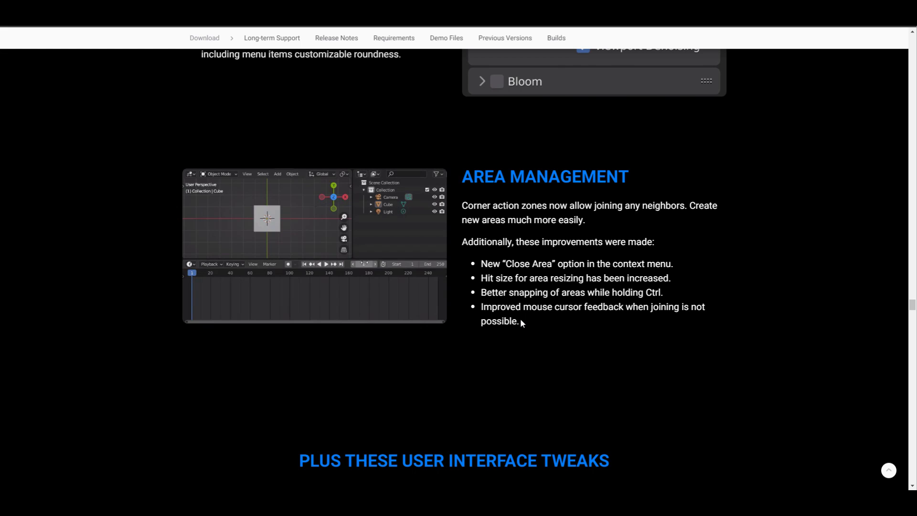
Scroll past Area Management to the full 'Plus these user interface tweaks' list.
{"action": "scroll", "scroll_direction": "down", "scroll_amount": 3}
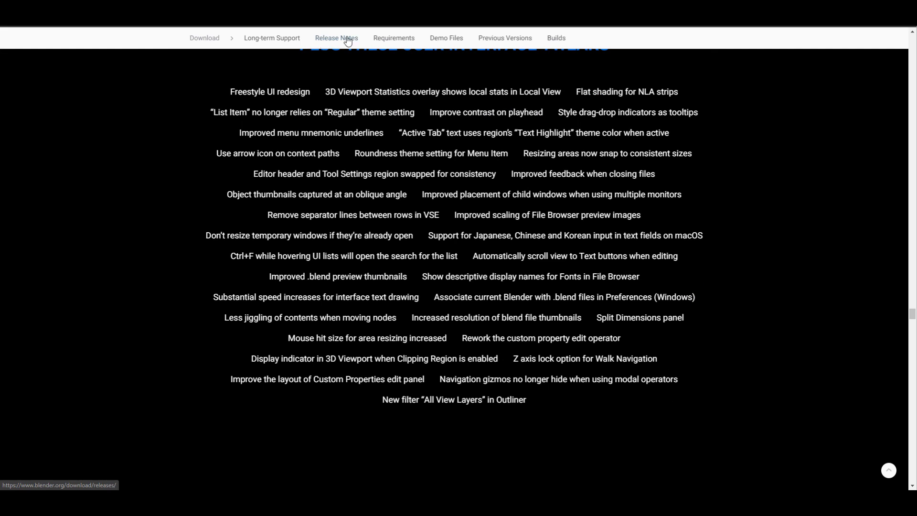
{"action": "mouse_move", "coordinate": [278, 152]}
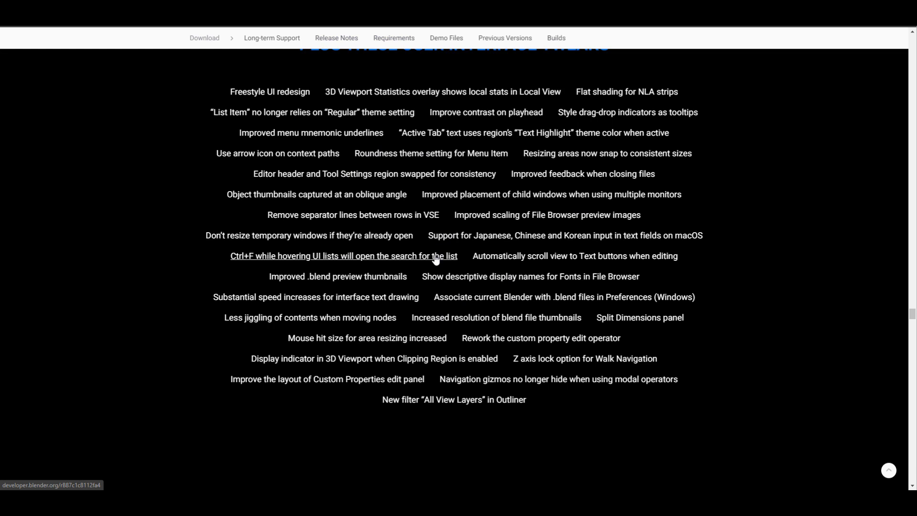
{"action": "mouse_move", "coordinate": [474, 251]}
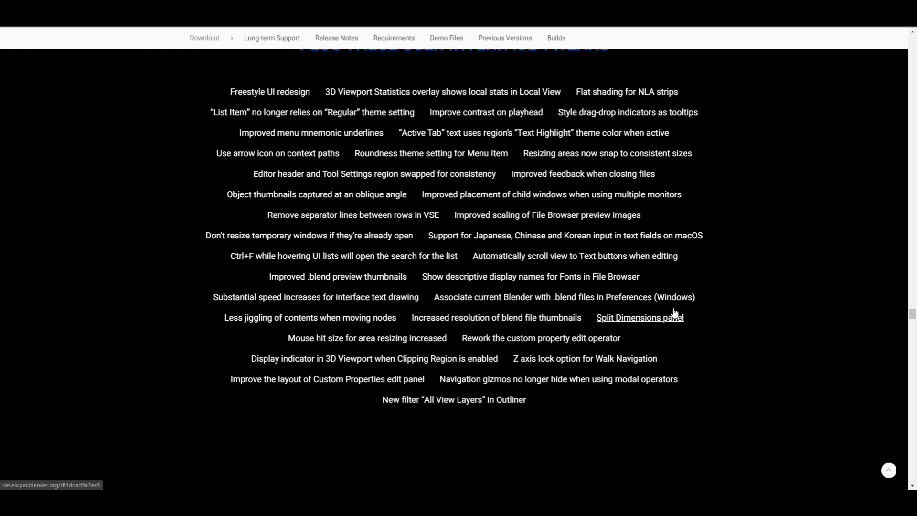
{"action": "mouse_move", "coordinate": [734, 333]}
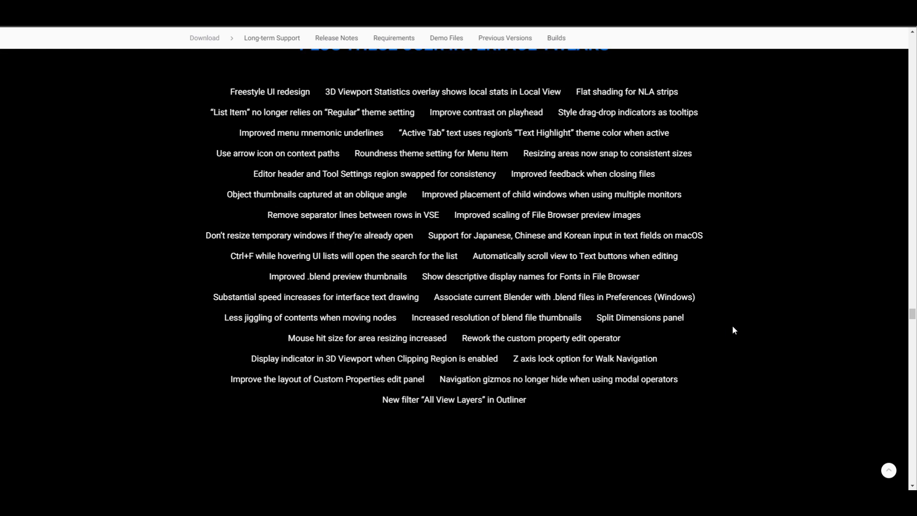
{"action": "mouse_move", "coordinate": [553, 285]}
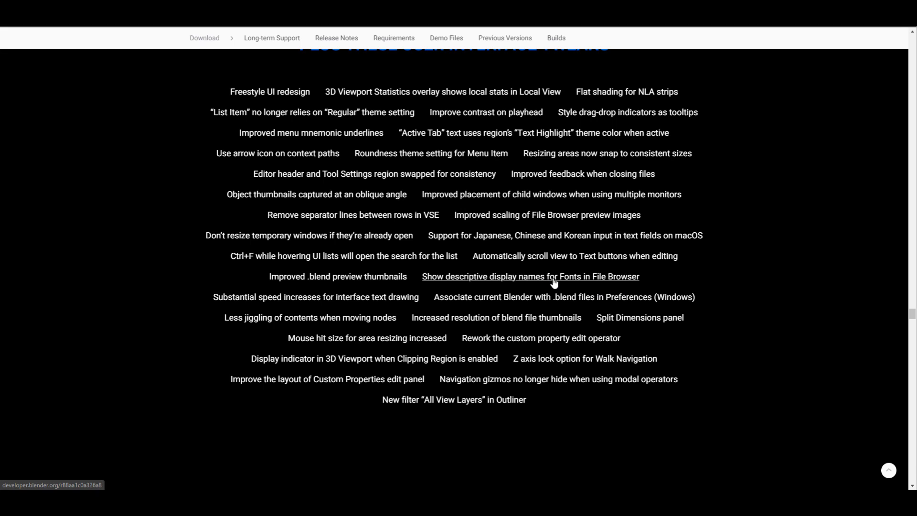
{"action": "mouse_move", "coordinate": [725, 279]}
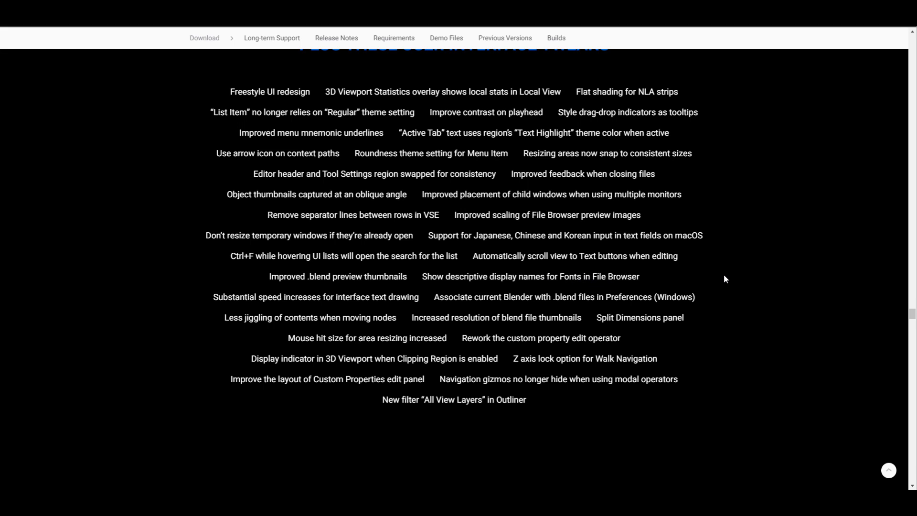
{"action": "scroll", "scroll_direction": "up", "scroll_amount": 3}
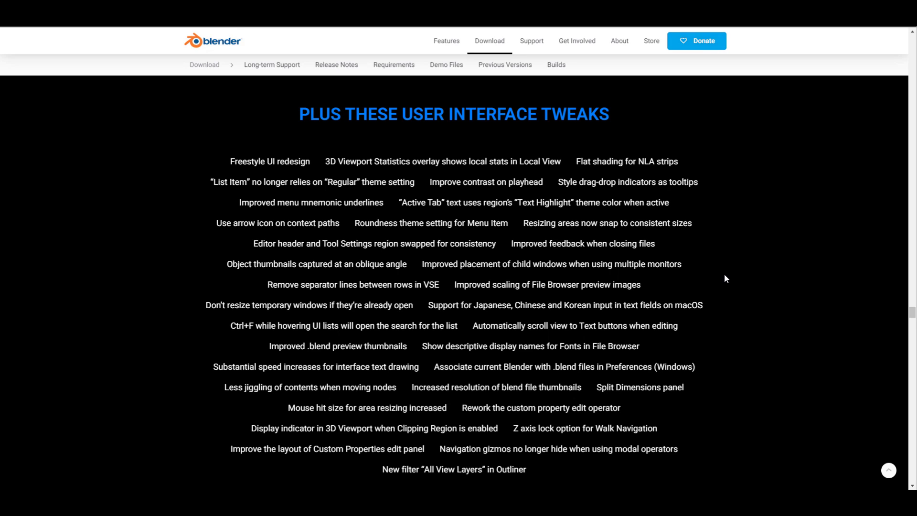
{"action": "mouse_move", "coordinate": [572, 358]}
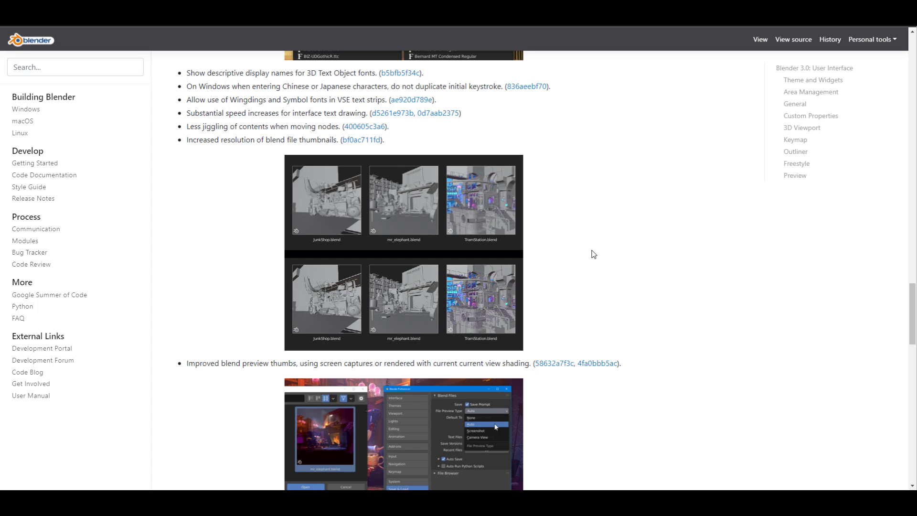
{"action": "scroll", "scroll_direction": "down", "scroll_amount": 3}
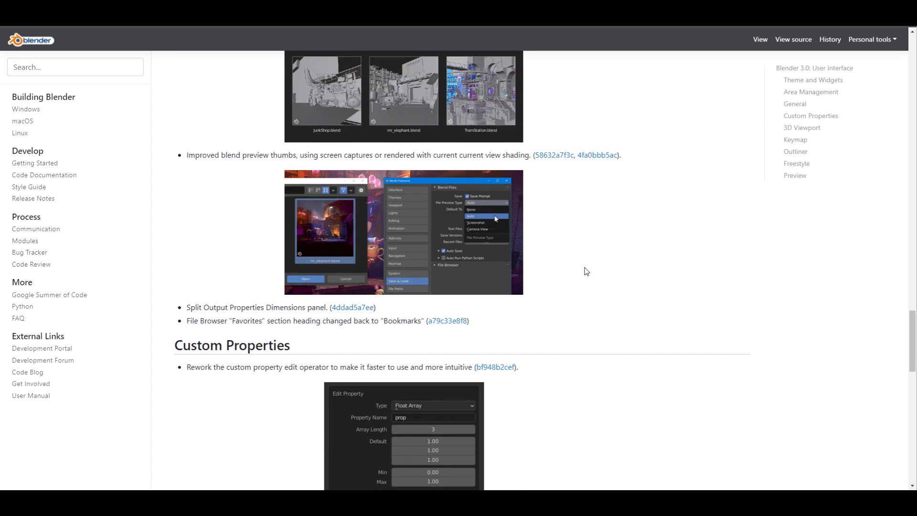
{"action": "mouse_move", "coordinate": [493, 299]}
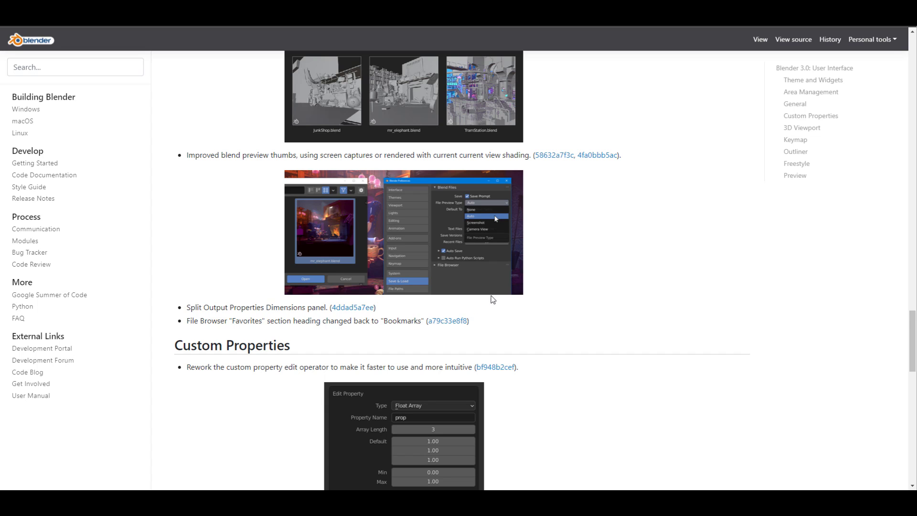
{"action": "mouse_move", "coordinate": [500, 237]}
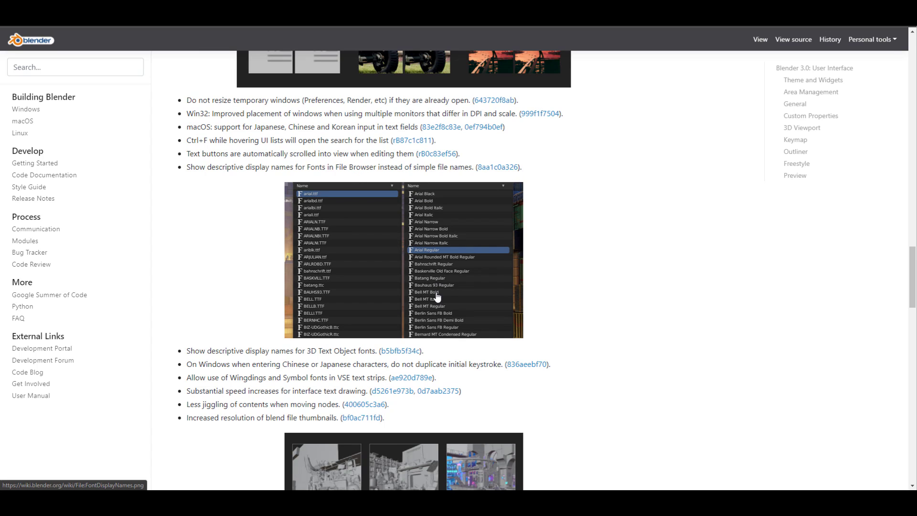
{"action": "mouse_move", "coordinate": [438, 209]}
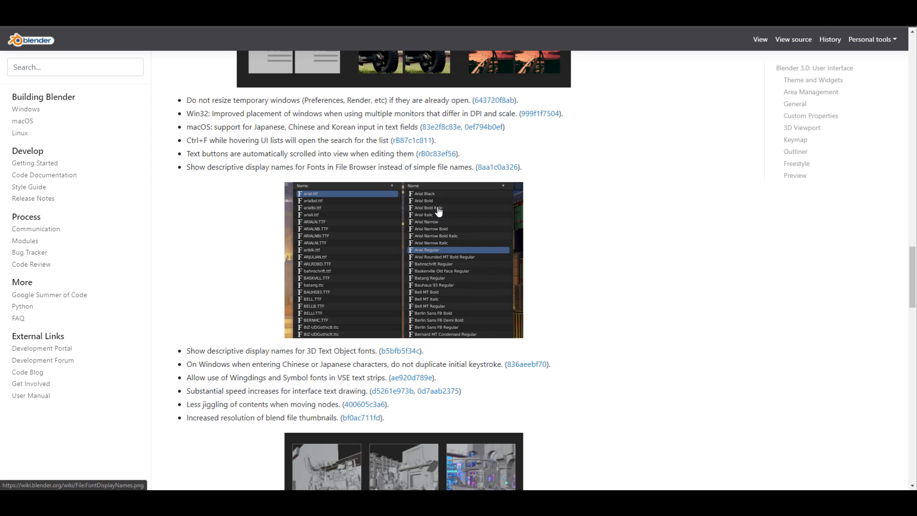
{"action": "mouse_move", "coordinate": [432, 287]}
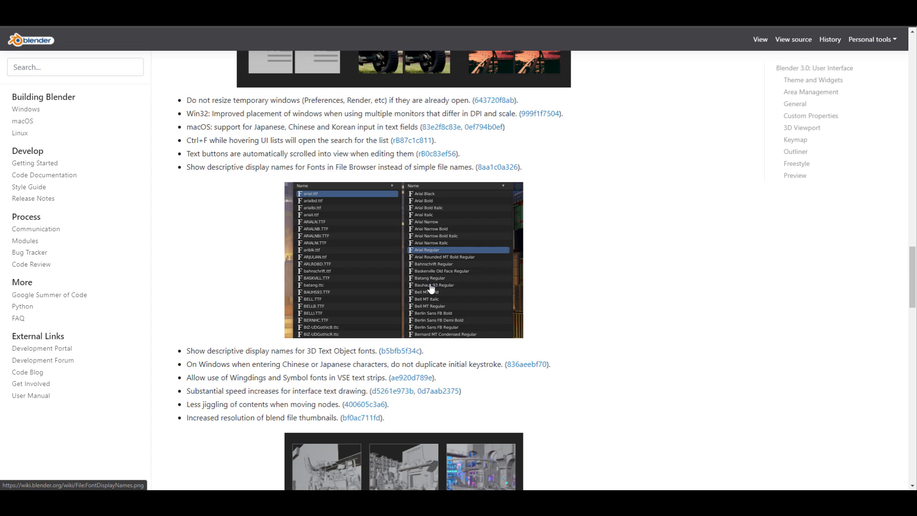
{"action": "mouse_move", "coordinate": [427, 285]}
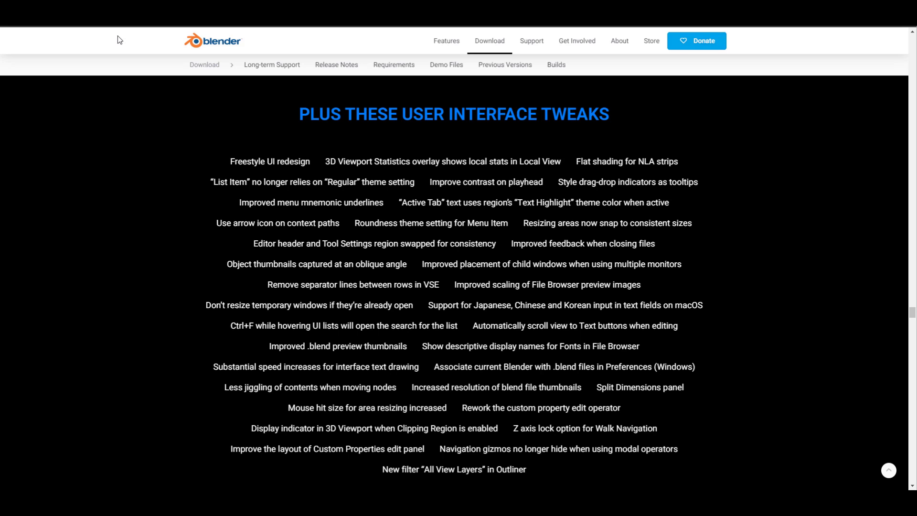
Scroll through the sequencer Strip Thumbnails and transform tools to the Custom Color Tags, Overwrite Overlap Mode and Better Snapping cards.
{"action": "scroll", "scroll_direction": "down", "scroll_amount": 3}
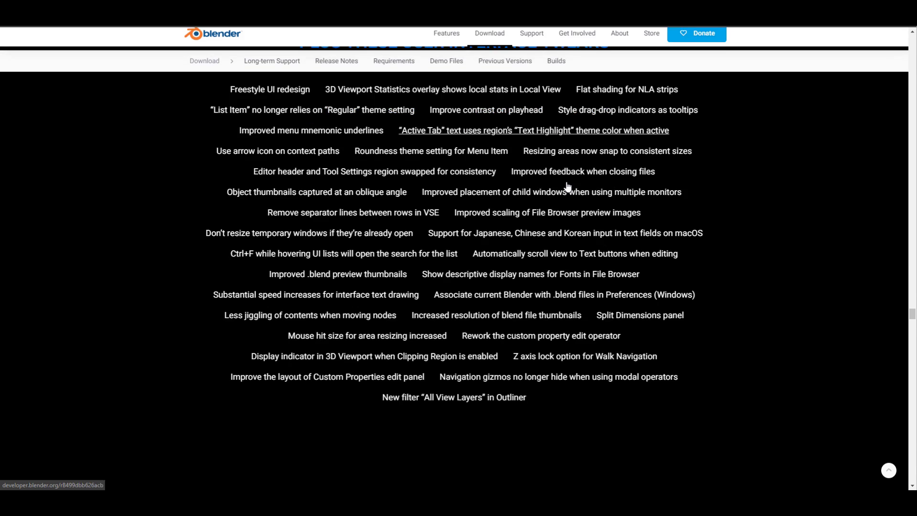
{"action": "scroll", "scroll_direction": "down", "scroll_amount": 3}
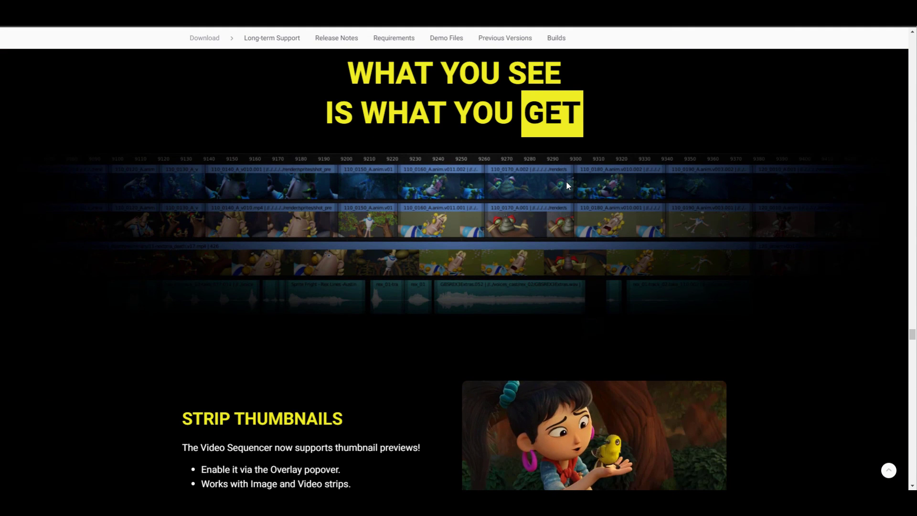
{"action": "scroll", "scroll_direction": "down", "scroll_amount": 3}
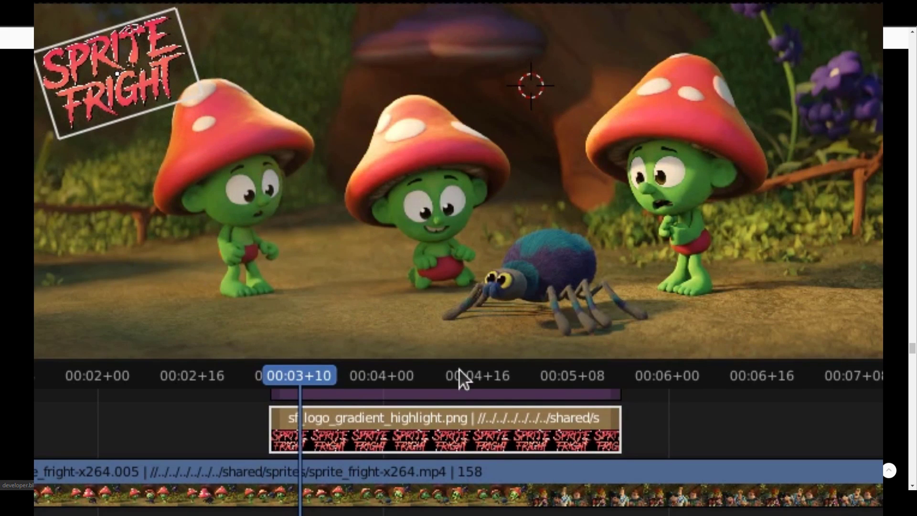
{"action": "scroll", "scroll_direction": "down", "scroll_amount": 3}
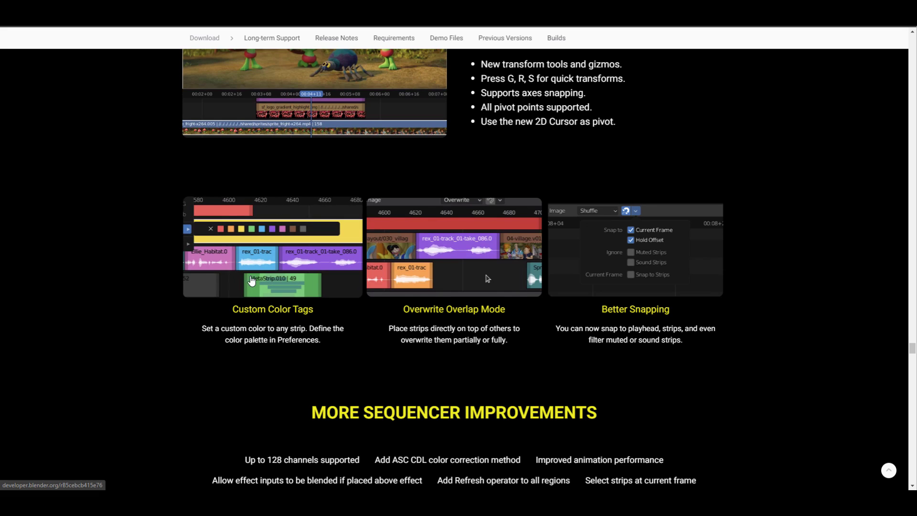
{"action": "left_click", "coordinate": [460, 200]}
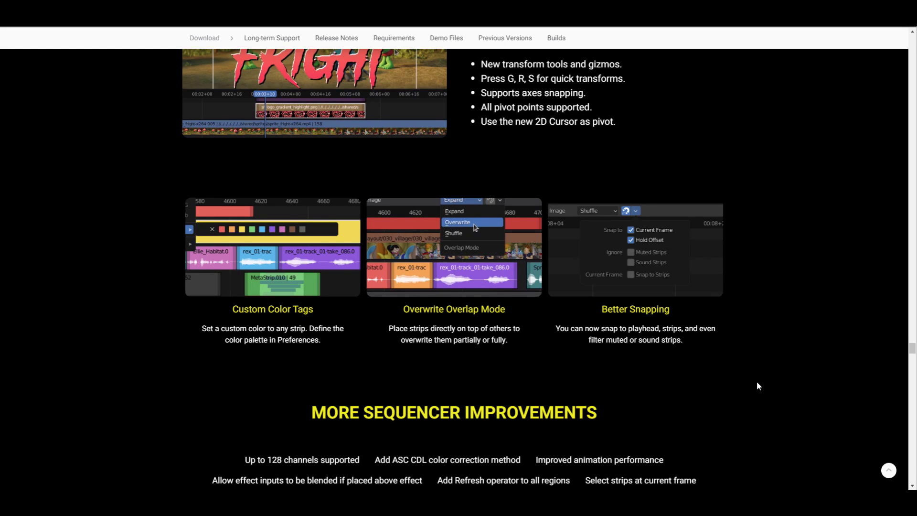
{"action": "left_click", "coordinate": [471, 223]}
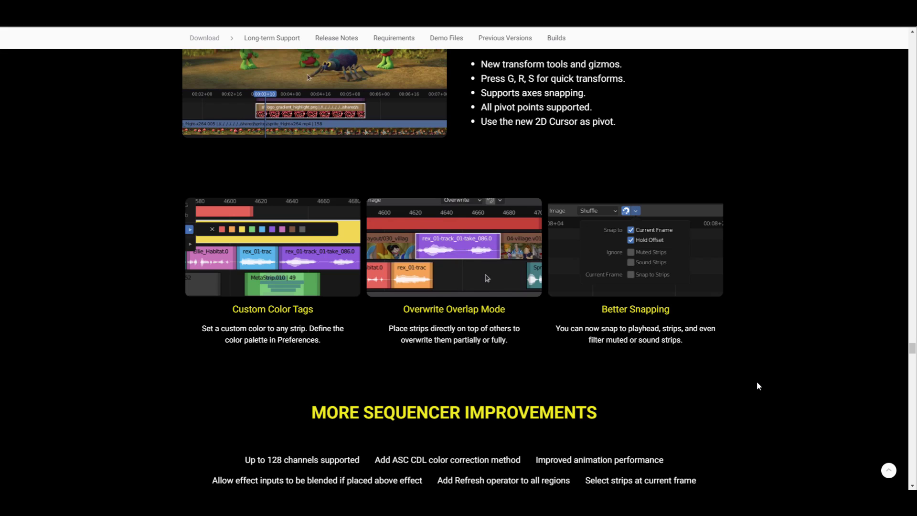
Scroll past the Strike a Pose pose library section to the More Animation & Rigging Goodies list.
{"action": "scroll", "scroll_direction": "down", "scroll_amount": 3}
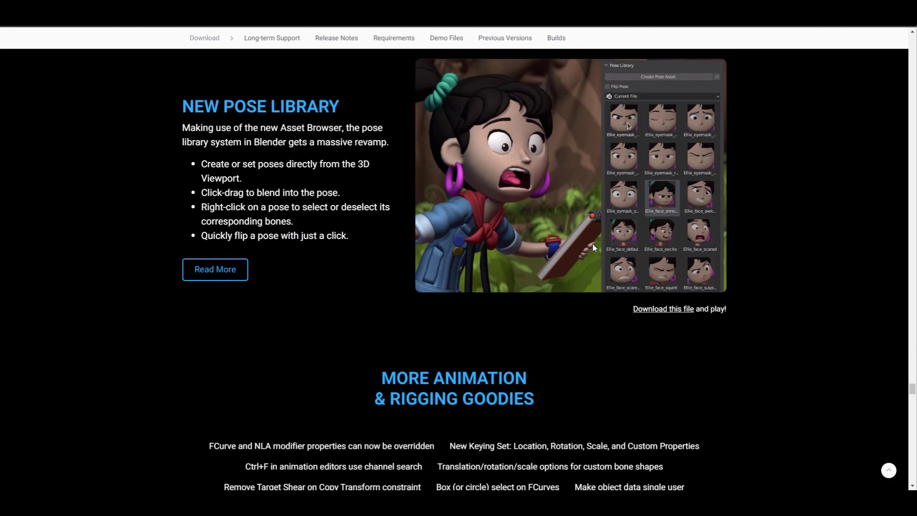
{"action": "scroll", "scroll_direction": "up", "scroll_amount": 3}
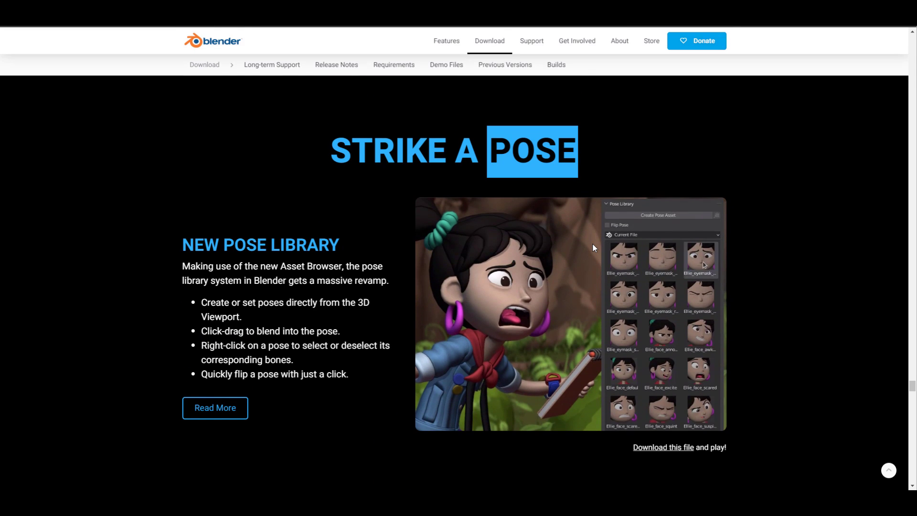
{"action": "scroll", "scroll_direction": "down", "scroll_amount": 3}
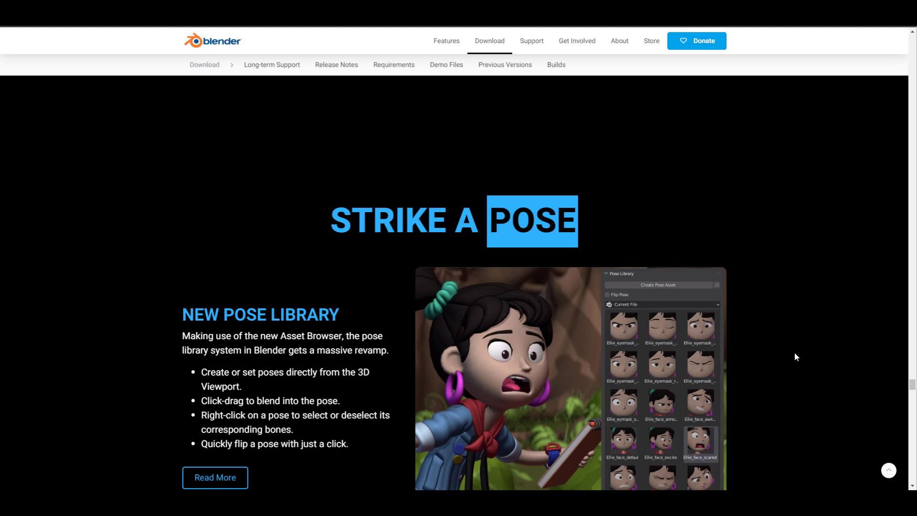
{"action": "scroll", "scroll_direction": "down", "scroll_amount": 3}
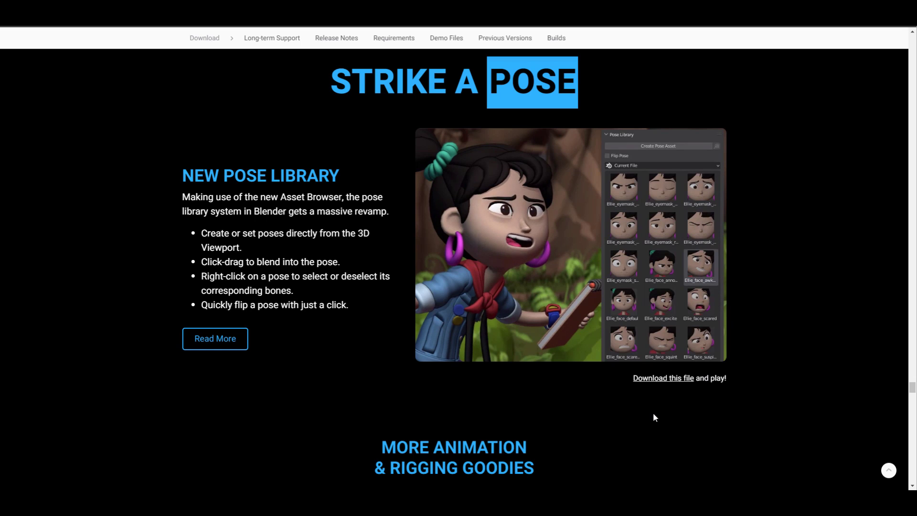
{"action": "mouse_move", "coordinate": [676, 387]}
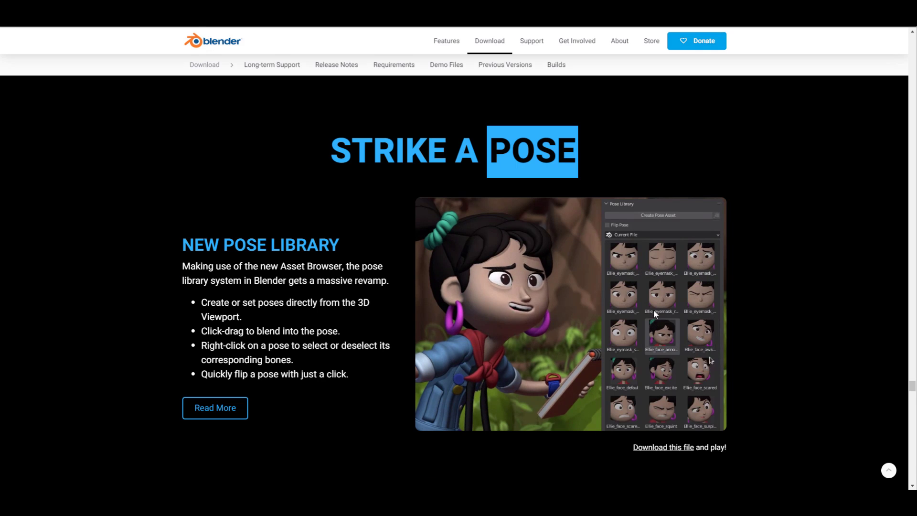
{"action": "scroll", "scroll_direction": "down", "scroll_amount": 3}
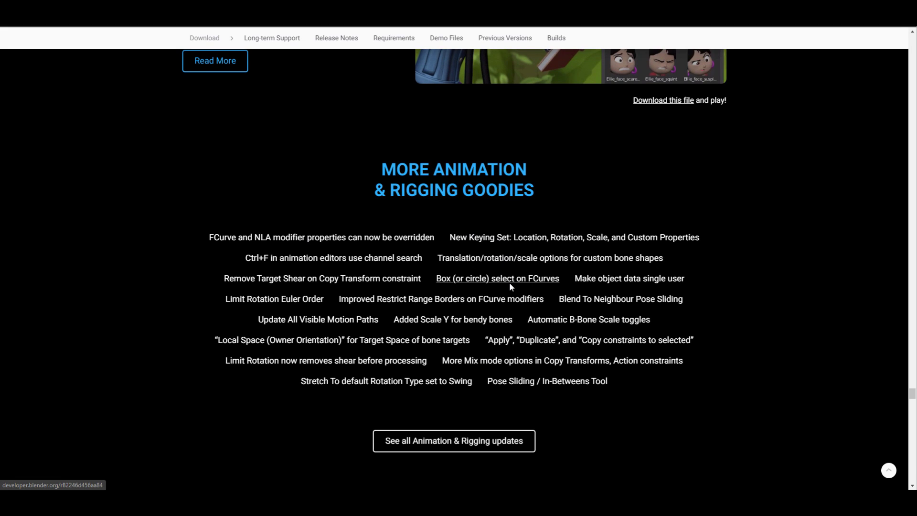
Scroll through the Grease Pencil section and Dot Dash modifier demo to the More Grease Pencil + Line Art list.
{"action": "scroll", "scroll_direction": "down", "scroll_amount": 3}
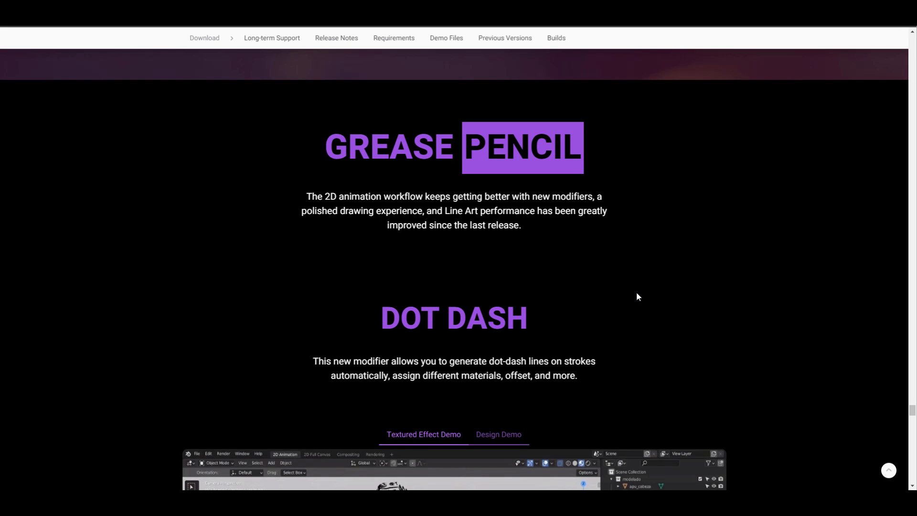
{"action": "scroll", "scroll_direction": "down", "scroll_amount": 3}
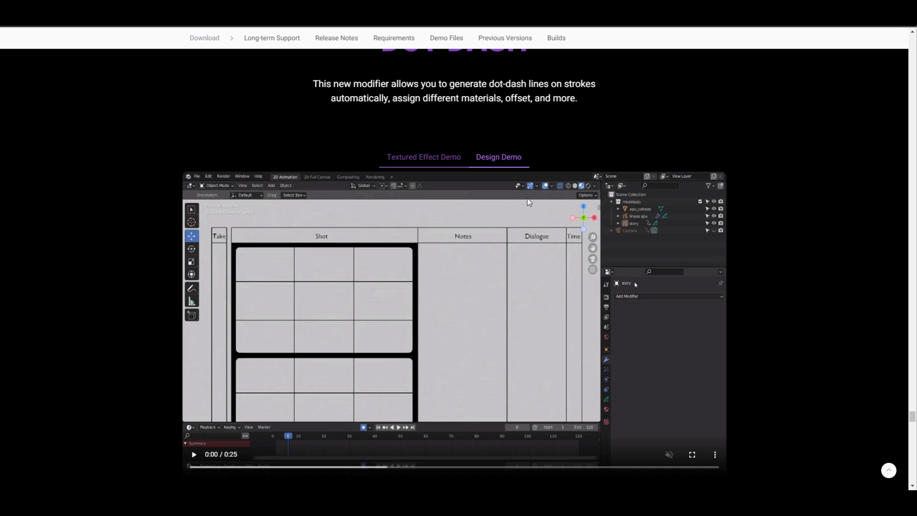
{"action": "scroll", "scroll_direction": "down", "scroll_amount": 3}
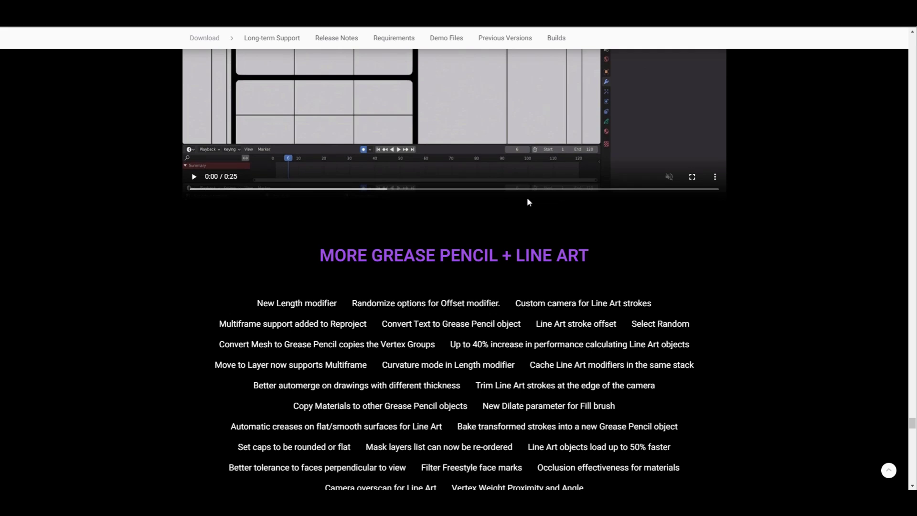
{"action": "scroll", "scroll_direction": "down", "scroll_amount": 3}
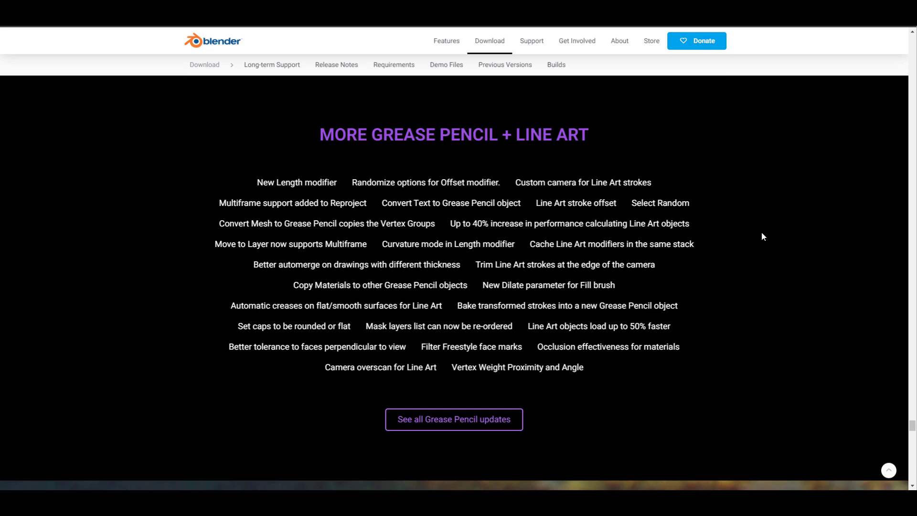
Scroll past the USD Importer and Alembic sections to the But Wait, There's More list.
{"action": "scroll", "scroll_direction": "down", "scroll_amount": 3}
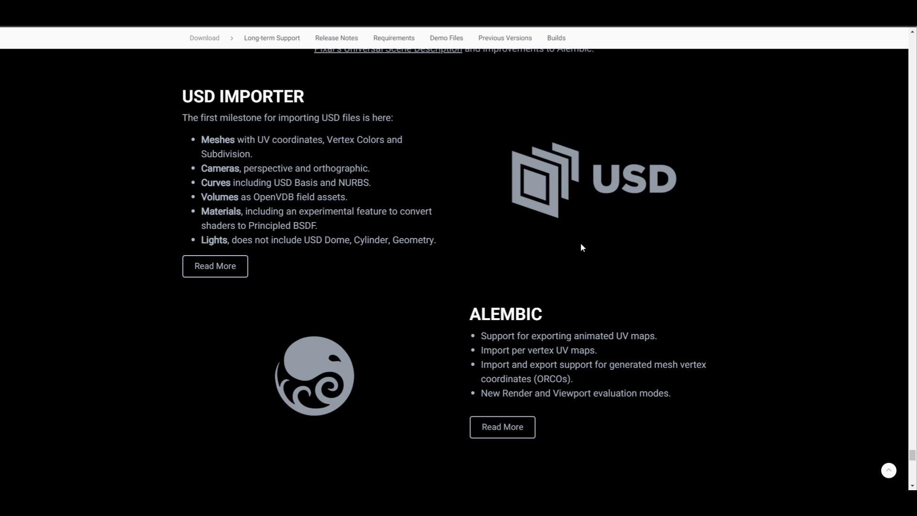
{"action": "scroll", "scroll_direction": "down", "scroll_amount": 3}
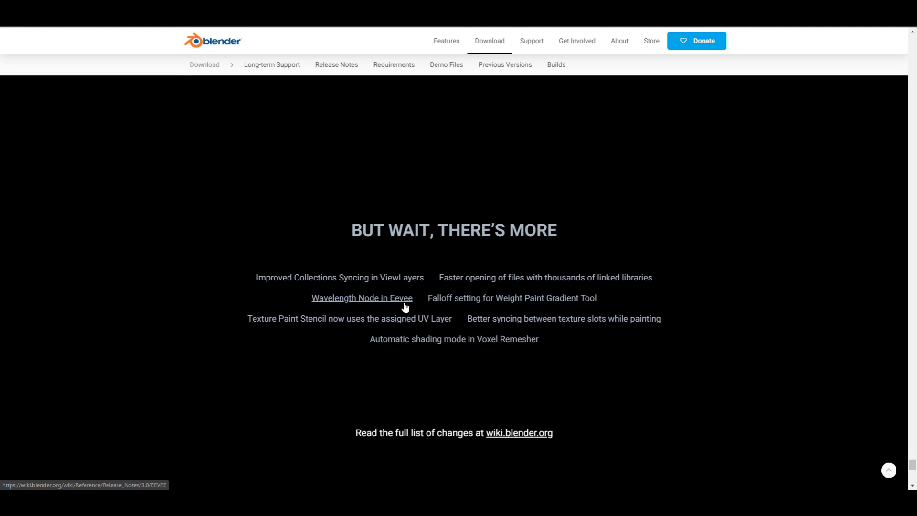
Scroll through the VR, interface and Grease Pencil lists toward the Geometry Nodes banner.
{"action": "scroll", "scroll_direction": "down", "scroll_amount": 3}
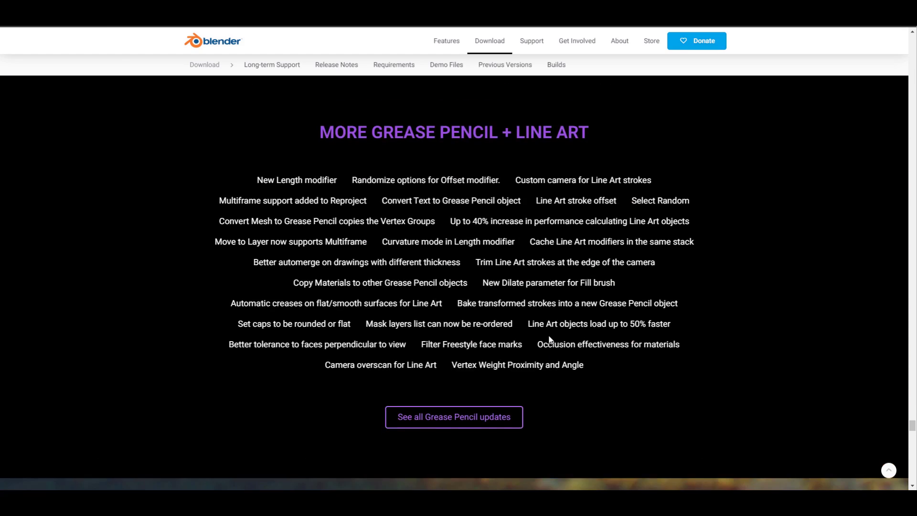
{"action": "scroll", "scroll_direction": "down", "scroll_amount": 3}
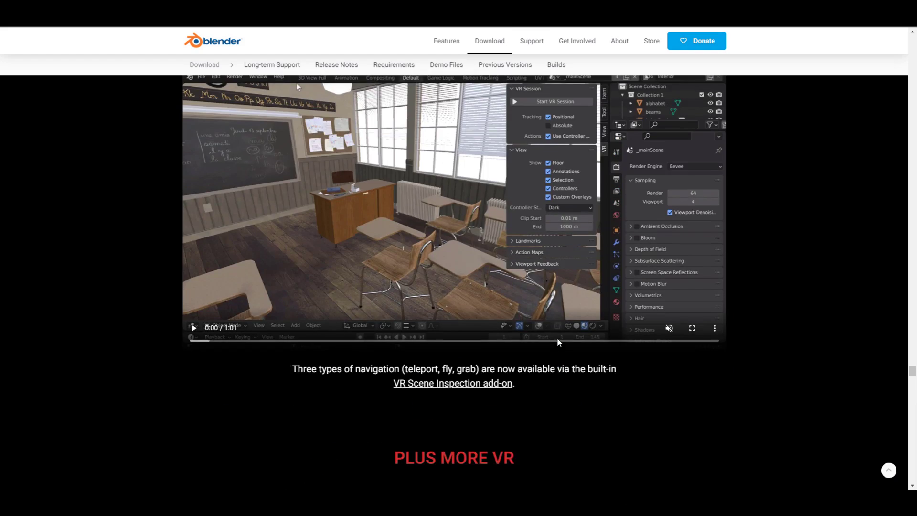
{"action": "scroll", "scroll_direction": "down", "scroll_amount": 3}
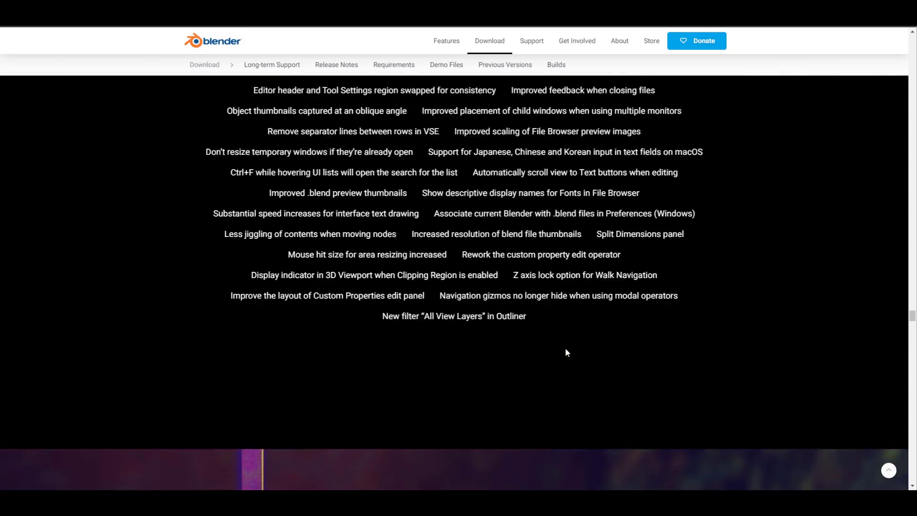
{"action": "scroll", "scroll_direction": "up", "scroll_amount": 3}
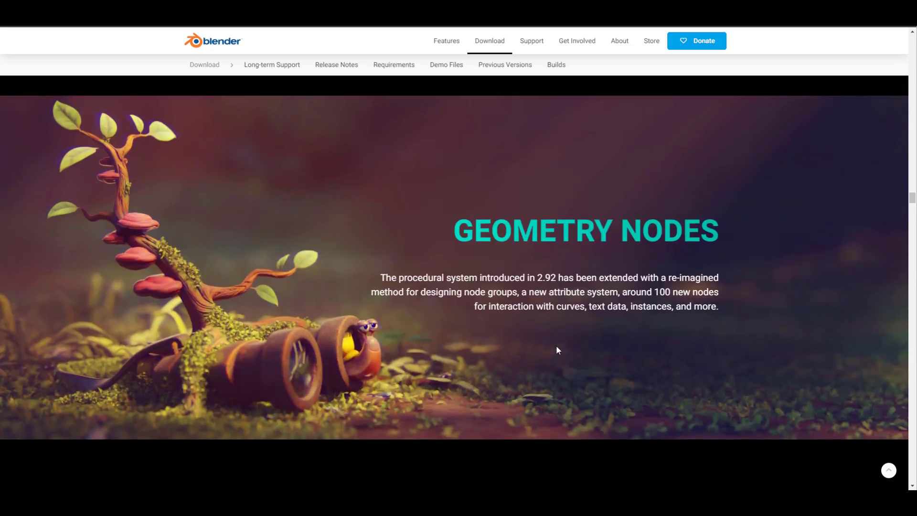
{"action": "scroll", "scroll_direction": "down", "scroll_amount": 3}
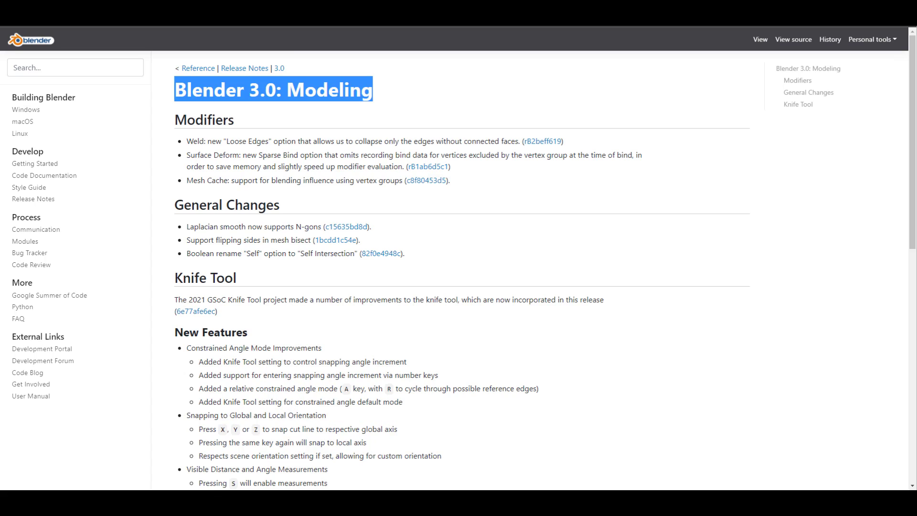
Clear the title highlight and skim the Knife Tool section of the Modeling notes.
{"action": "left_click", "coordinate": [612, 168]}
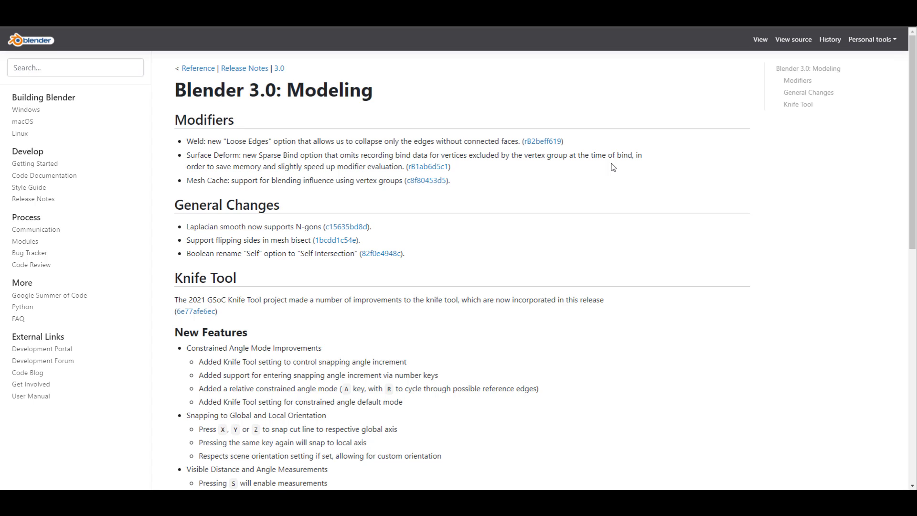
{"action": "scroll", "scroll_direction": "down", "scroll_amount": 3}
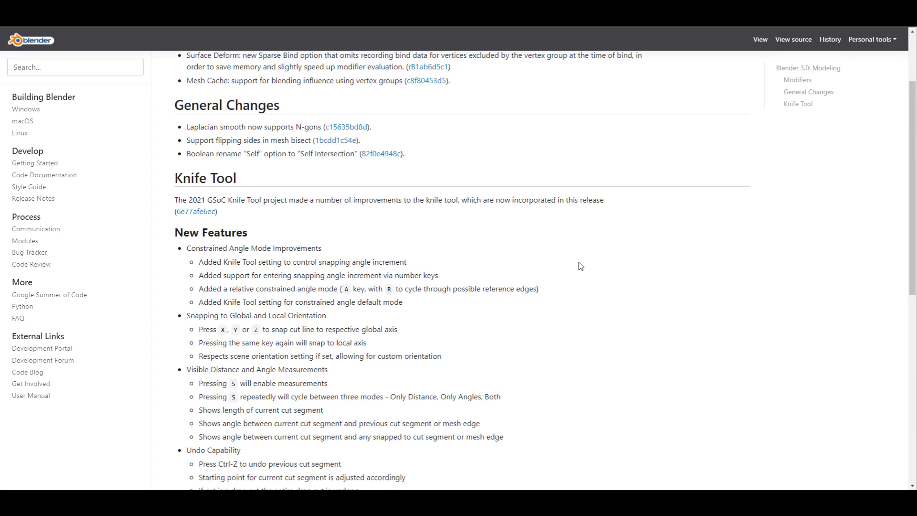
{"action": "scroll", "scroll_direction": "up", "scroll_amount": 3}
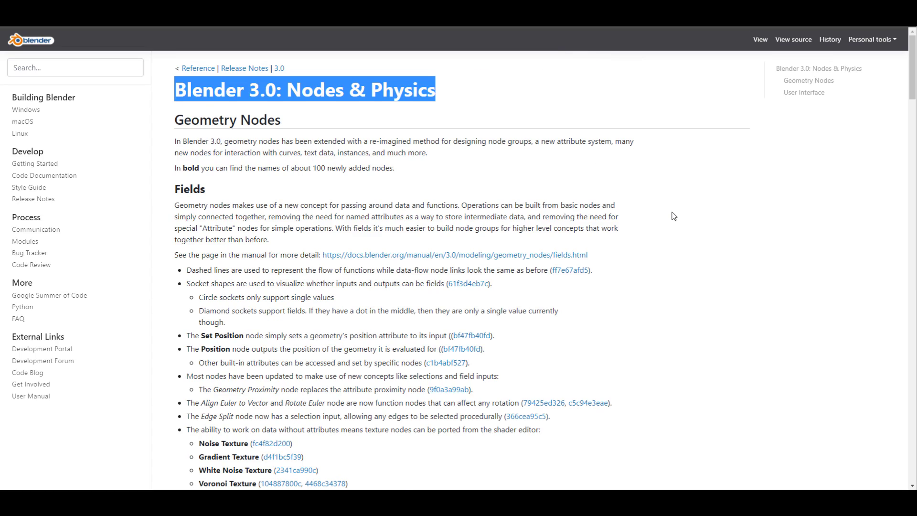
Scroll down through the Instances and Curve Nodes sections of the geometry nodes notes.
{"action": "scroll", "scroll_direction": "down", "scroll_amount": 3}
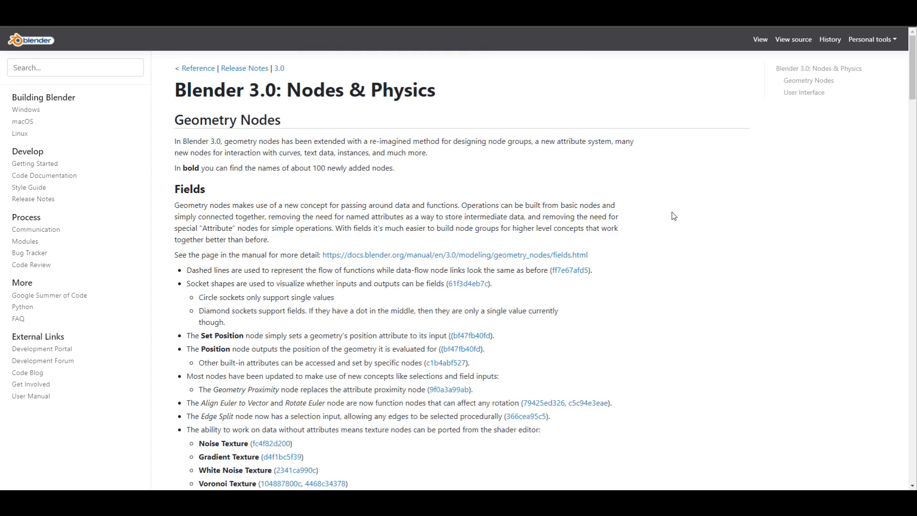
{"action": "scroll", "scroll_direction": "down", "scroll_amount": 3}
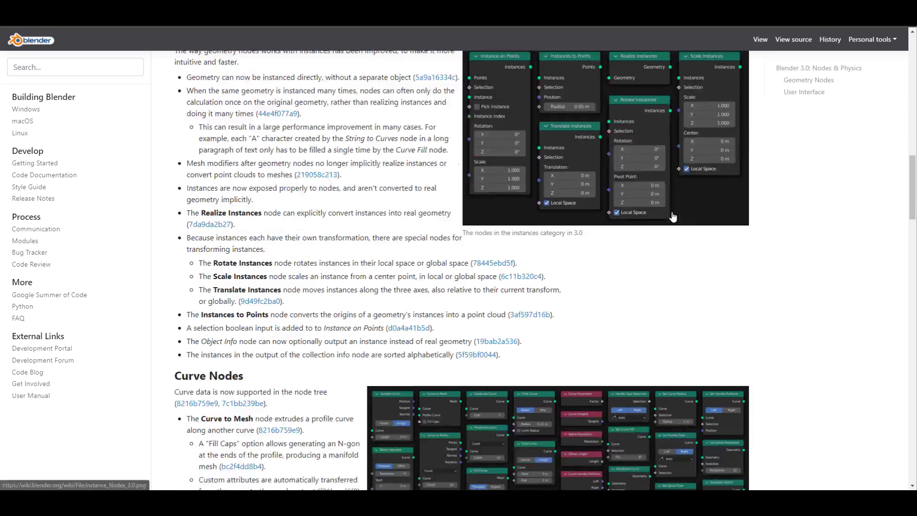
{"action": "scroll", "scroll_direction": "down", "scroll_amount": 3}
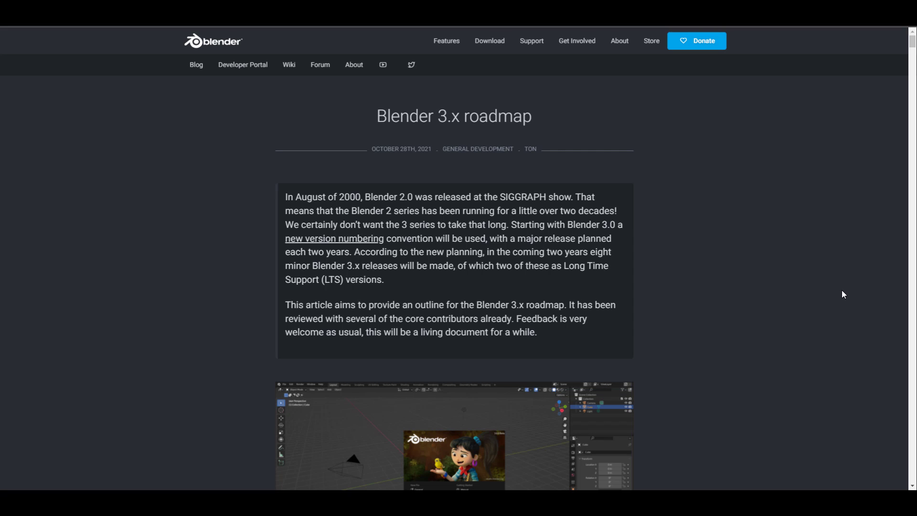
Read the roadmap post's introduction and module plans, rechecking the UI/UIX and Assets sections.
{"action": "scroll", "scroll_direction": "down", "scroll_amount": 3}
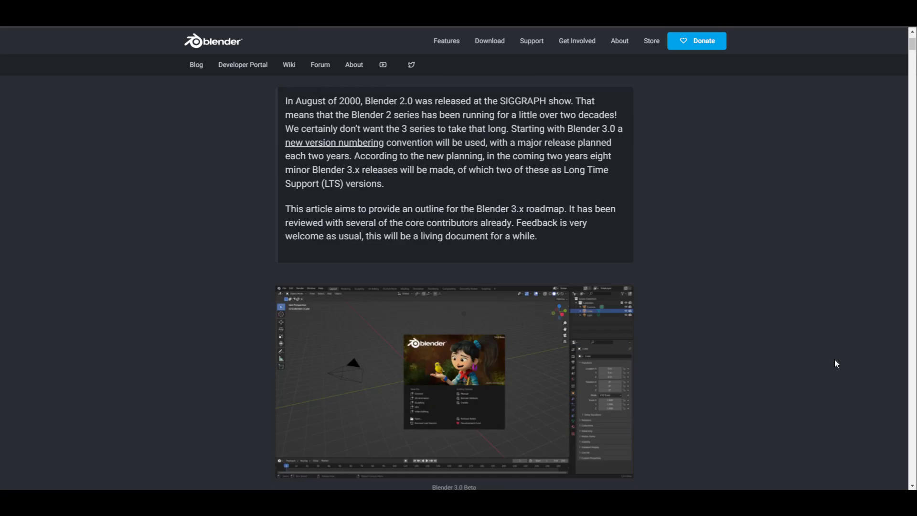
{"action": "scroll", "scroll_direction": "down", "scroll_amount": 3}
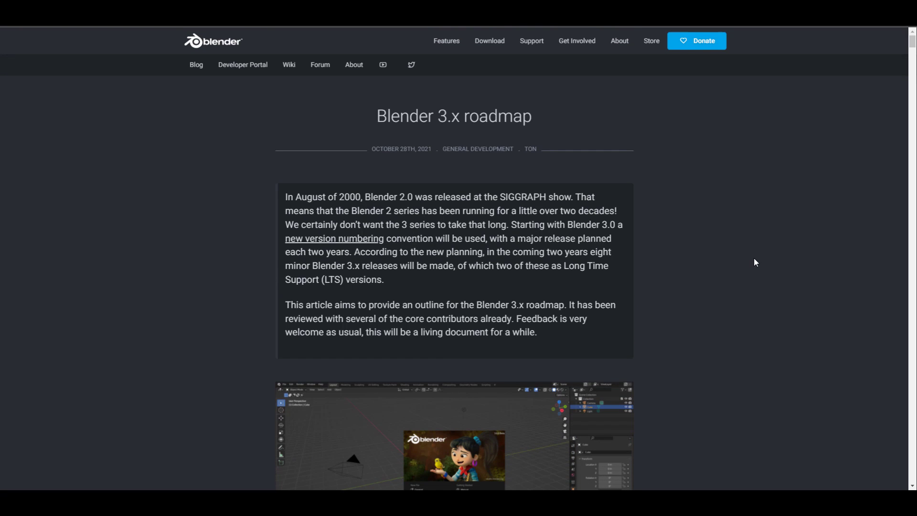
{"action": "scroll", "scroll_direction": "down", "scroll_amount": 3}
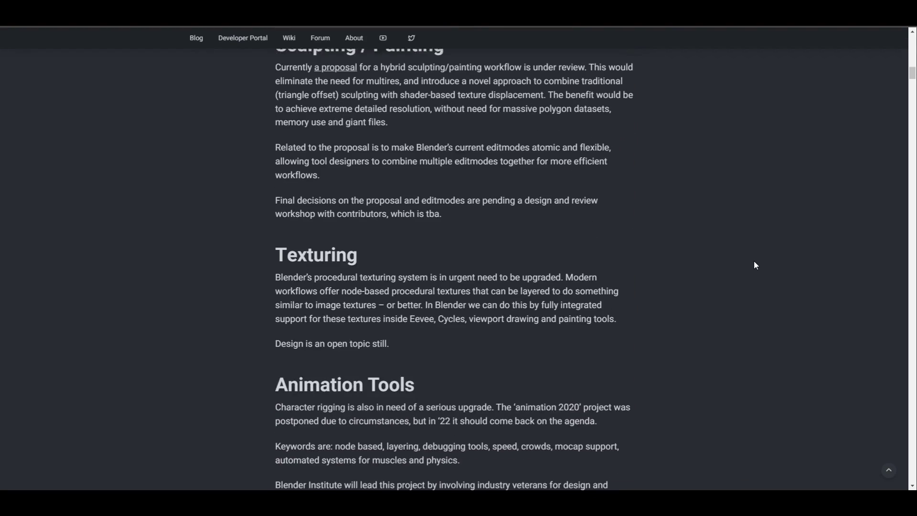
{"action": "scroll", "scroll_direction": "up", "scroll_amount": 3}
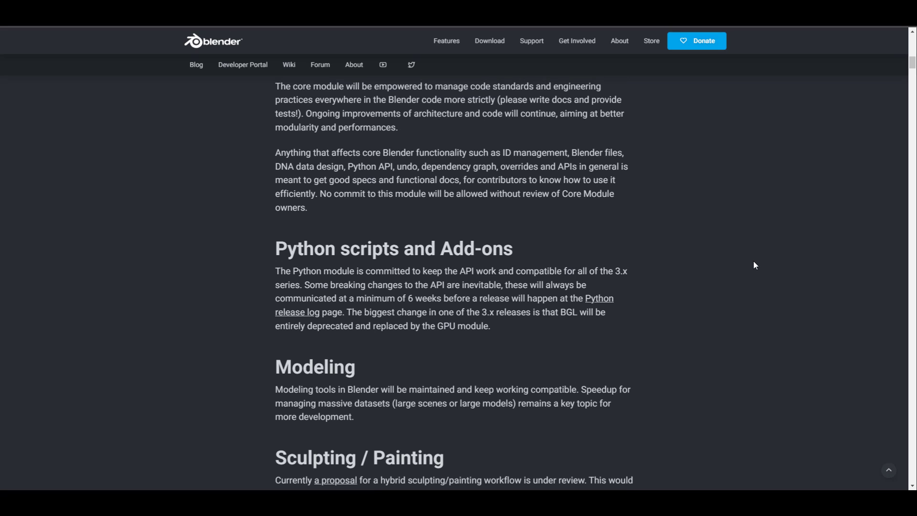
{"action": "scroll", "scroll_direction": "up", "scroll_amount": 3}
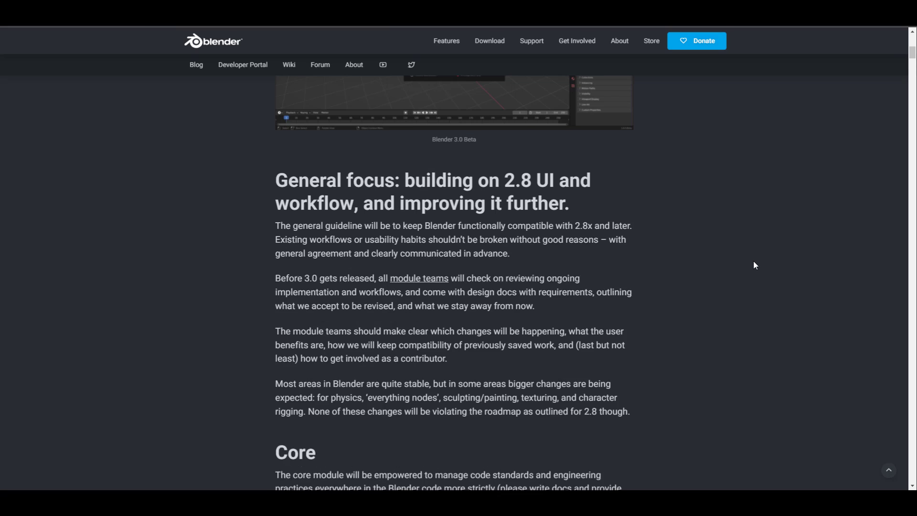
{"action": "scroll", "scroll_direction": "down", "scroll_amount": 3}
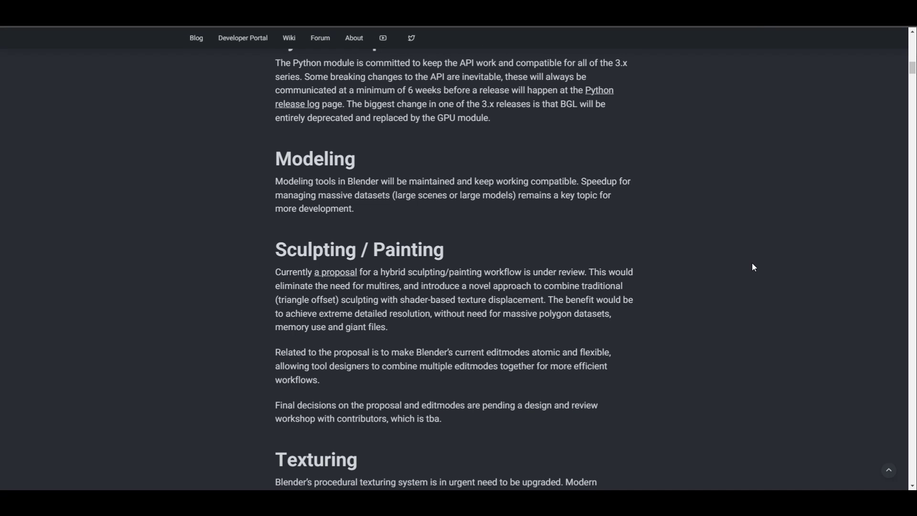
{"action": "mouse_move", "coordinate": [335, 271]}
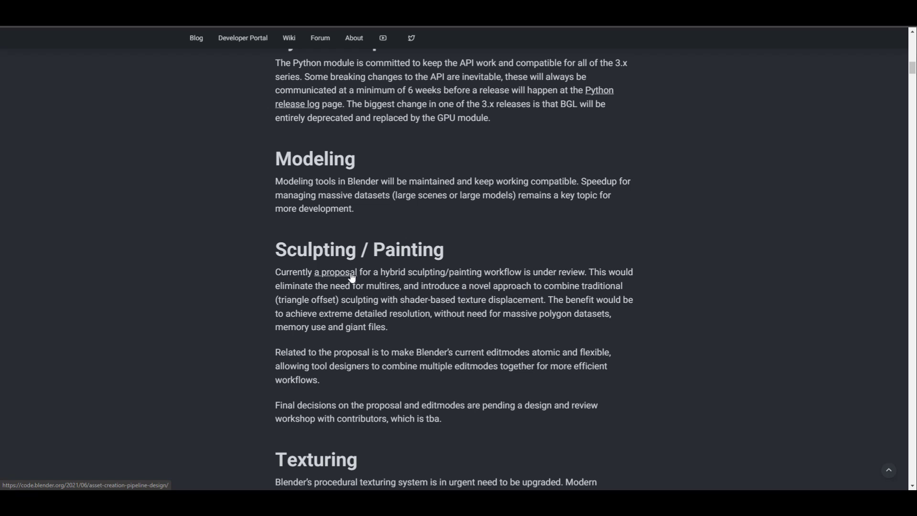
Highlight the Texturing heading and continue down toward the Eevee and Compositing sections.
{"action": "double_click", "coordinate": [315, 158]}
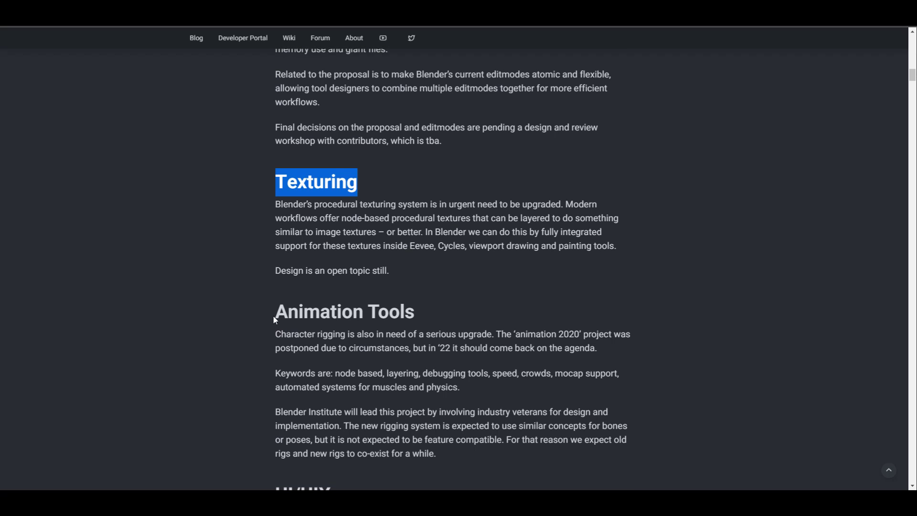
{"action": "scroll", "scroll_direction": "down", "scroll_amount": 3}
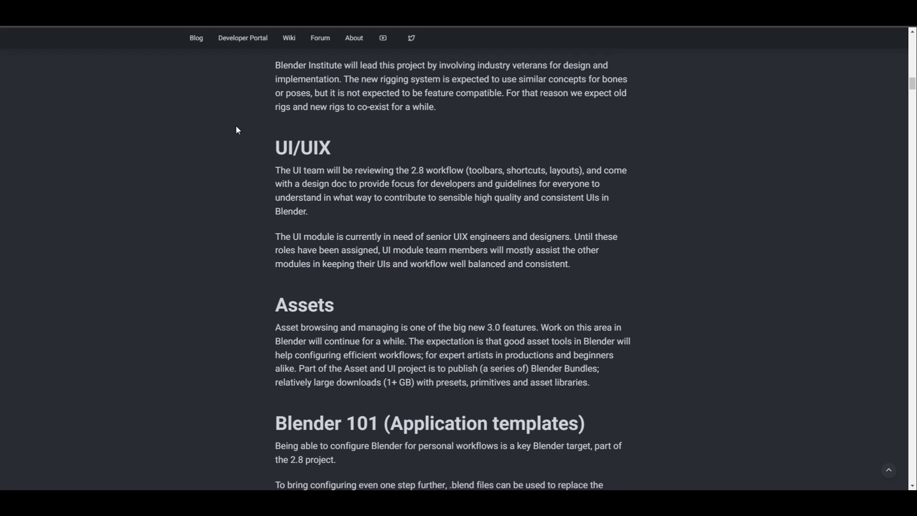
{"action": "mouse_move", "coordinate": [385, 264]}
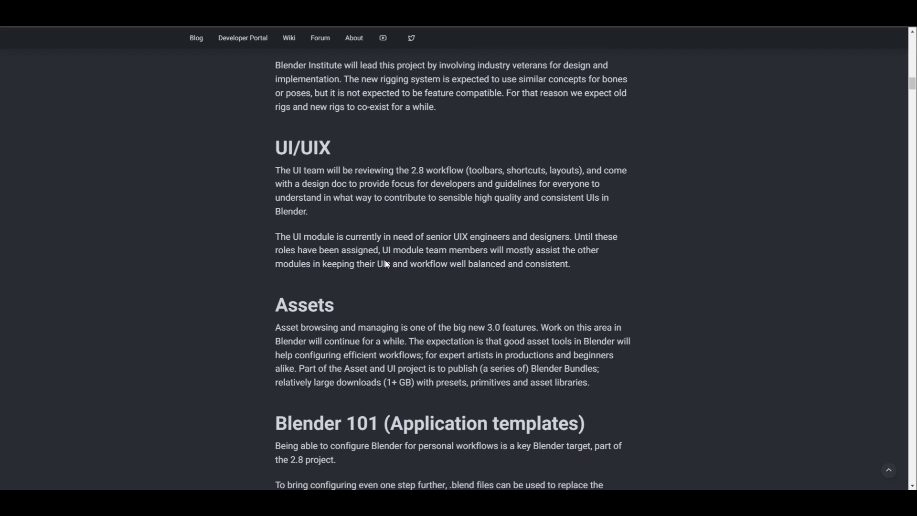
{"action": "mouse_move", "coordinate": [253, 341]}
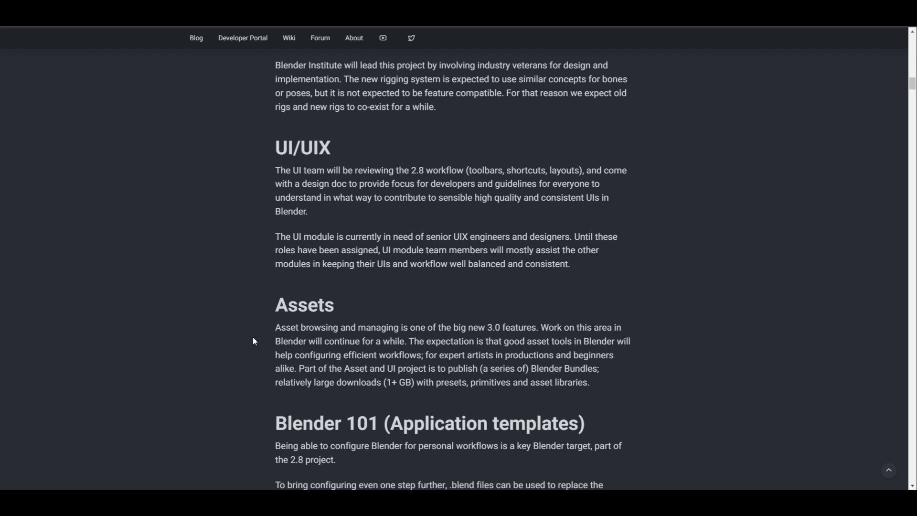
{"action": "scroll", "scroll_direction": "down", "scroll_amount": 3}
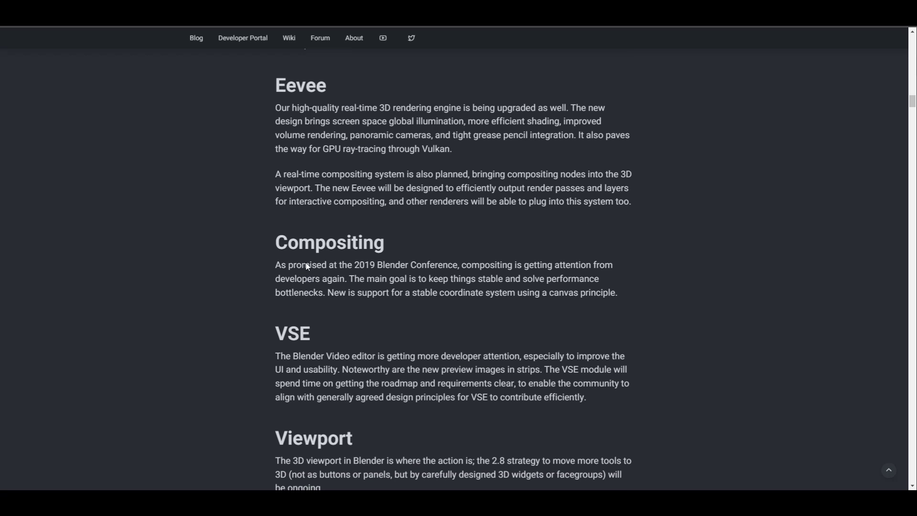
Read the roadmap post from Eevee through Compositing, VSE and Viewport plans.
{"action": "scroll", "scroll_direction": "down", "scroll_amount": 3}
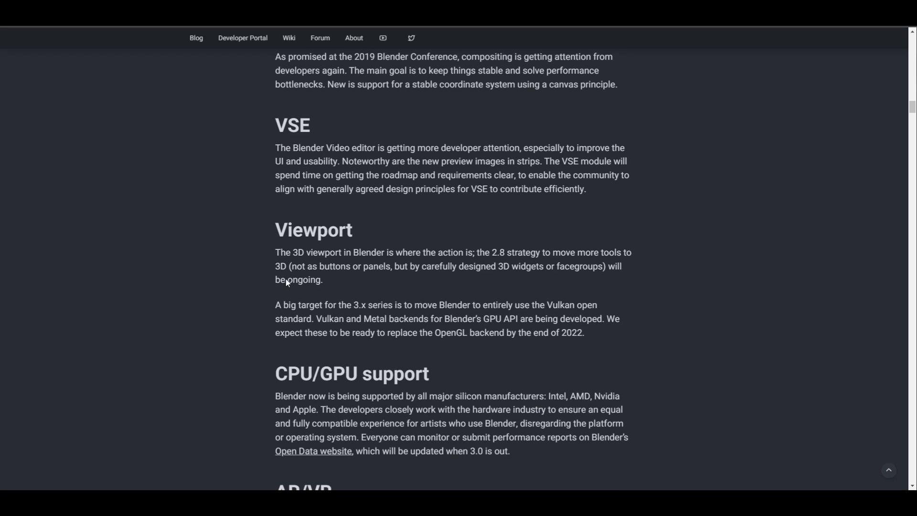
{"action": "mouse_move", "coordinate": [400, 353]}
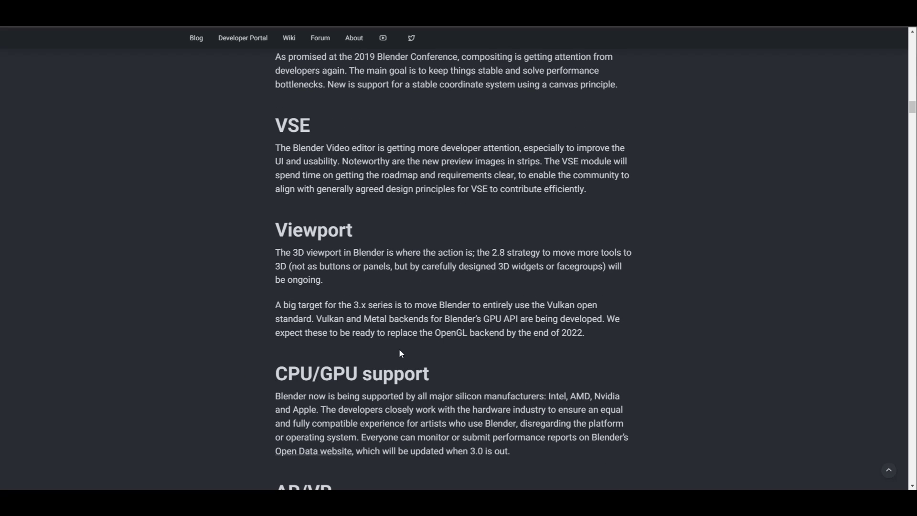
{"action": "scroll", "scroll_direction": "down", "scroll_amount": 3}
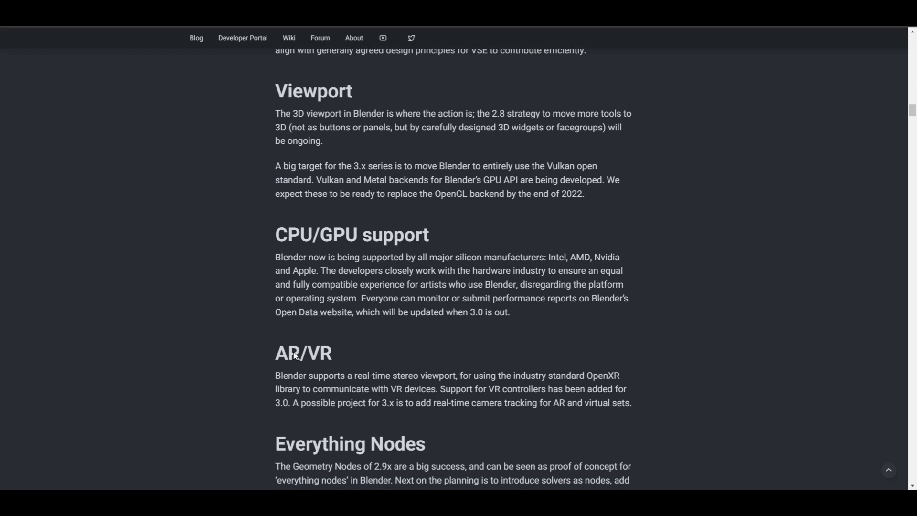
{"action": "scroll", "scroll_direction": "down", "scroll_amount": 3}
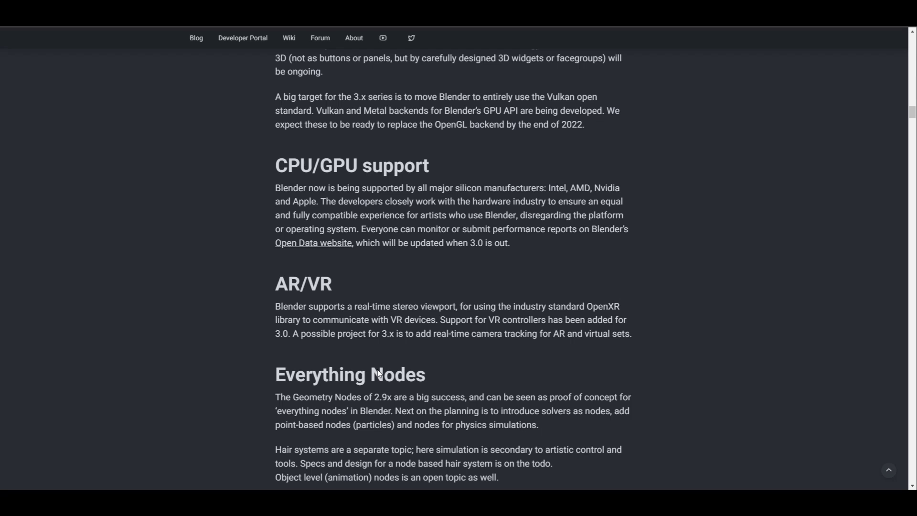
{"action": "scroll", "scroll_direction": "down", "scroll_amount": 3}
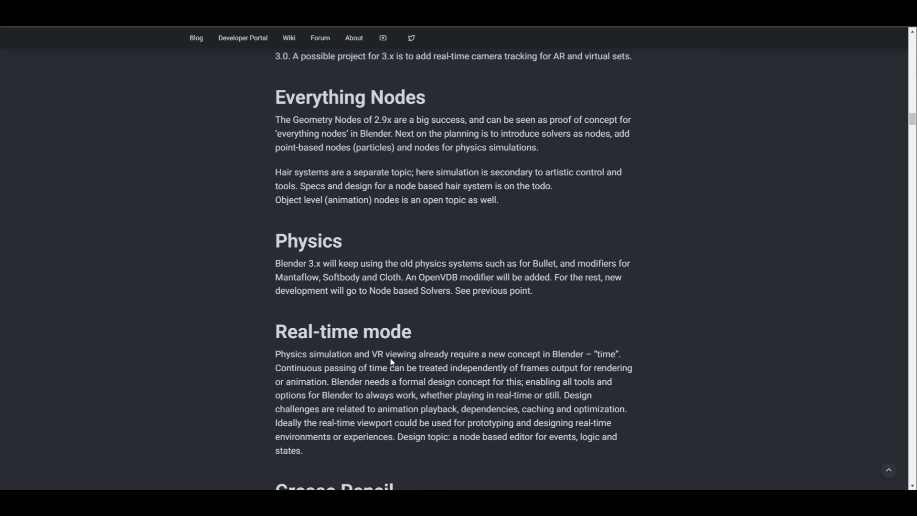
{"action": "scroll", "scroll_direction": "down", "scroll_amount": 3}
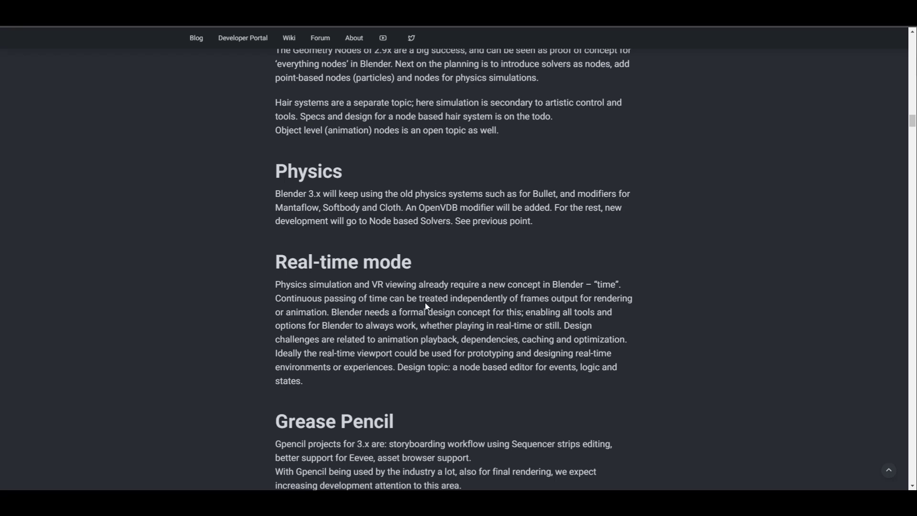
{"action": "mouse_move", "coordinate": [565, 252]}
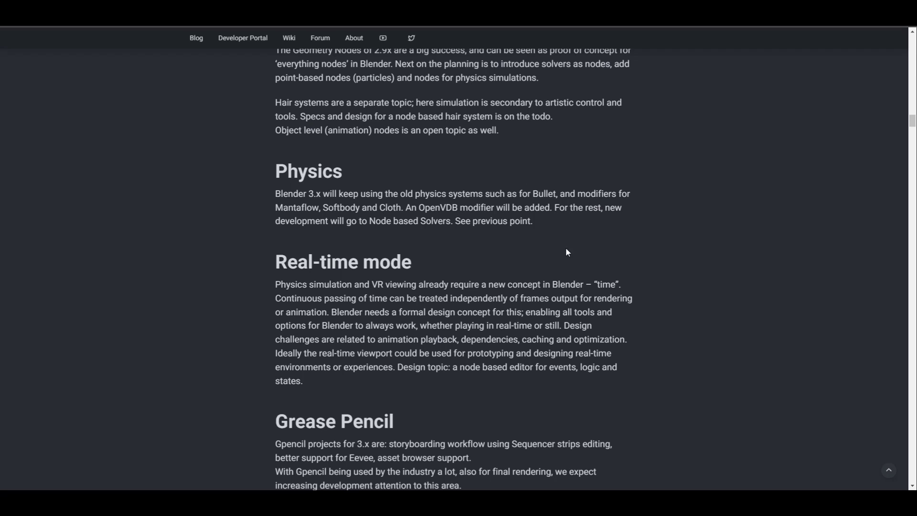
{"action": "mouse_move", "coordinate": [491, 262]}
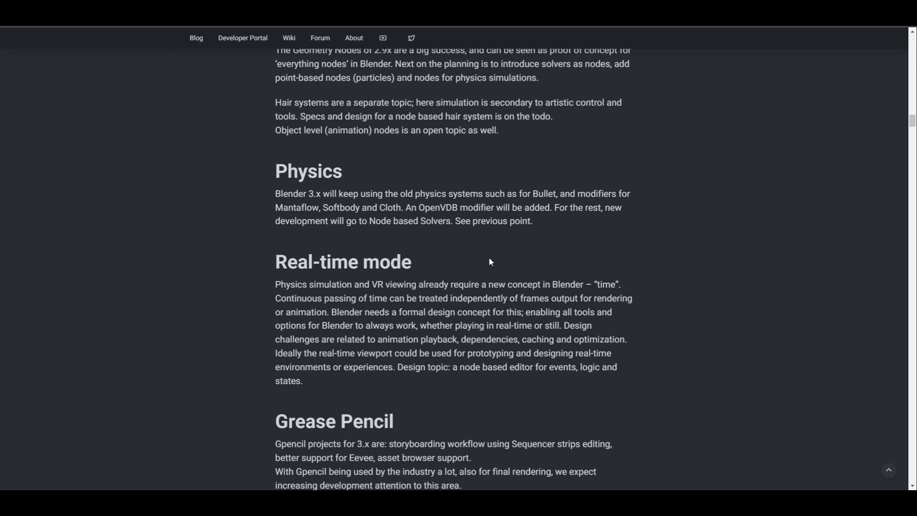
{"action": "mouse_move", "coordinate": [457, 321]}
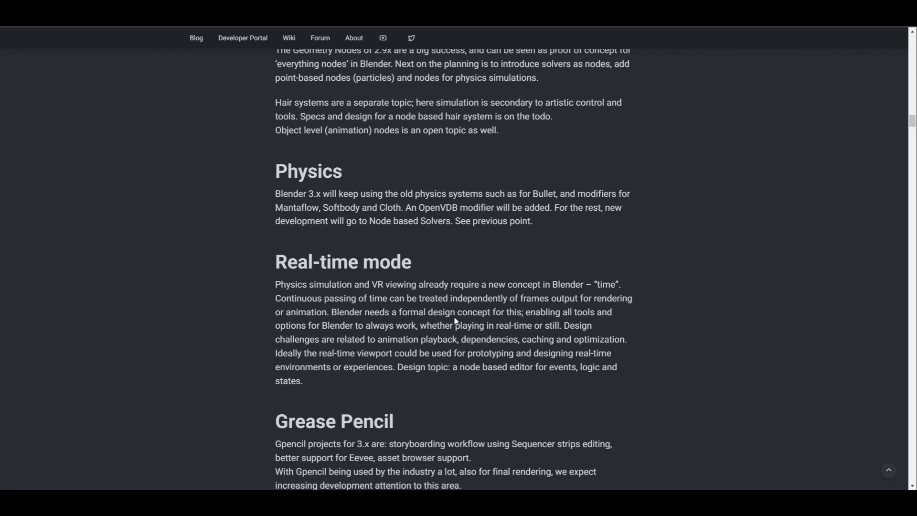
{"action": "mouse_move", "coordinate": [367, 228]}
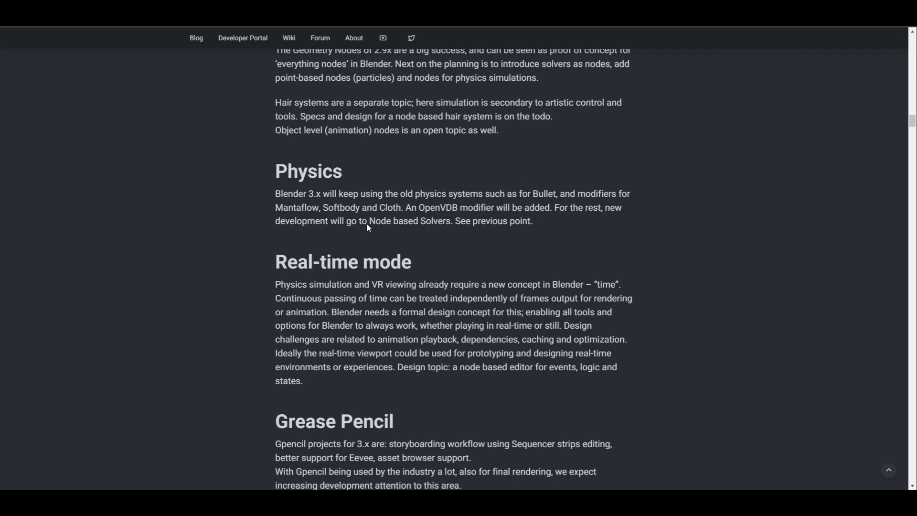
{"action": "mouse_move", "coordinate": [497, 237]}
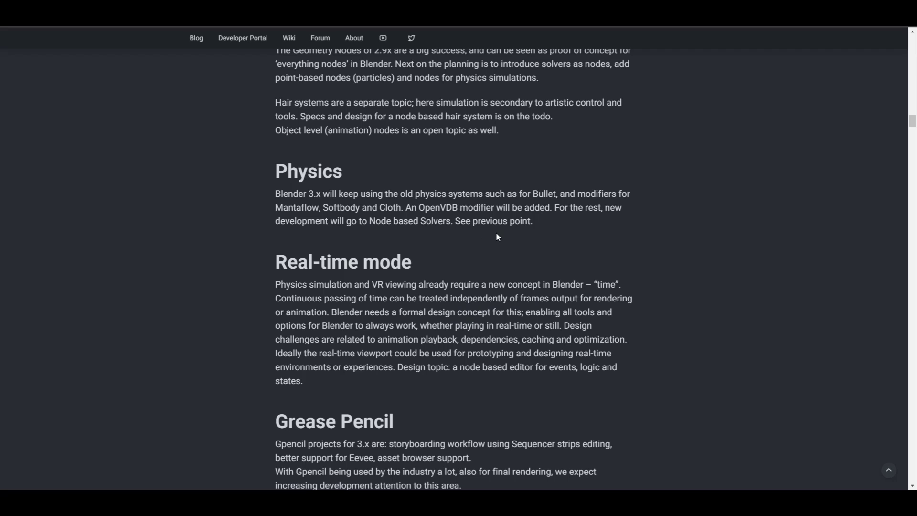
{"action": "mouse_move", "coordinate": [512, 249]}
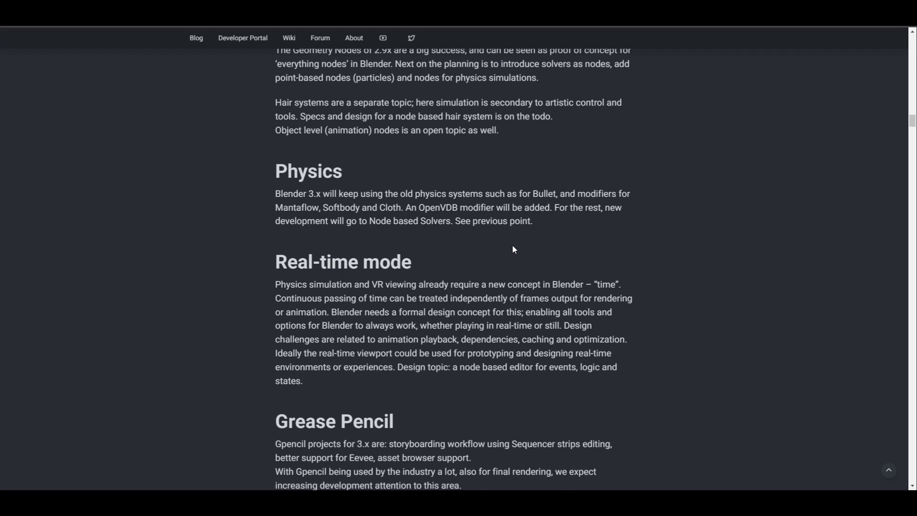
Continue through the Research section to the closing Mission statement at the post's end.
{"action": "scroll", "scroll_direction": "down", "scroll_amount": 3}
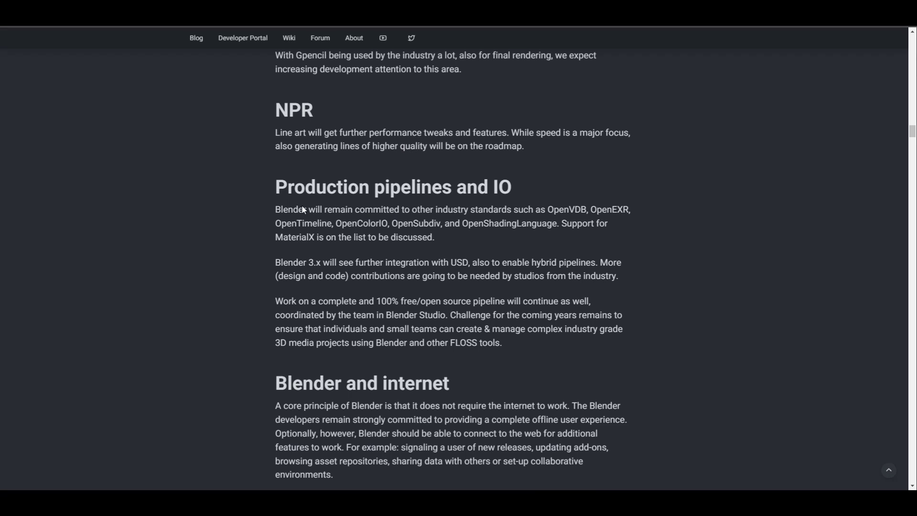
{"action": "scroll", "scroll_direction": "down", "scroll_amount": 3}
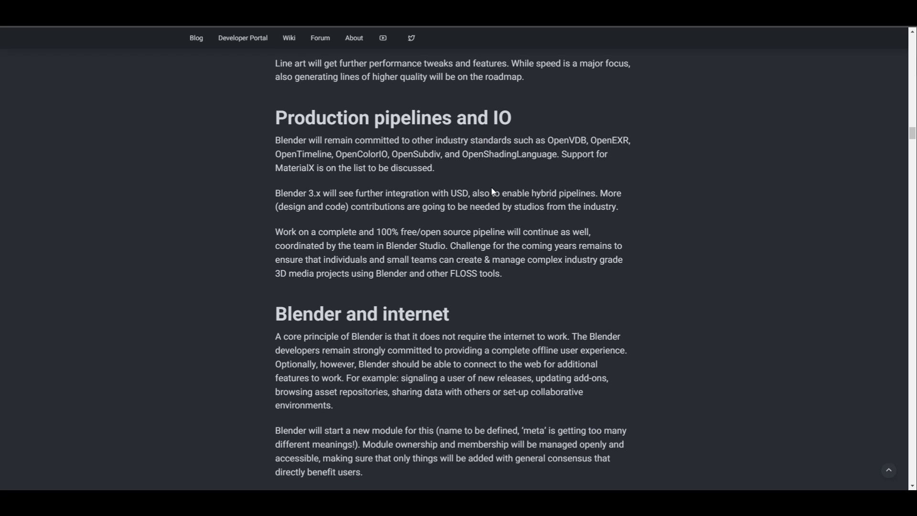
{"action": "scroll", "scroll_direction": "down", "scroll_amount": 3}
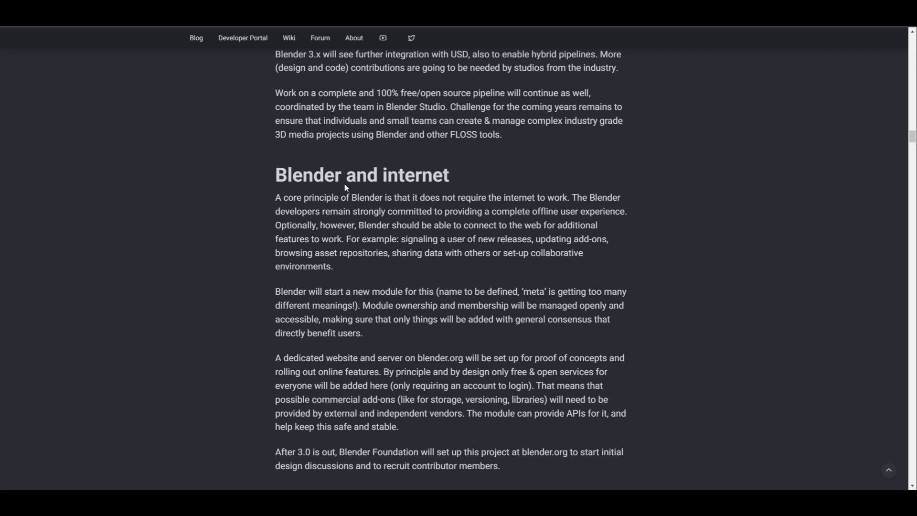
{"action": "mouse_move", "coordinate": [451, 276]}
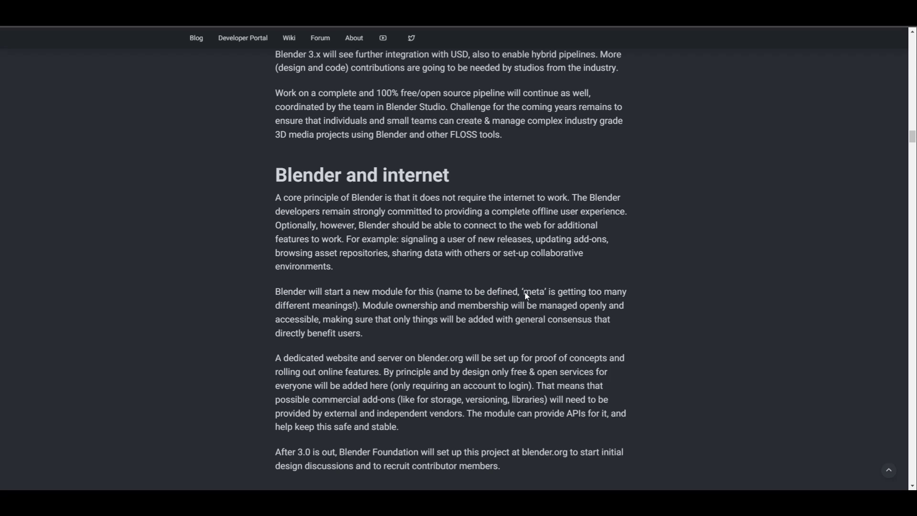
{"action": "scroll", "scroll_direction": "down", "scroll_amount": 3}
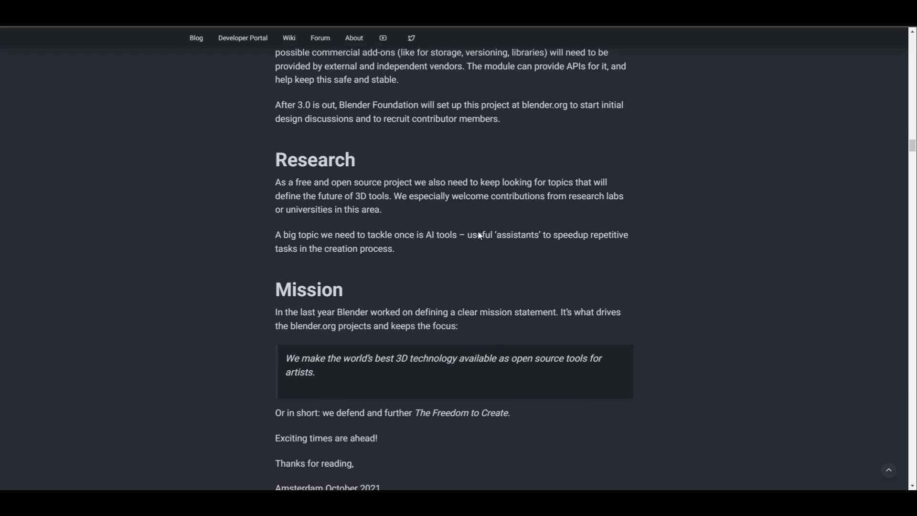
{"action": "scroll", "scroll_direction": "up", "scroll_amount": 3}
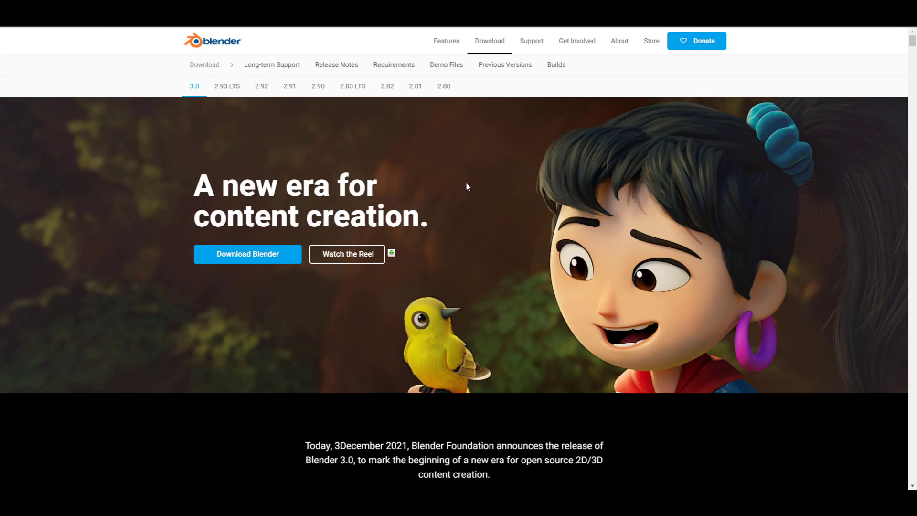
Scroll the 3.0 release page past the Showoff Reel, viewport, Skin Care and Fields sections to More Than Words.
{"action": "left_click", "coordinate": [346, 253]}
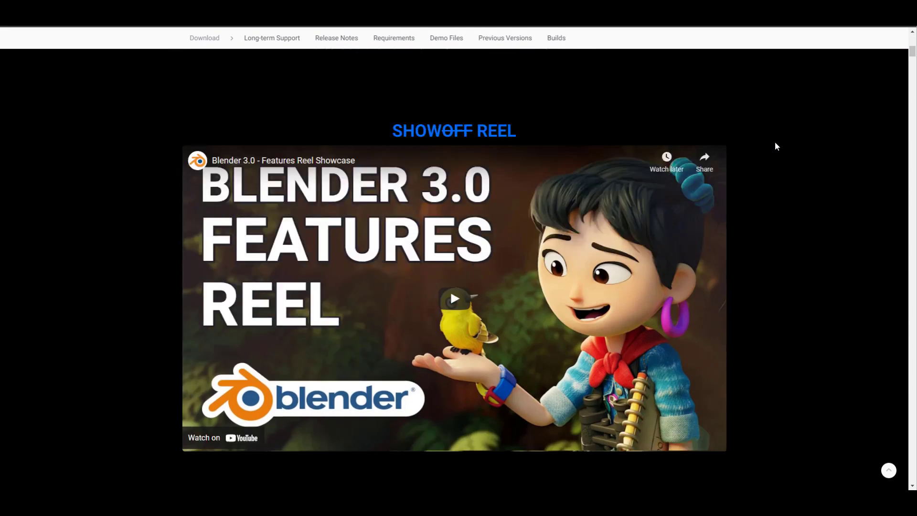
{"action": "scroll", "scroll_direction": "down", "scroll_amount": 3}
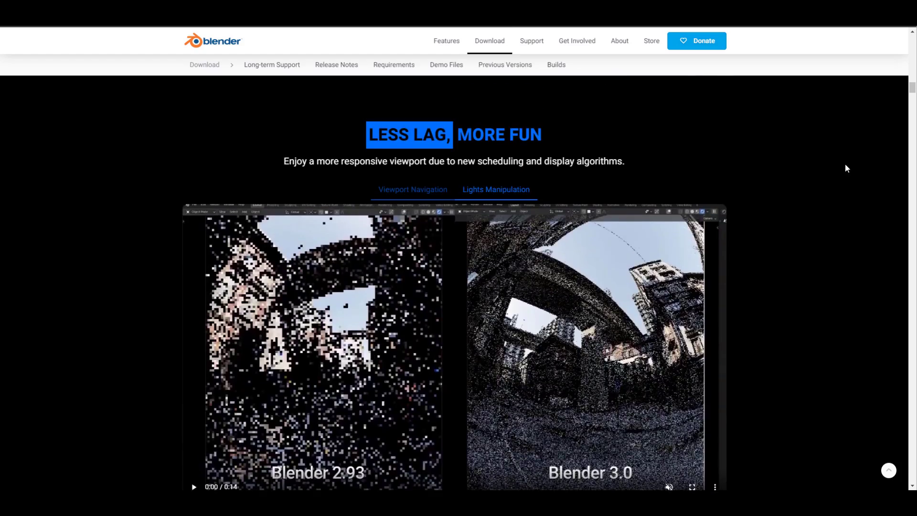
{"action": "scroll", "scroll_direction": "down", "scroll_amount": 3}
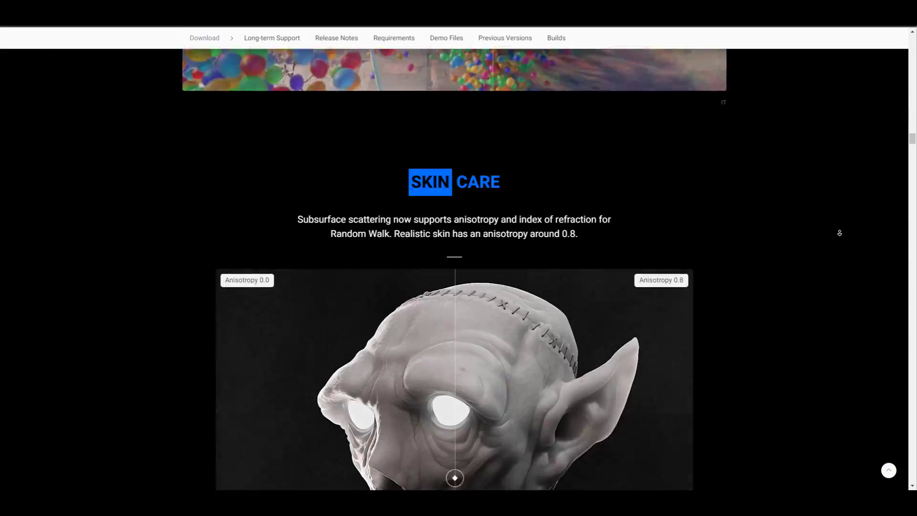
{"action": "scroll", "scroll_direction": "down", "scroll_amount": 3}
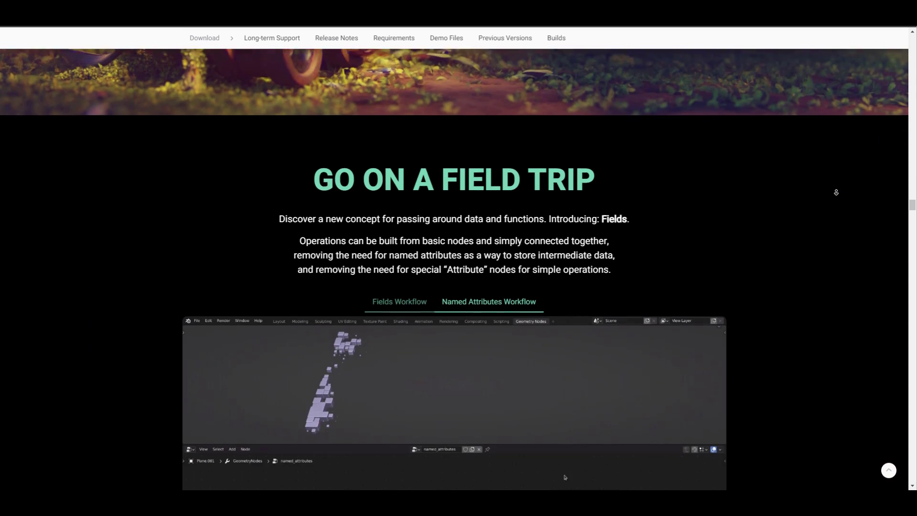
{"action": "scroll", "scroll_direction": "down", "scroll_amount": 3}
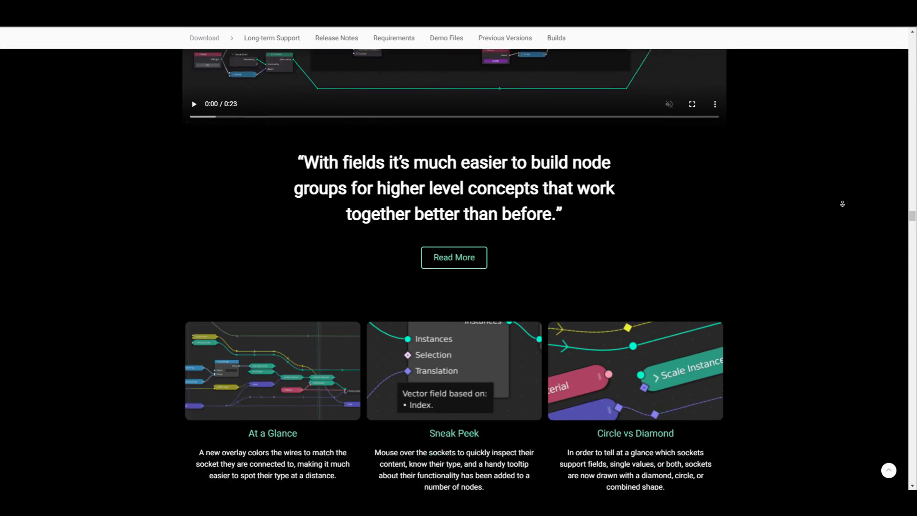
{"action": "scroll", "scroll_direction": "down", "scroll_amount": 3}
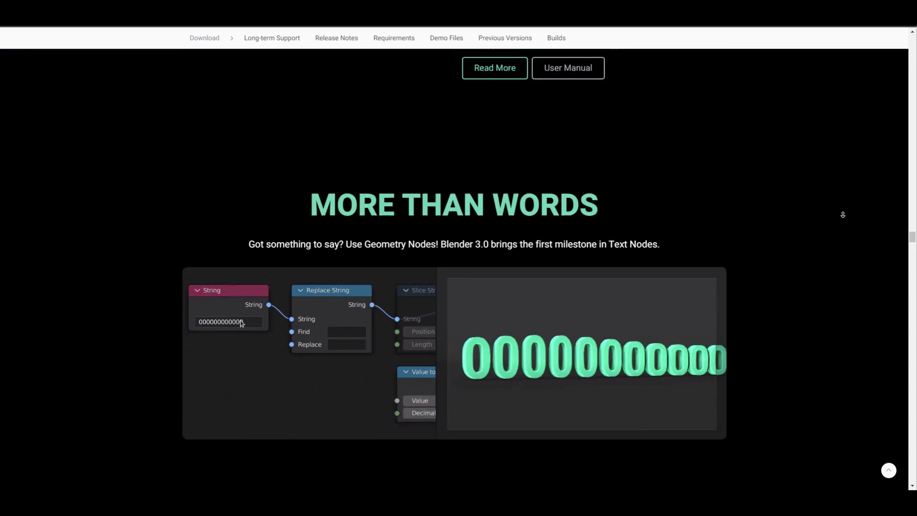